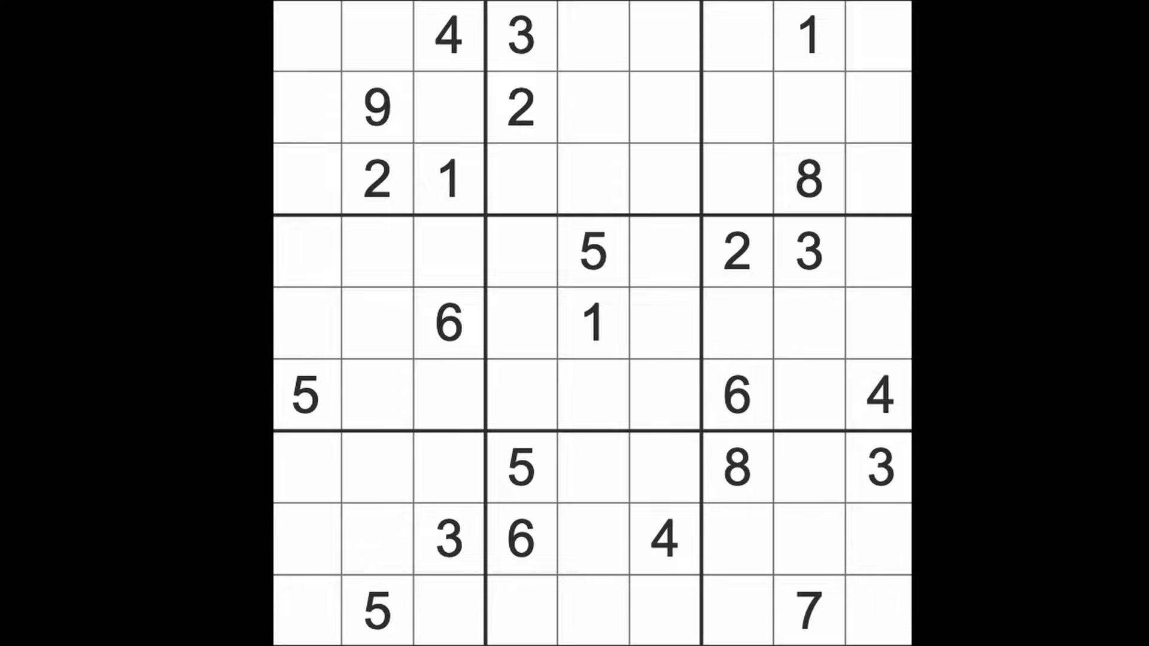
- Enter 1s in the row 2, row 9 and row 8 cells so every unit holds a 1
click(448, 179)
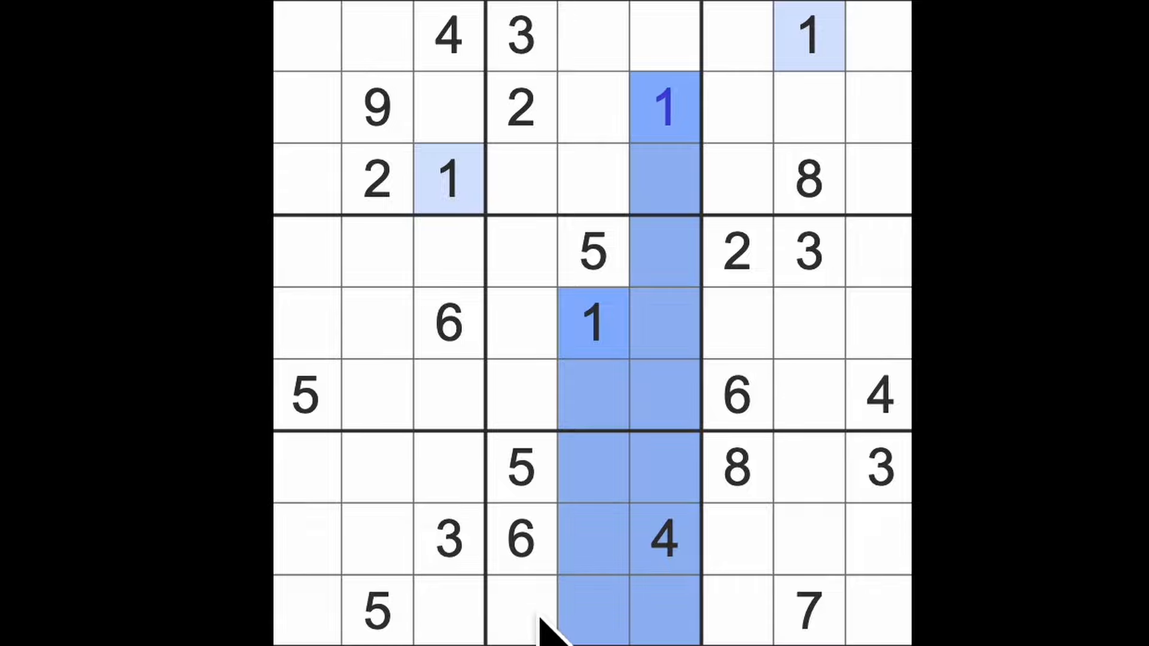
click(520, 611)
text(1)
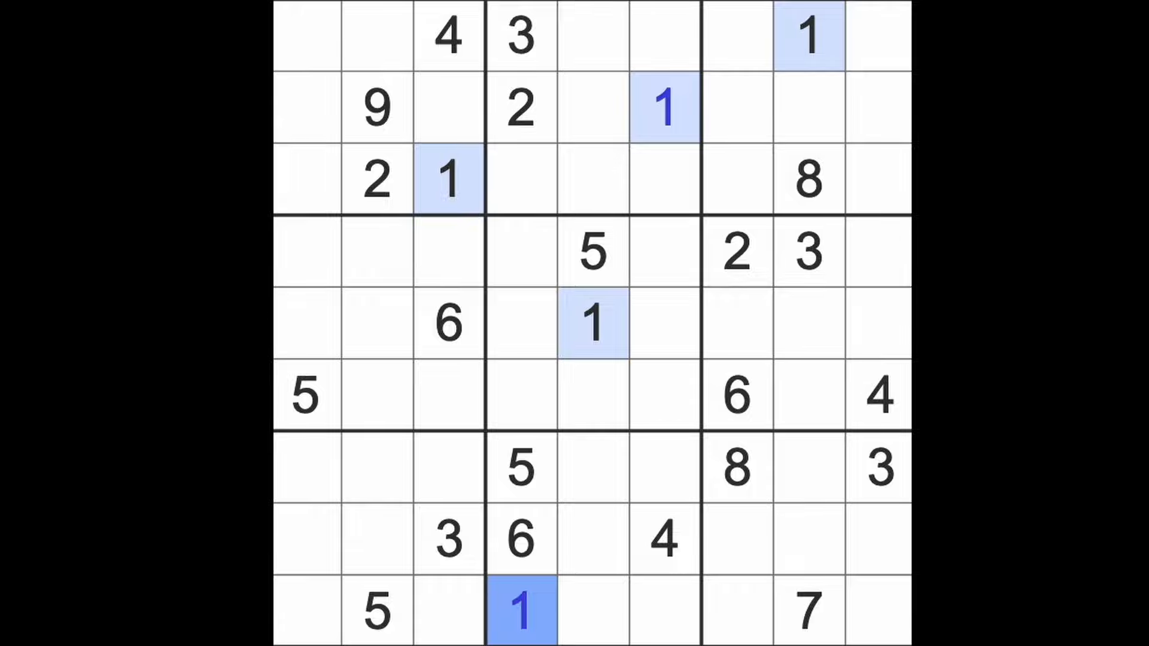
mouse_move(655, 326)
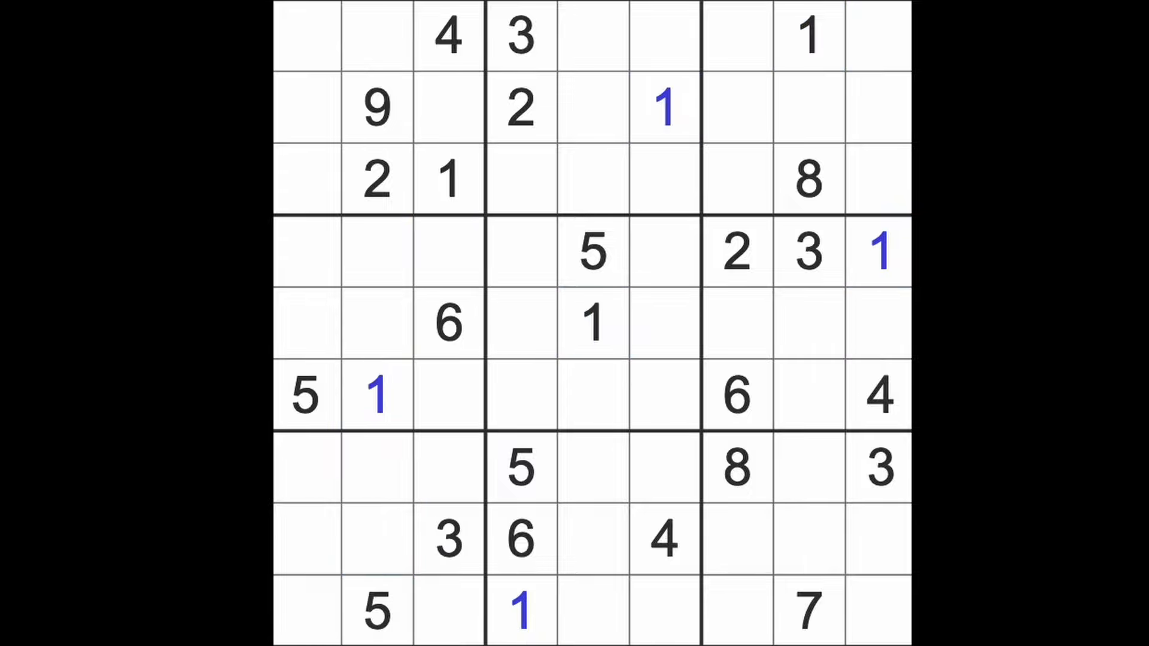
mouse_move(897, 300)
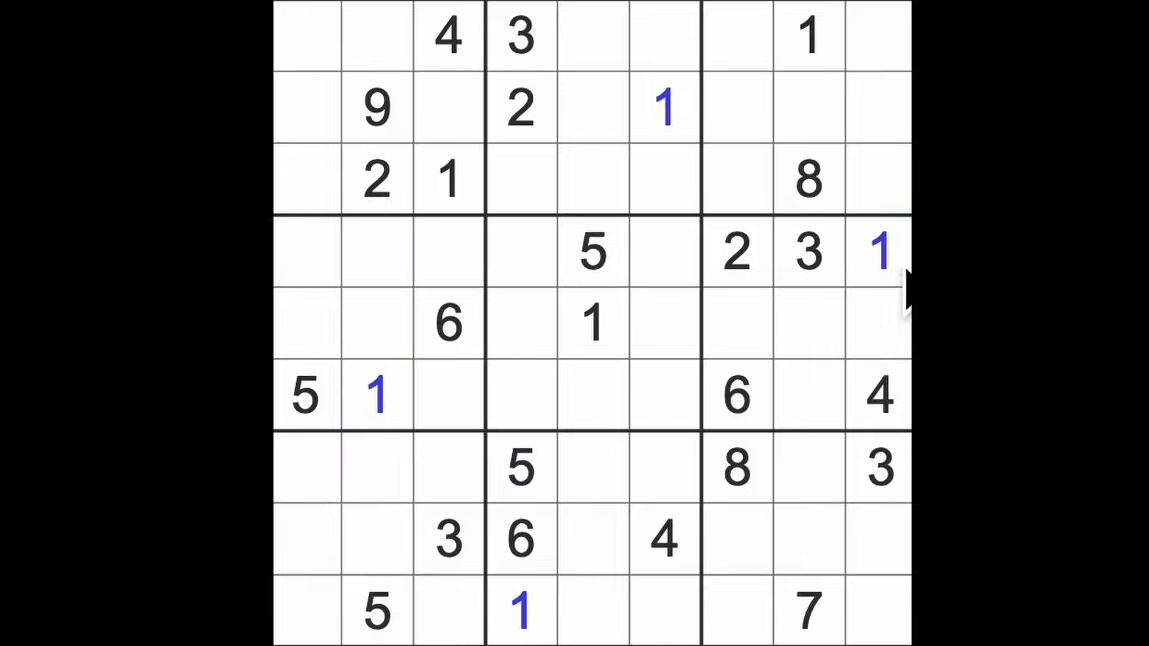
click(878, 251)
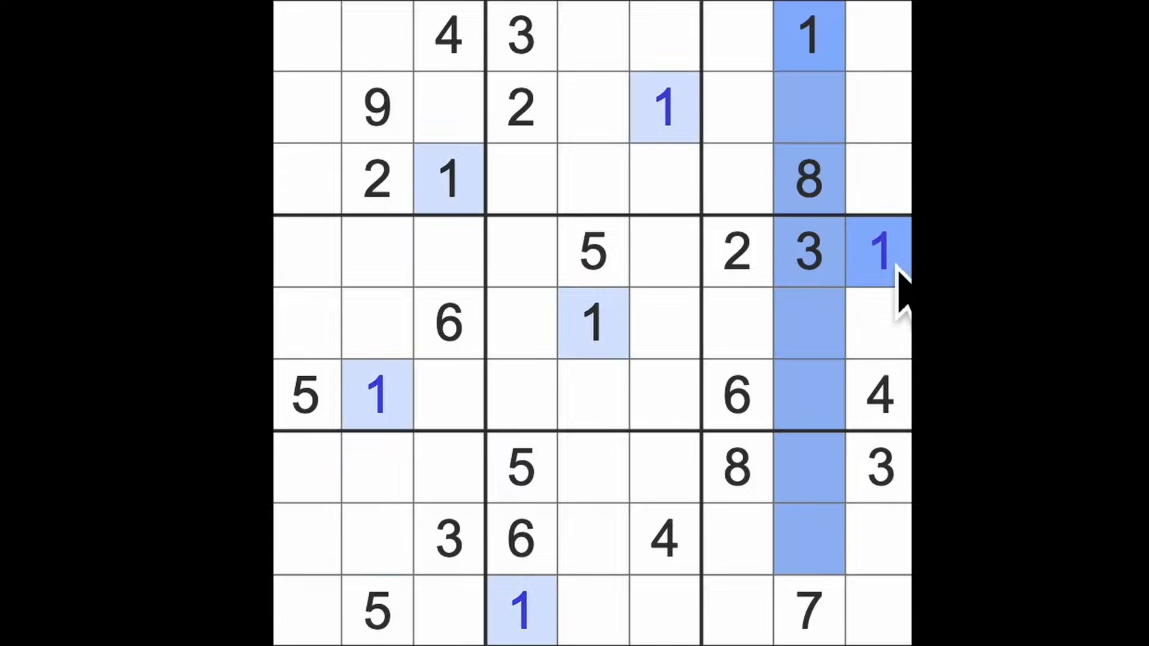
click(736, 538)
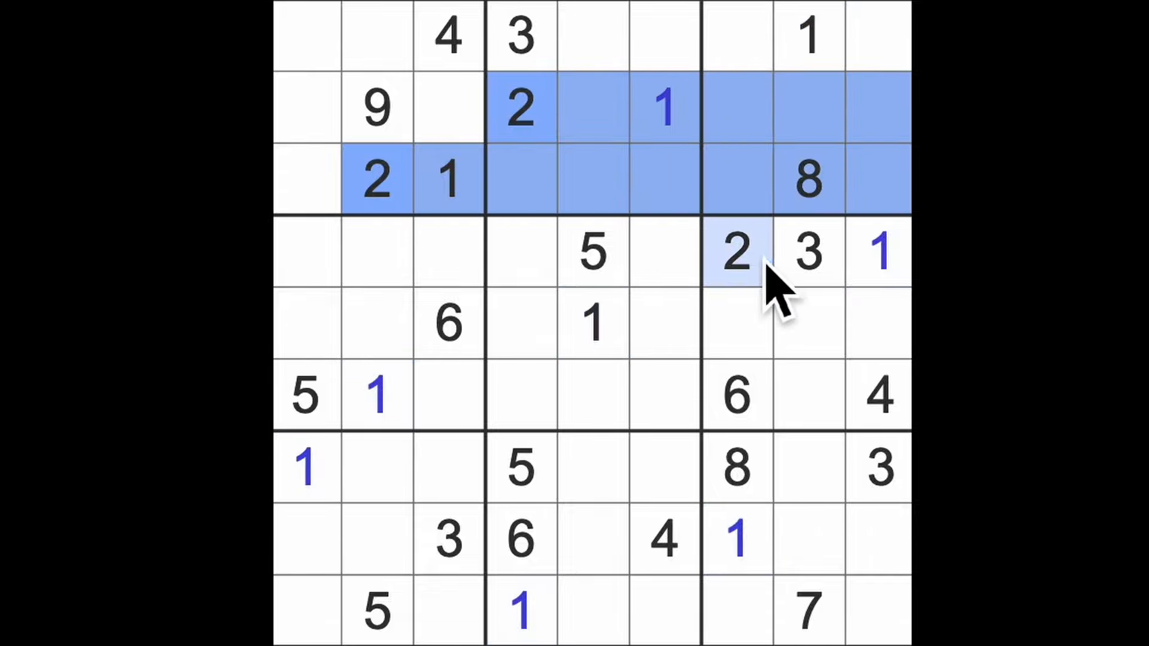
- Scan the 2s and 3s, then enter a 3 at row 5, column 2
click(877, 35)
text(2)
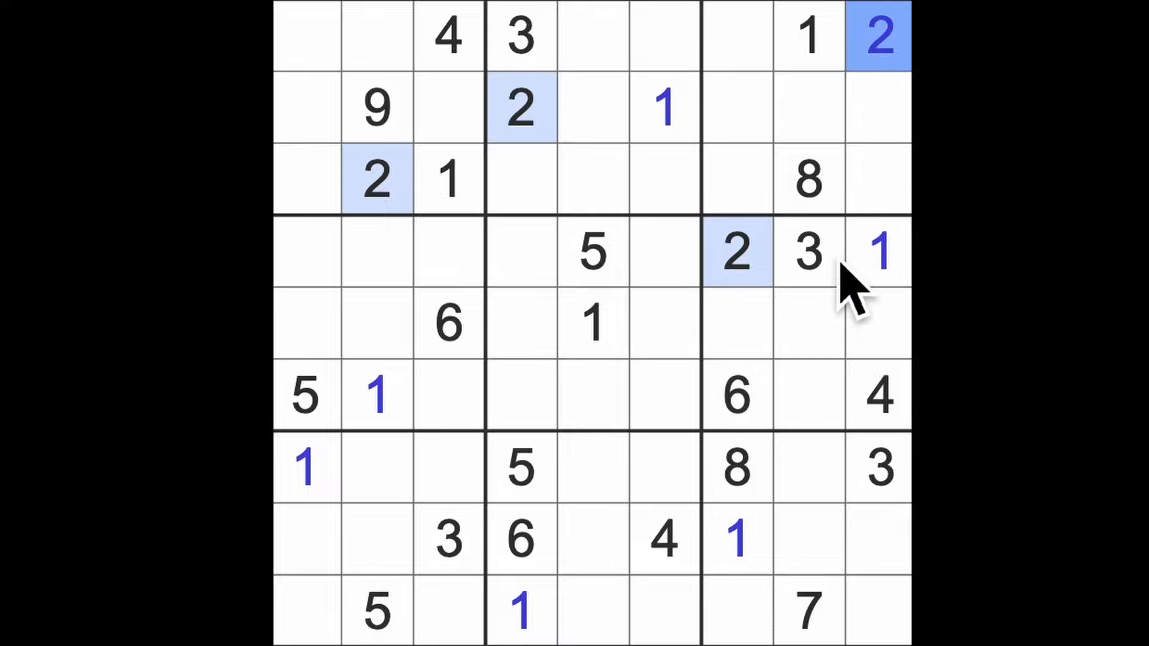
click(806, 252)
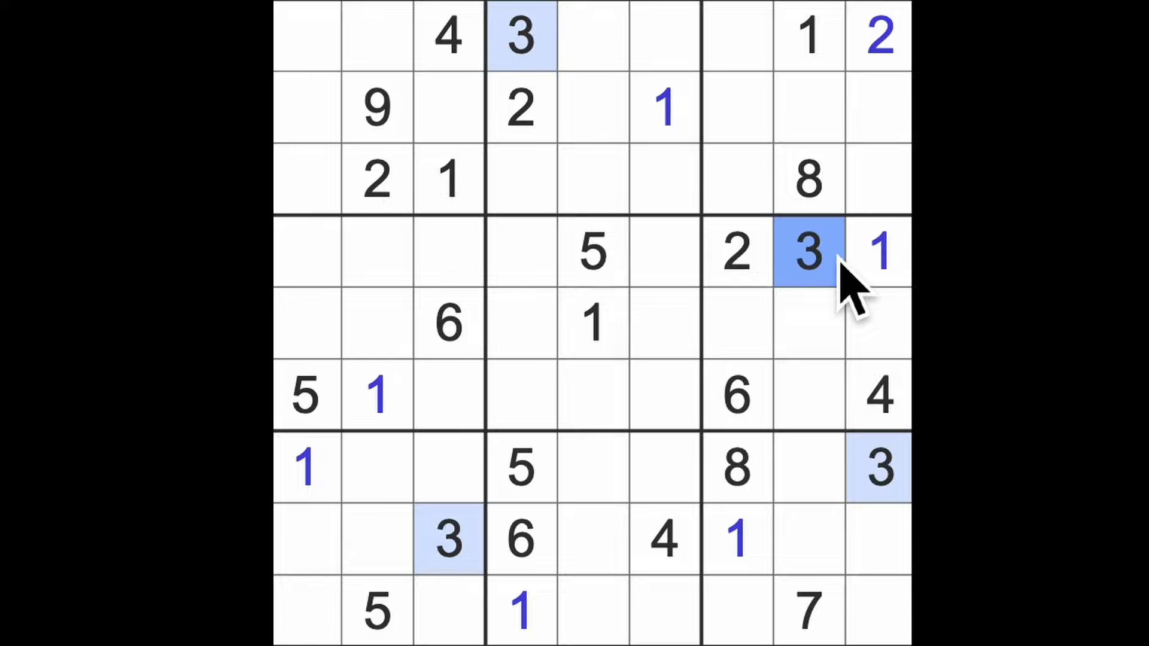
mouse_move(667, 264)
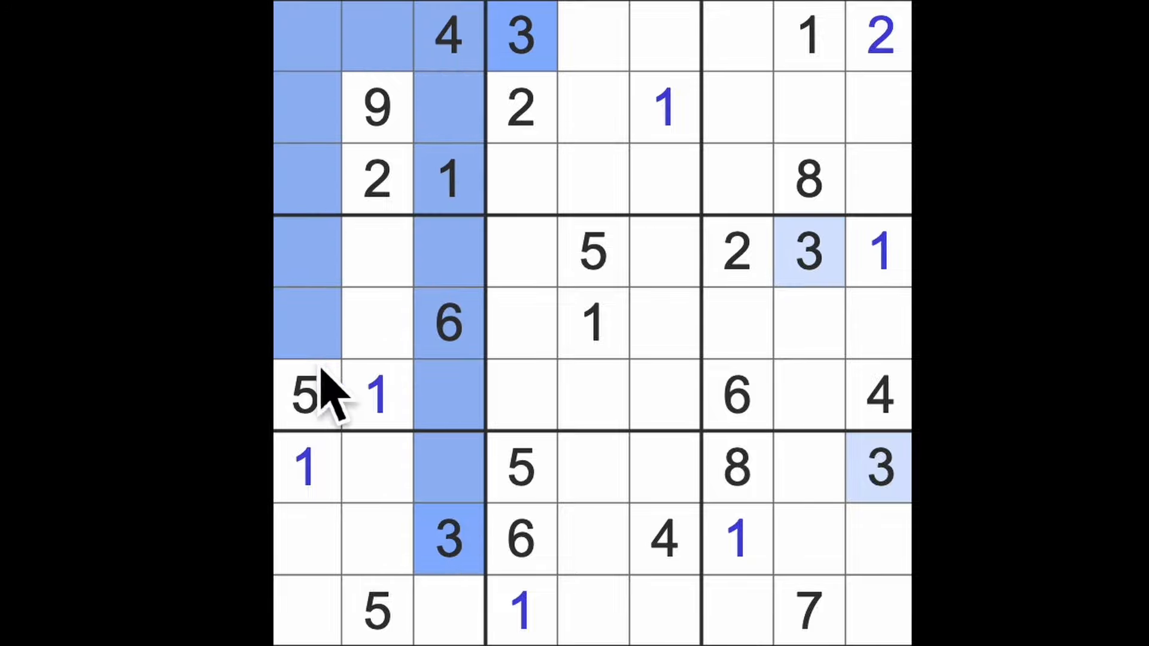
click(377, 324)
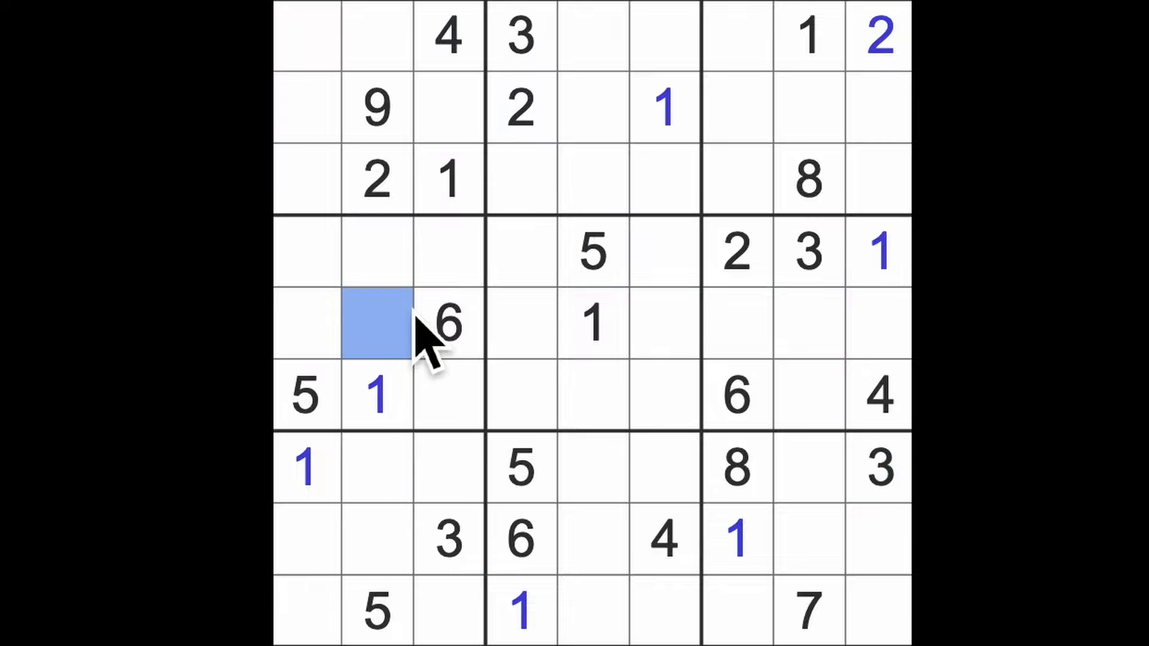
text(3)
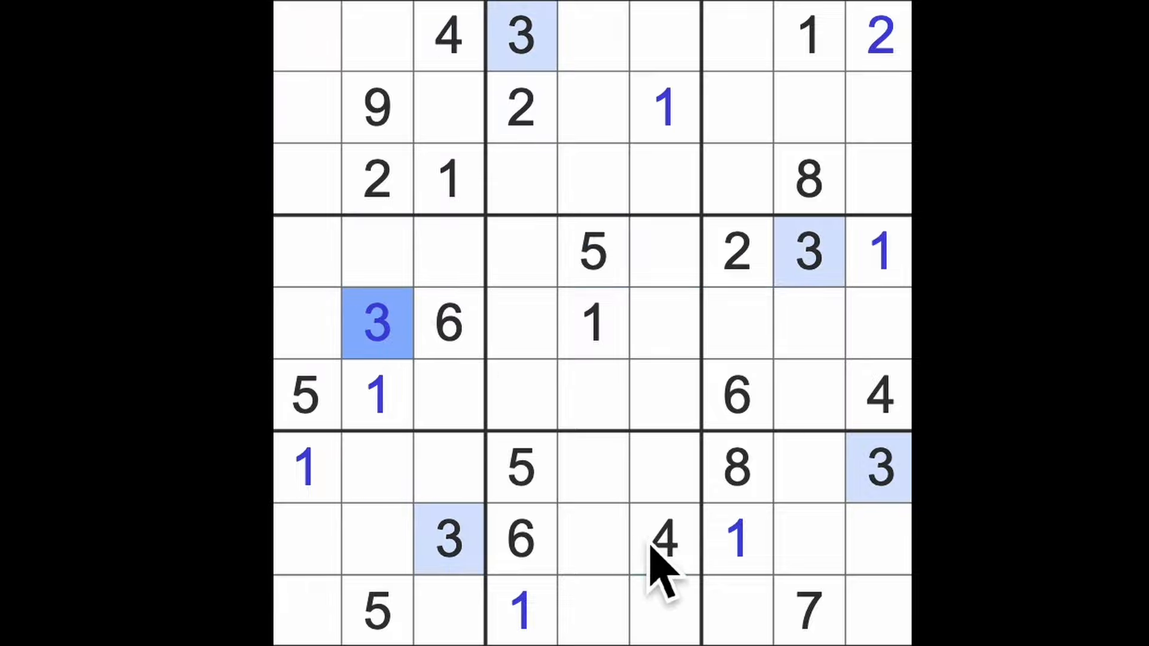
- Highlight the existing 4s and 5s to find the next placements
click(663, 541)
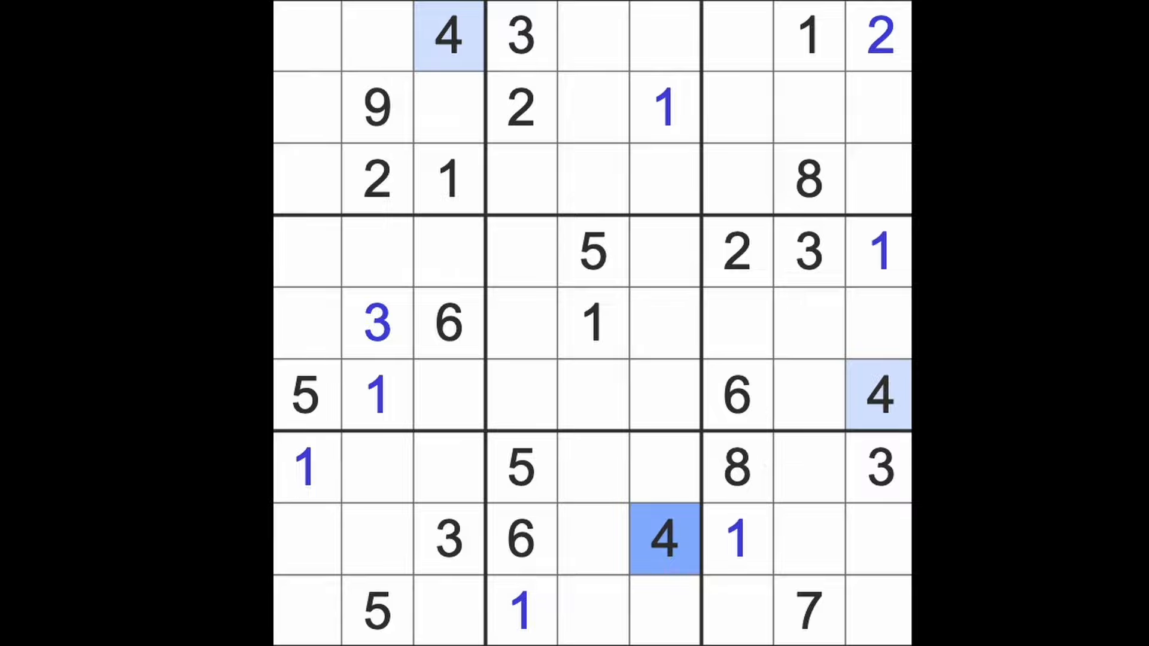
mouse_move(509, 513)
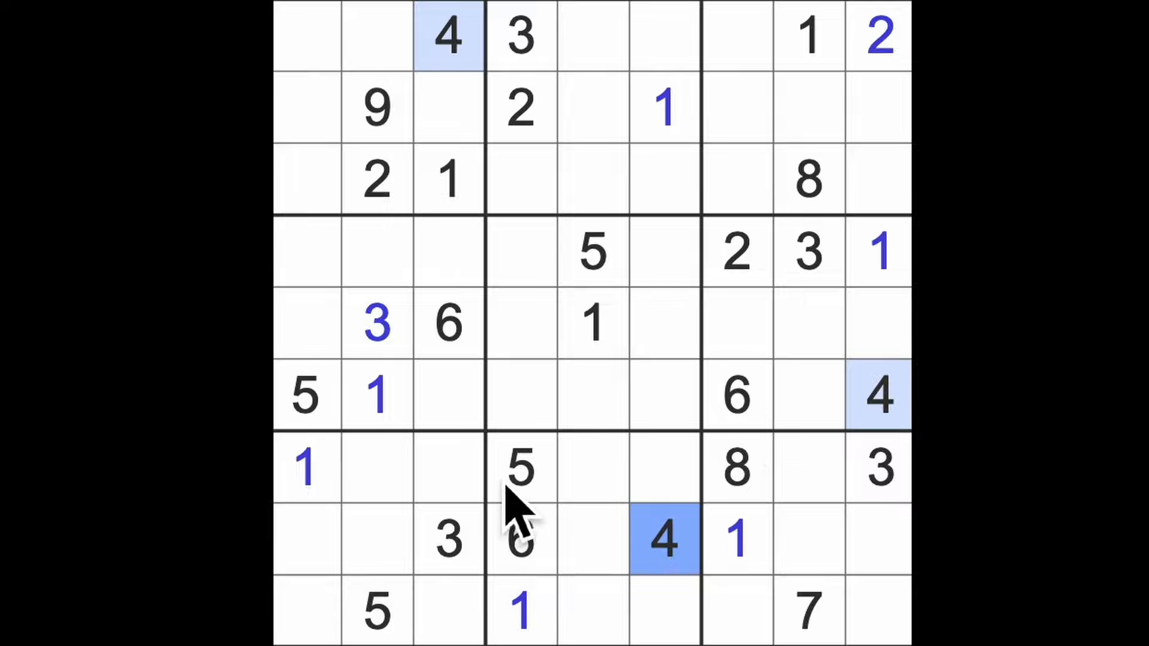
click(520, 469)
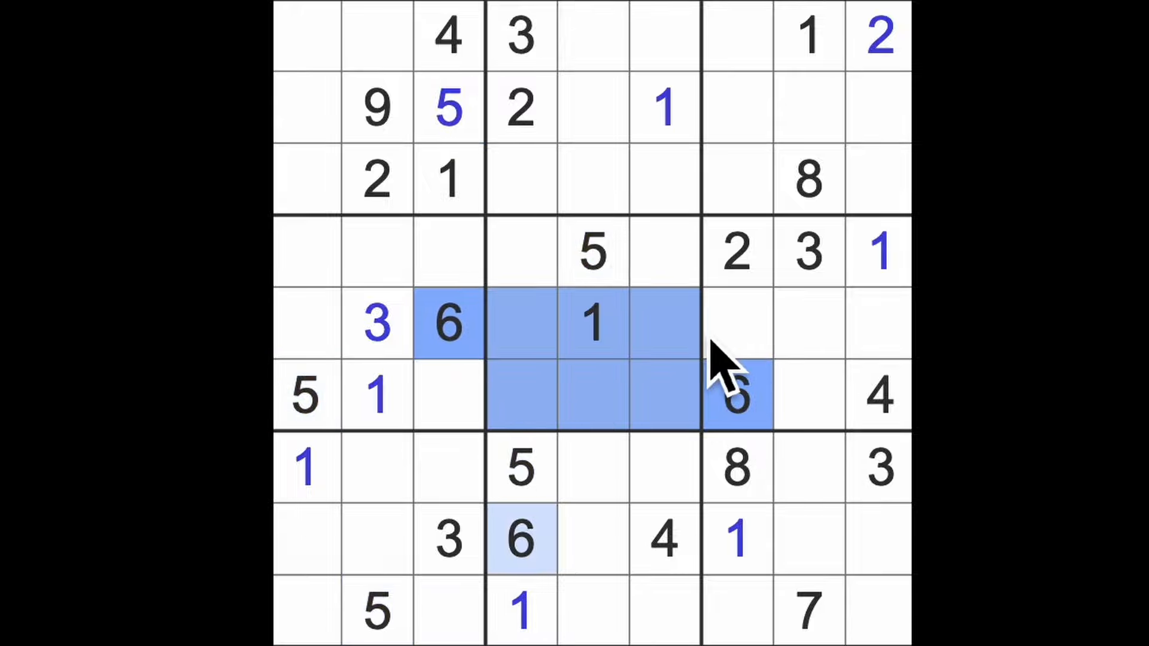
- Enter a 6 in row 4 and an 8 in row 5, column 9 of the middle-right box
click(662, 253)
text(6)
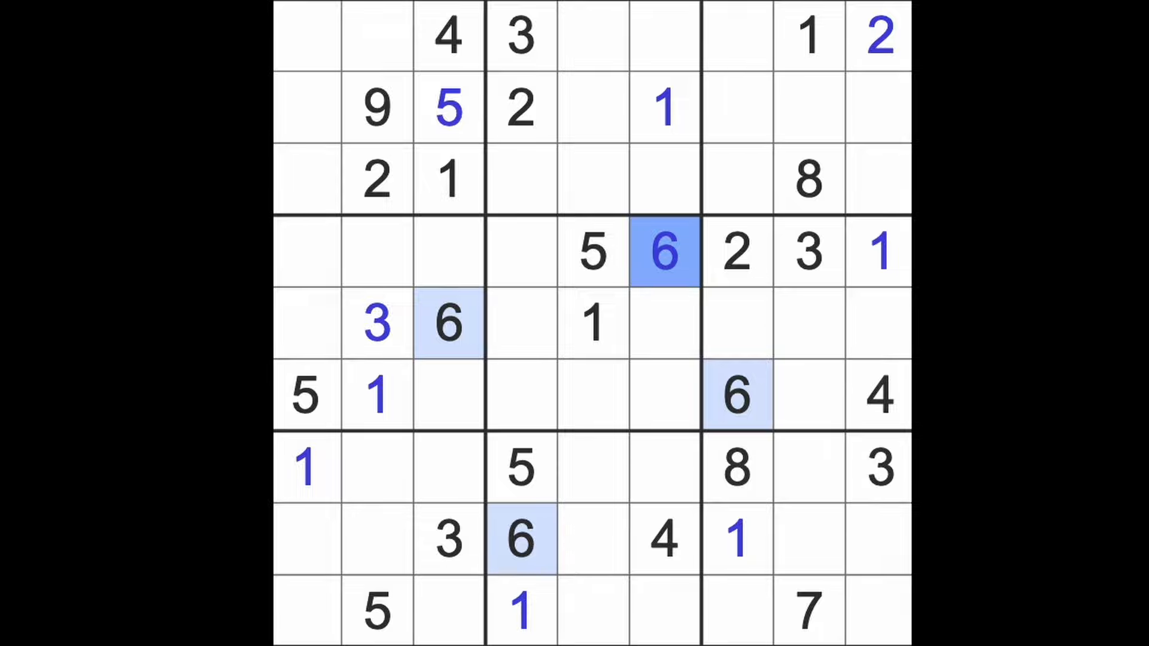
click(806, 610)
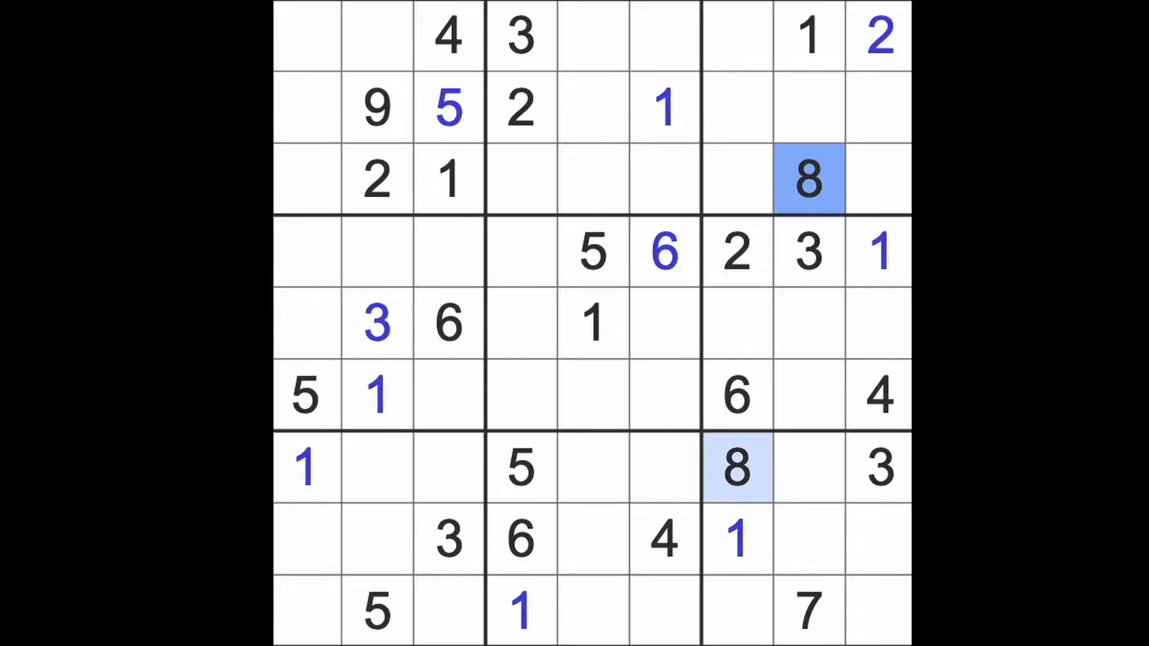
click(806, 251)
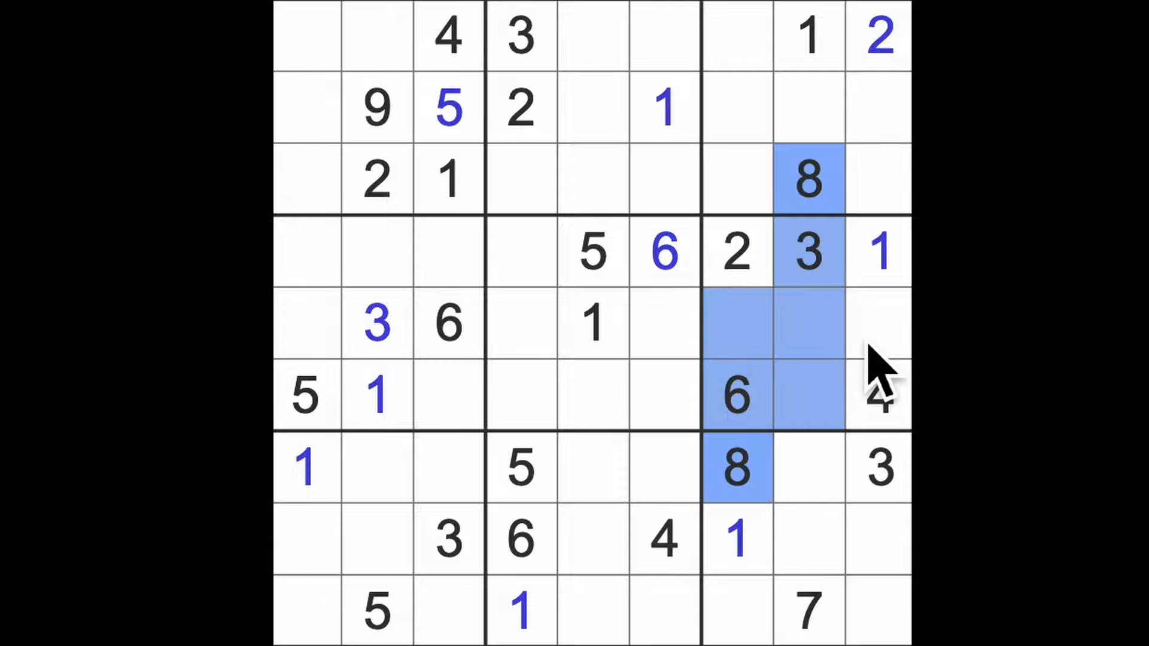
click(879, 323)
text(8)
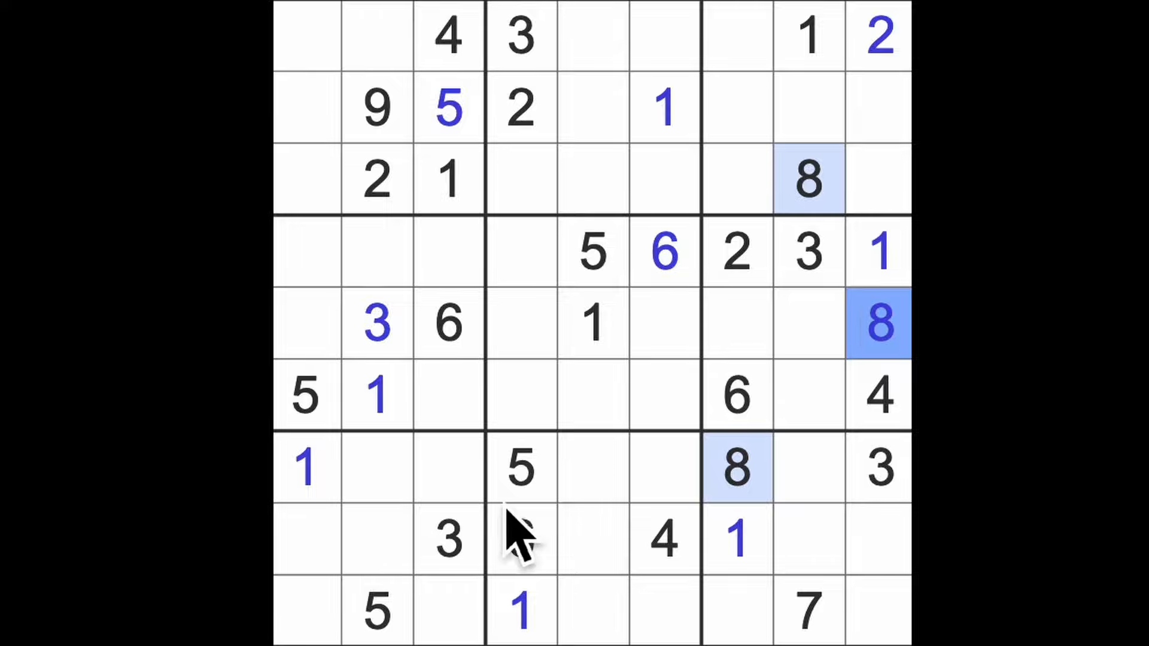
click(375, 108)
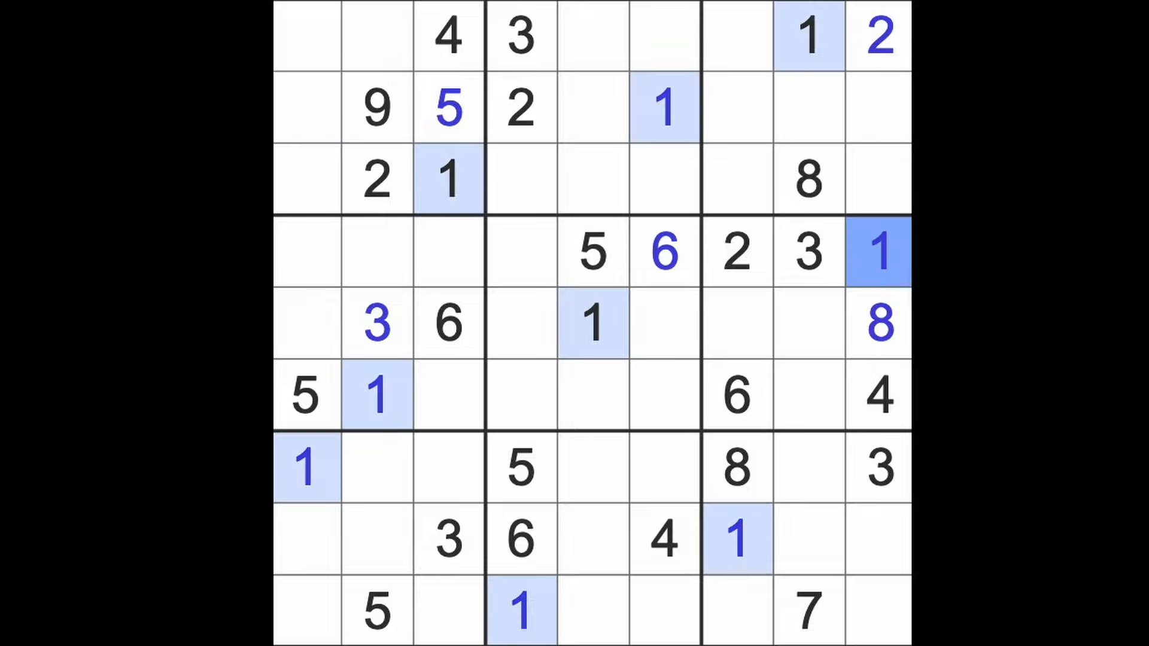
- Scan the existing 2s, 4s, 5s and 8s across the grid for deductions
click(736, 252)
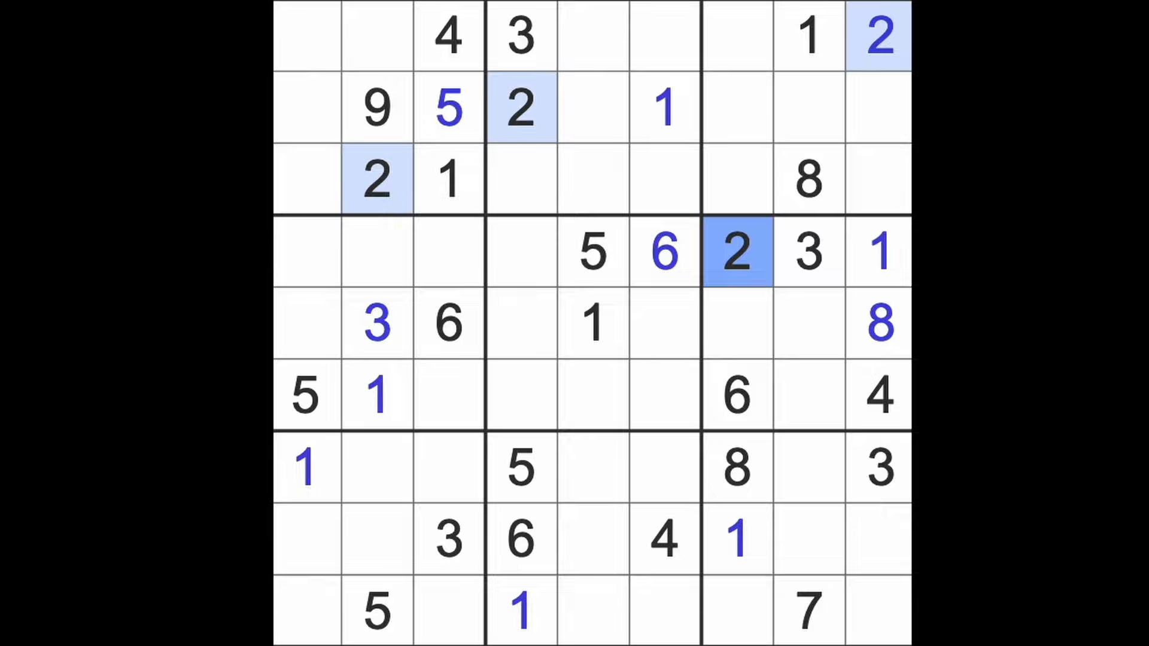
click(809, 251)
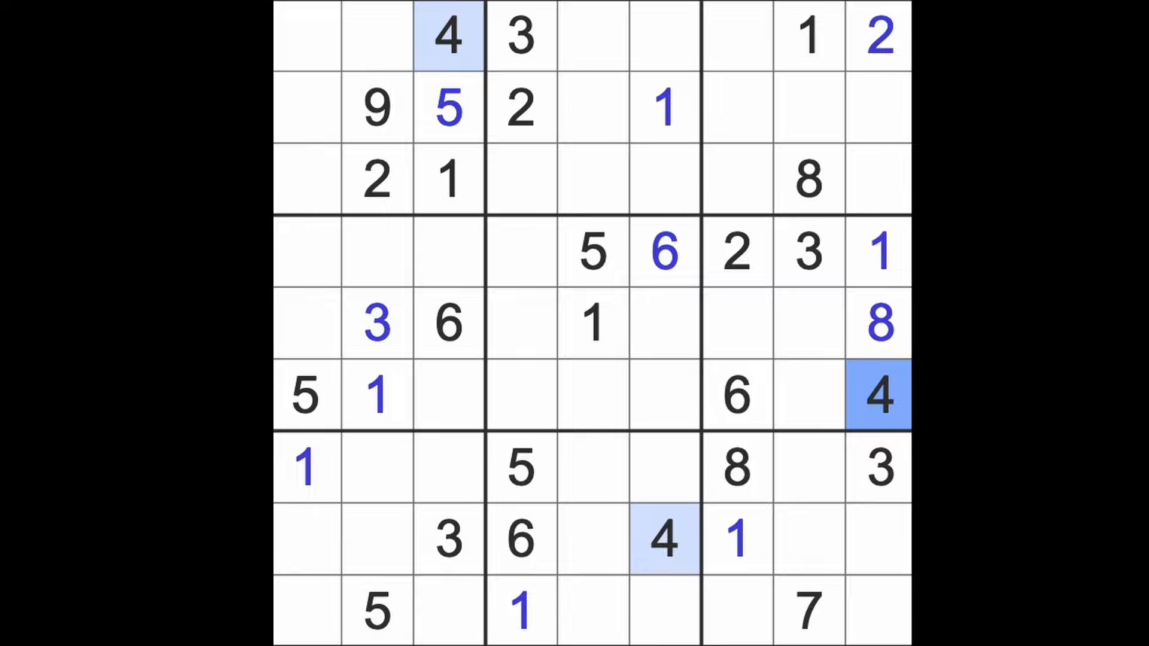
mouse_move(650, 300)
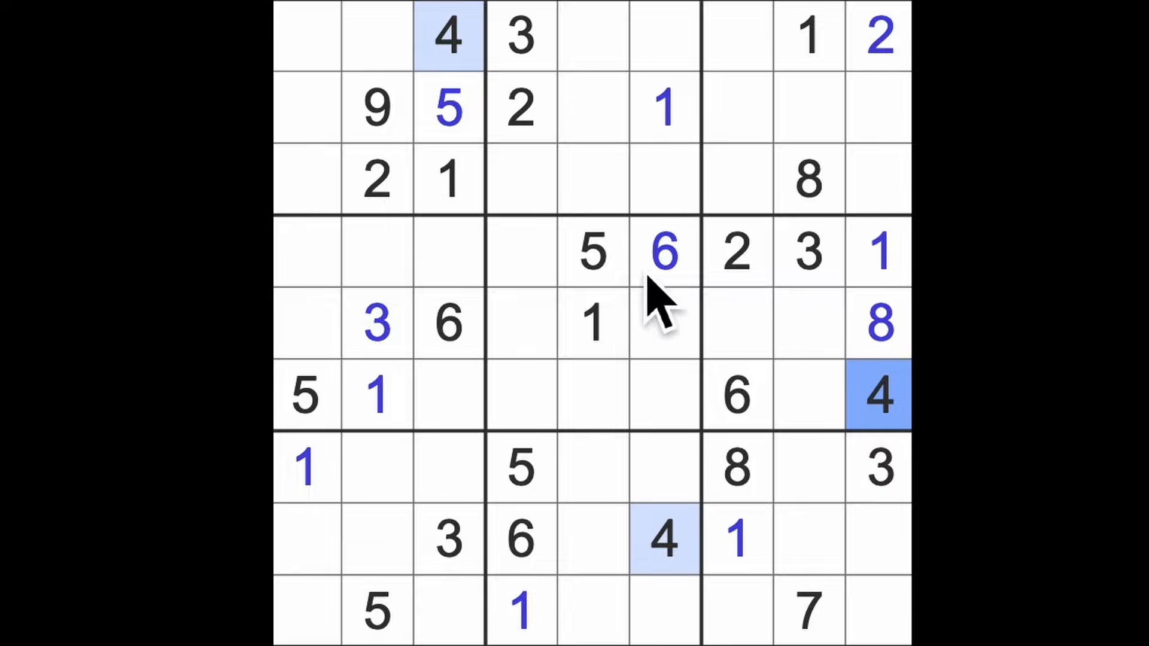
click(592, 251)
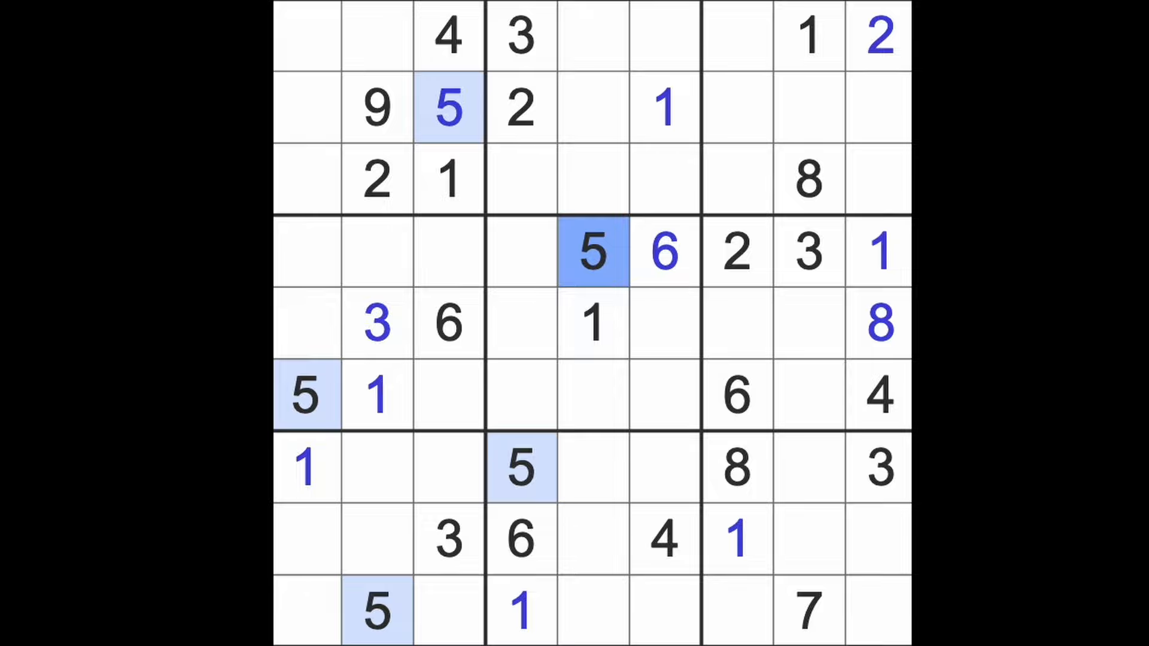
mouse_move(740, 315)
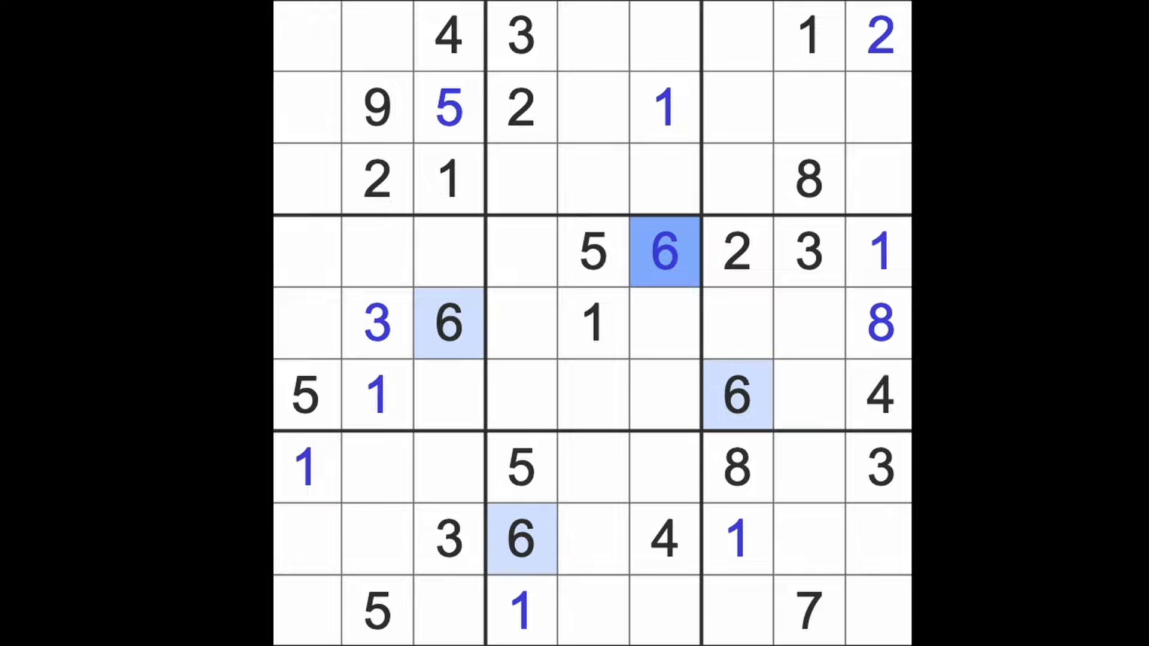
click(806, 610)
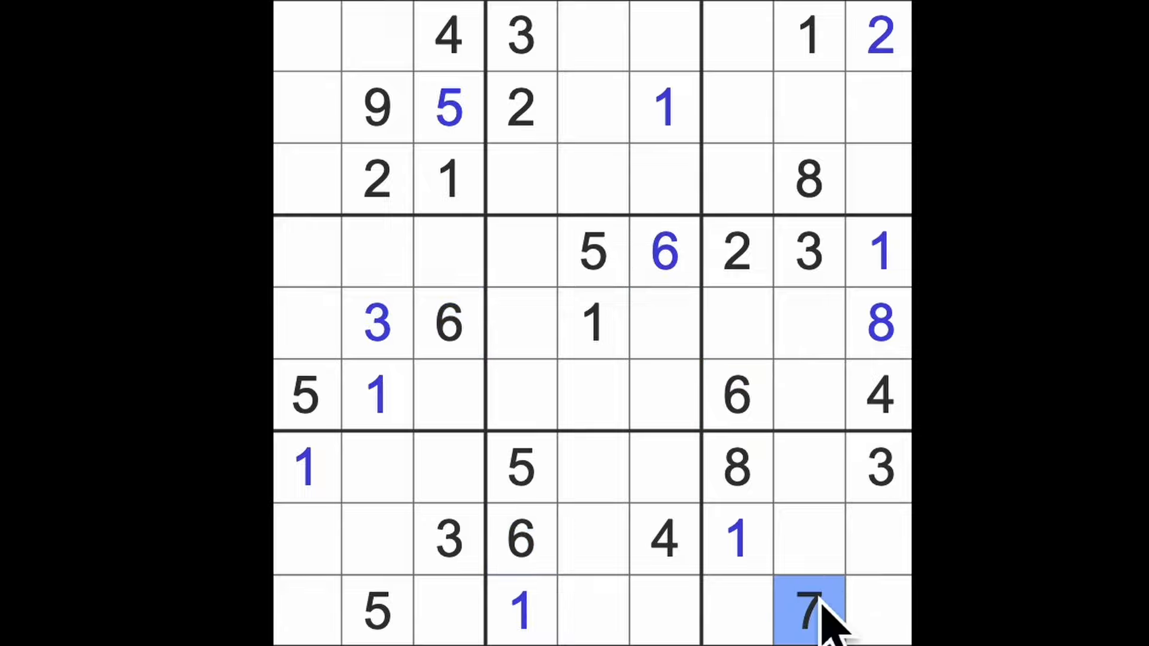
- Enter 7, 5 and 9 in the middle-right box and a 5 in the bottom-right box
click(737, 323)
text(7)
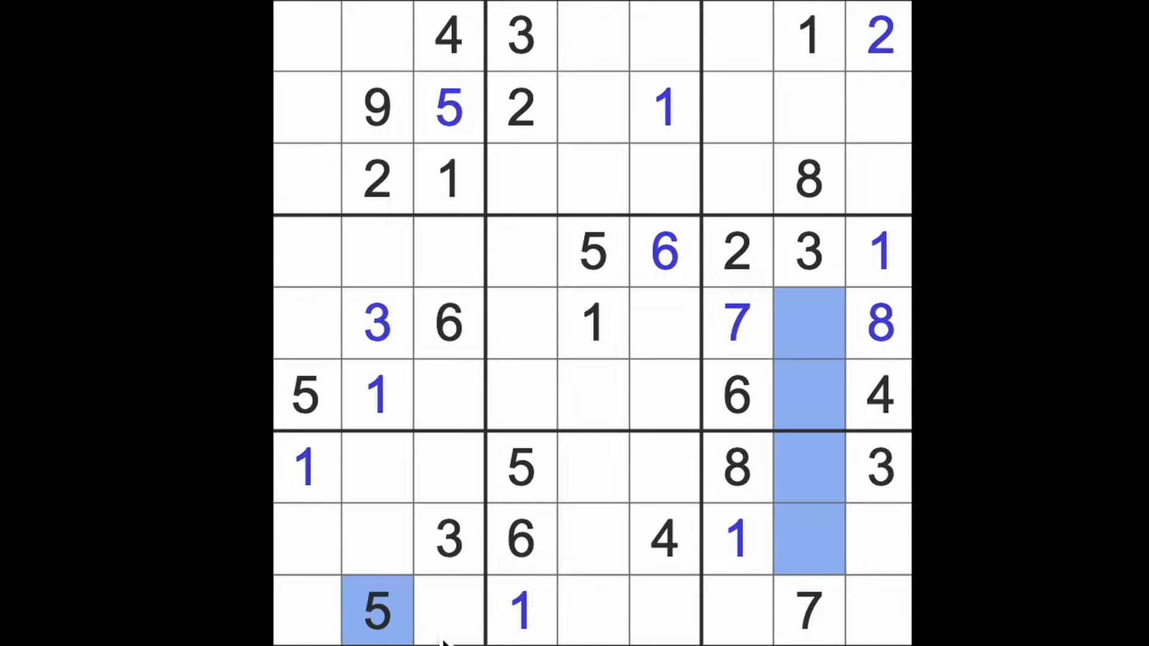
click(879, 539)
text(5)
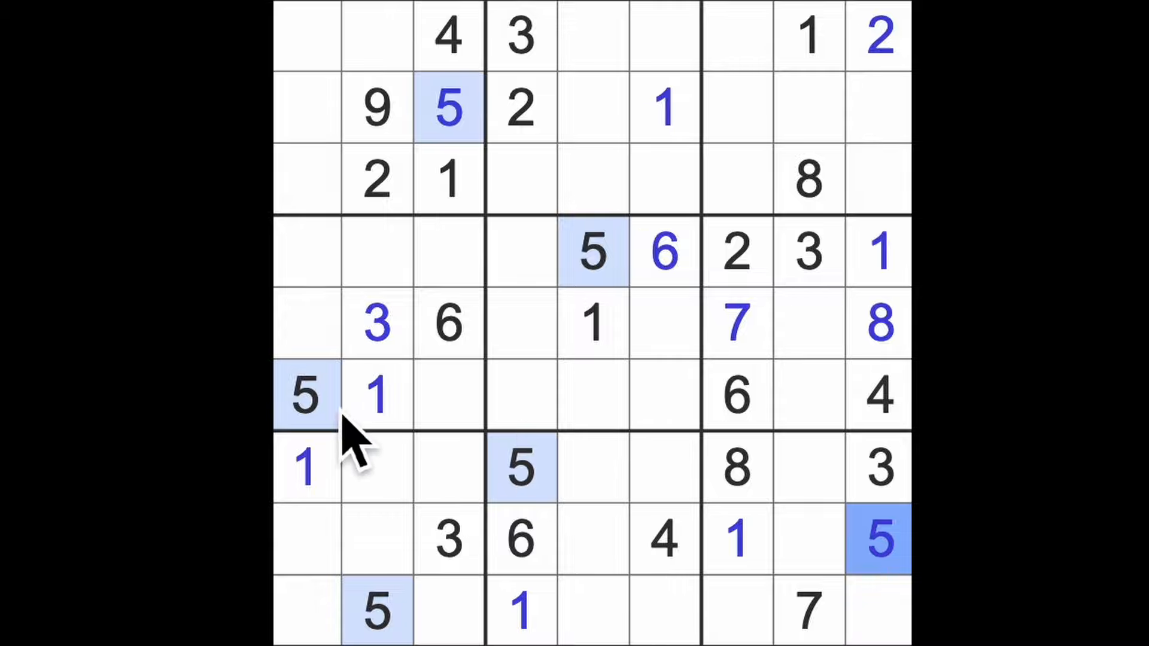
click(806, 326)
text(9)
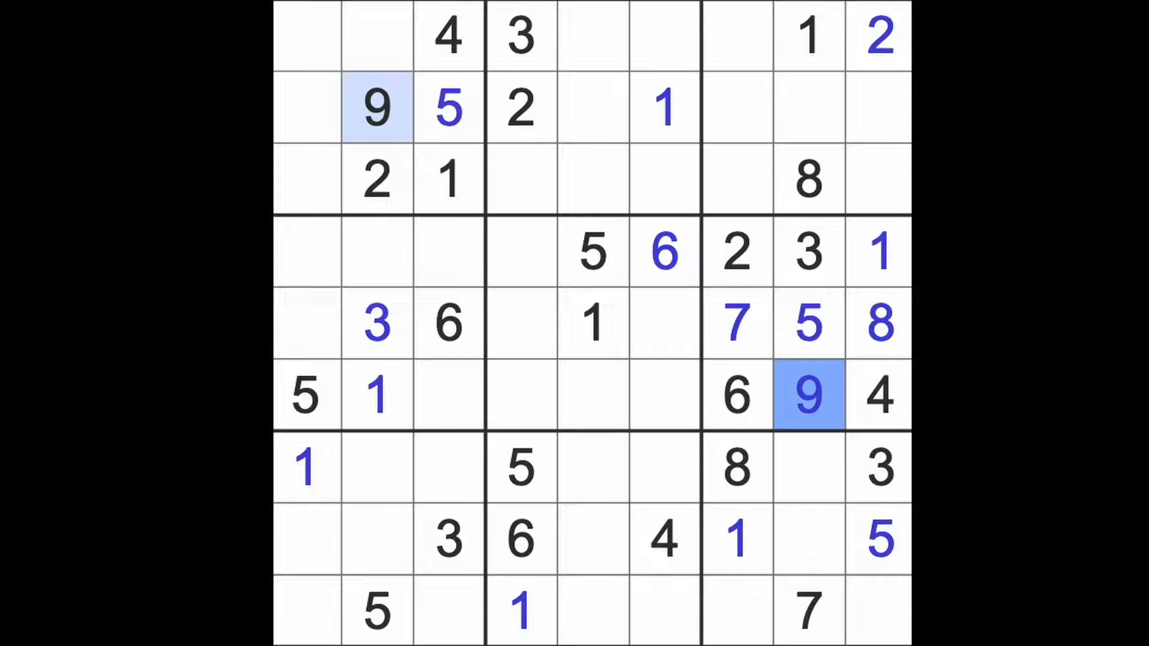
click(808, 469)
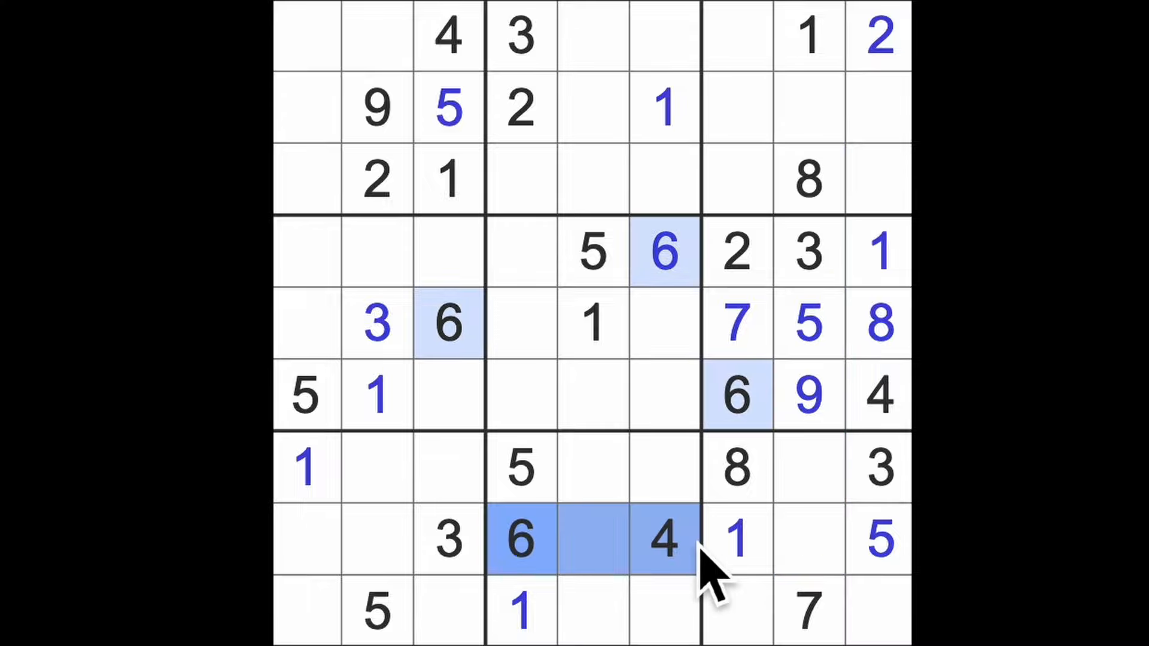
- Enter a 2 in the bottom-right box and scan the 3s and lower-left cells
click(806, 538)
text(2)
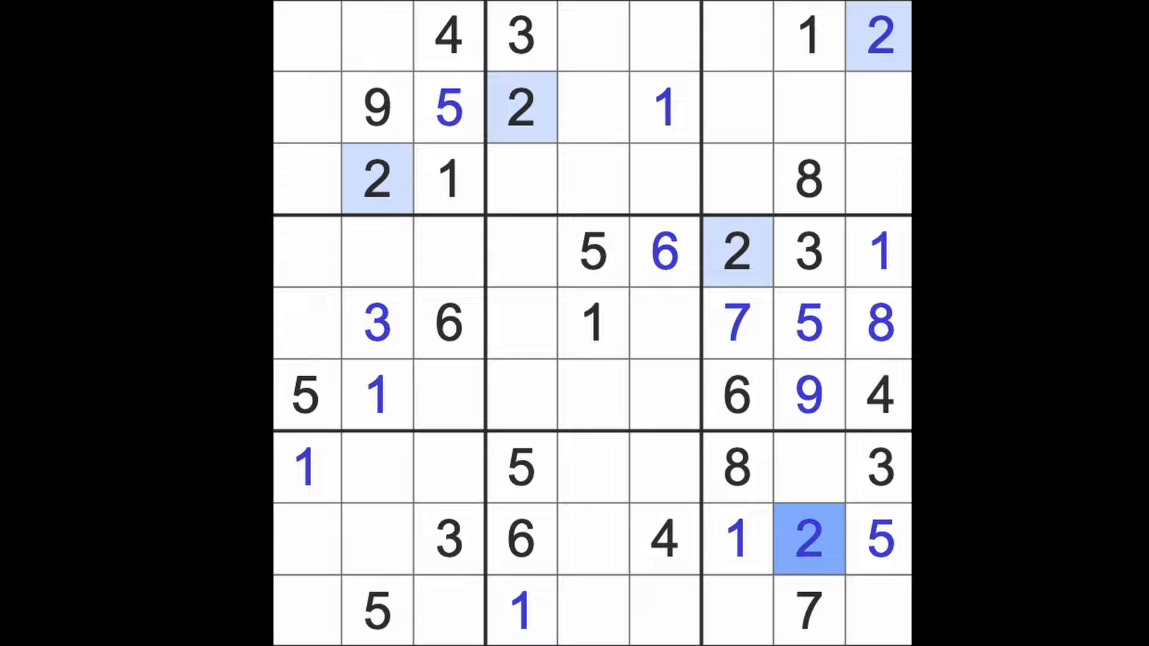
click(877, 467)
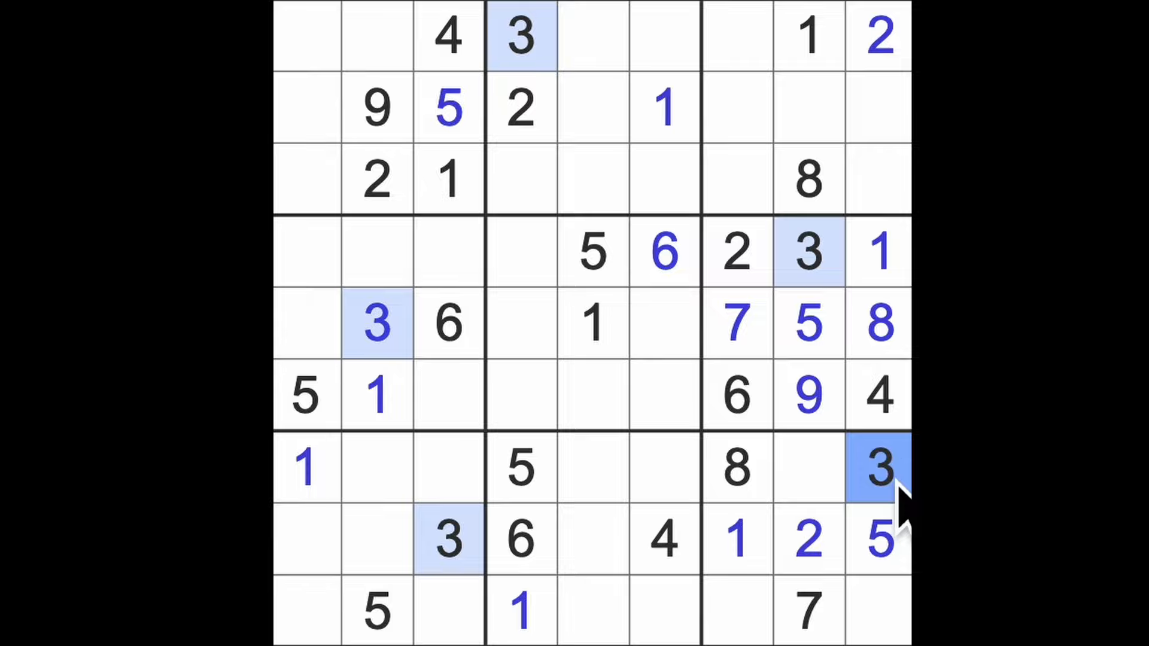
mouse_move(542, 95)
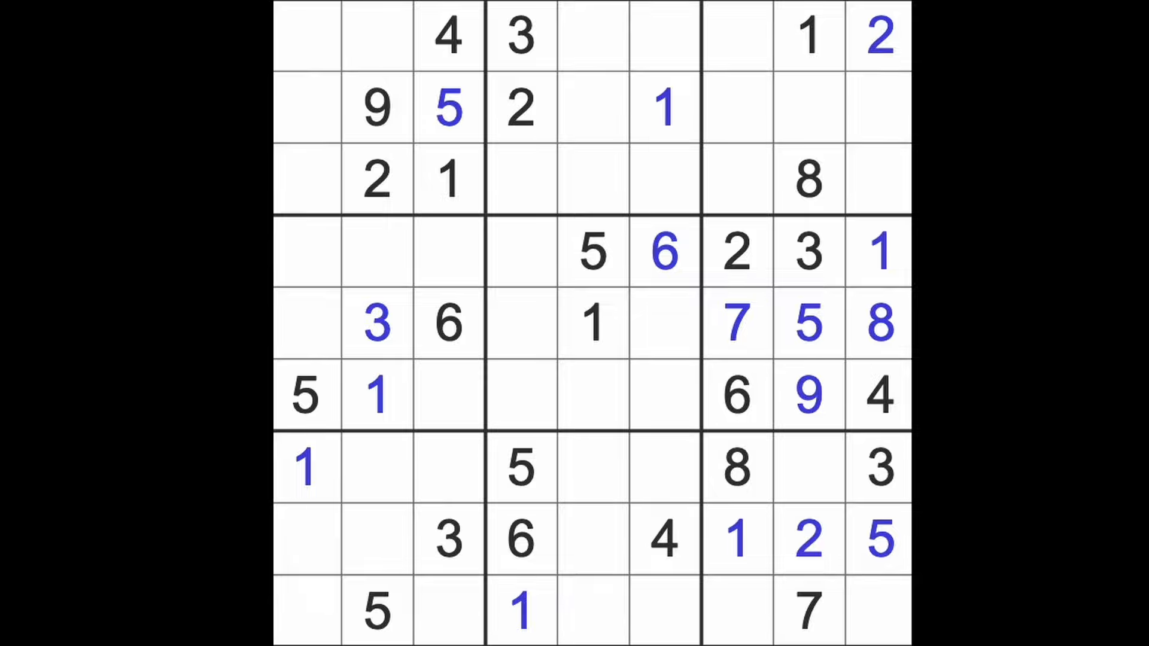
click(307, 539)
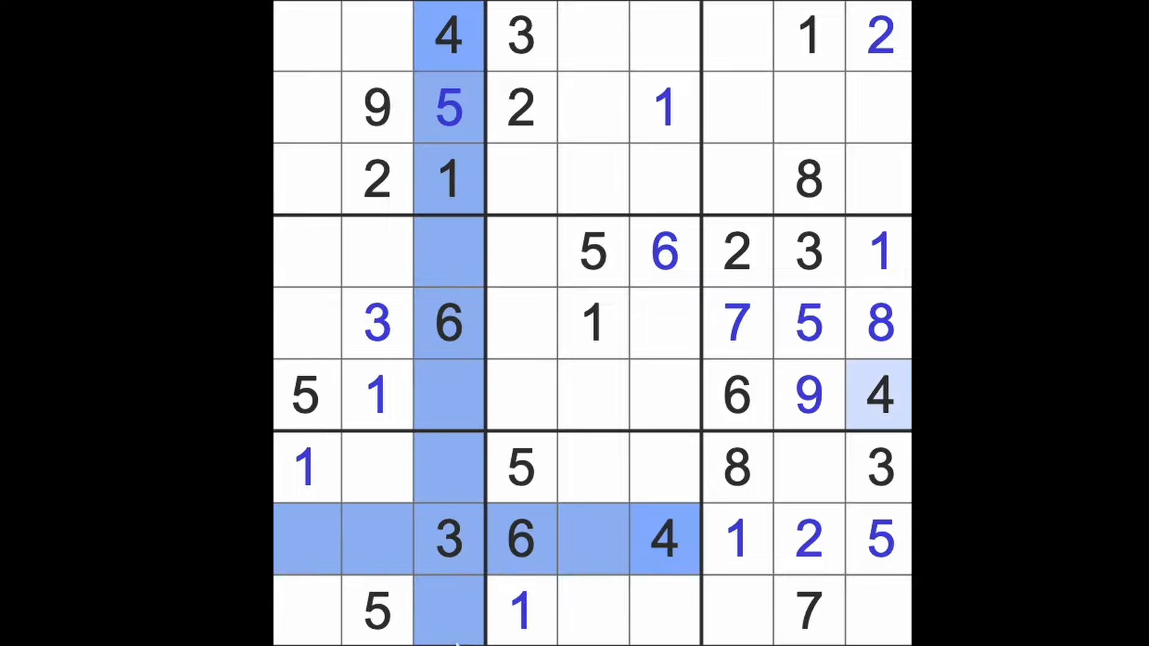
click(378, 467)
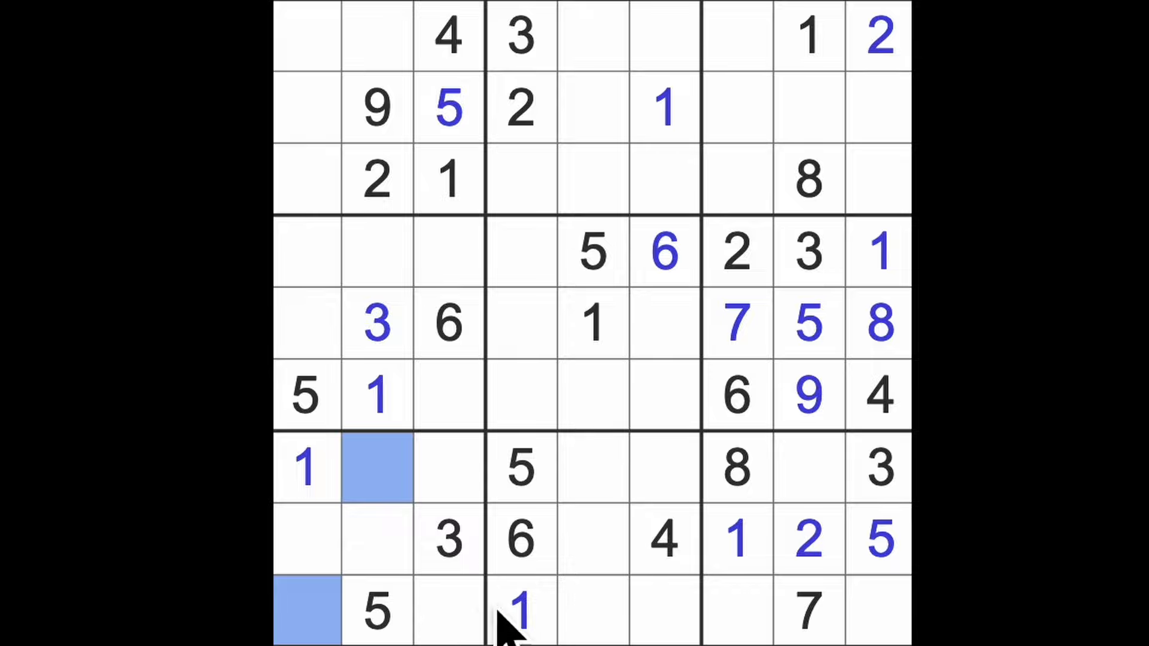
click(446, 466)
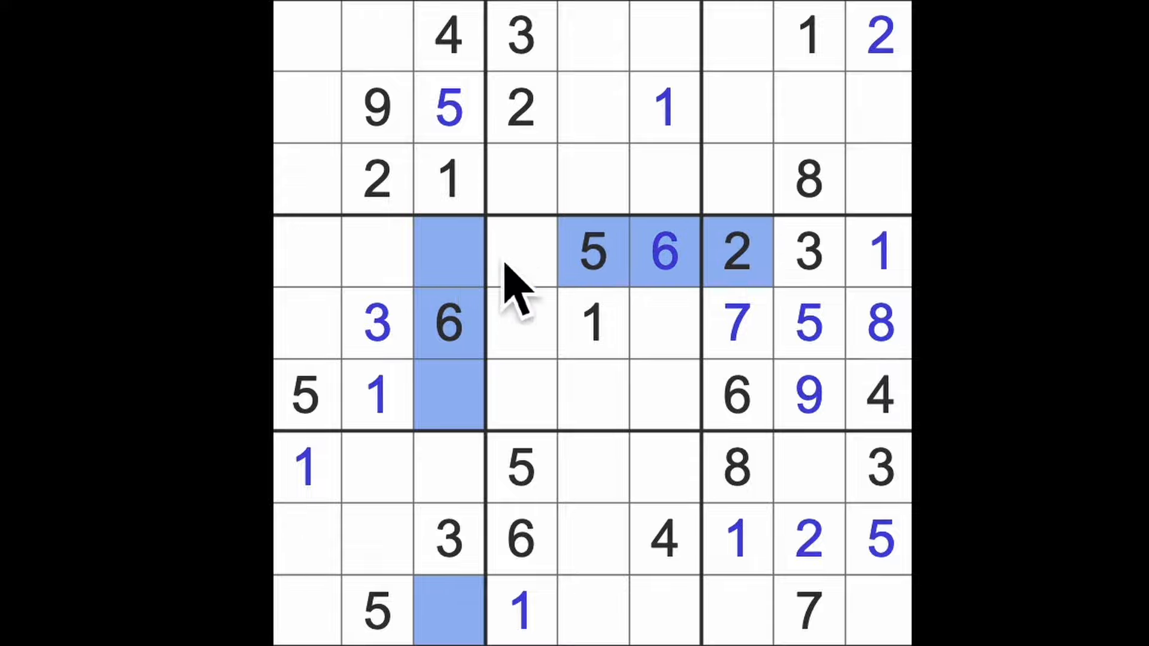
- Complete row 5 with a 2 in the middle-left box and 4 and 9 in the centre box
click(306, 324)
text(2)
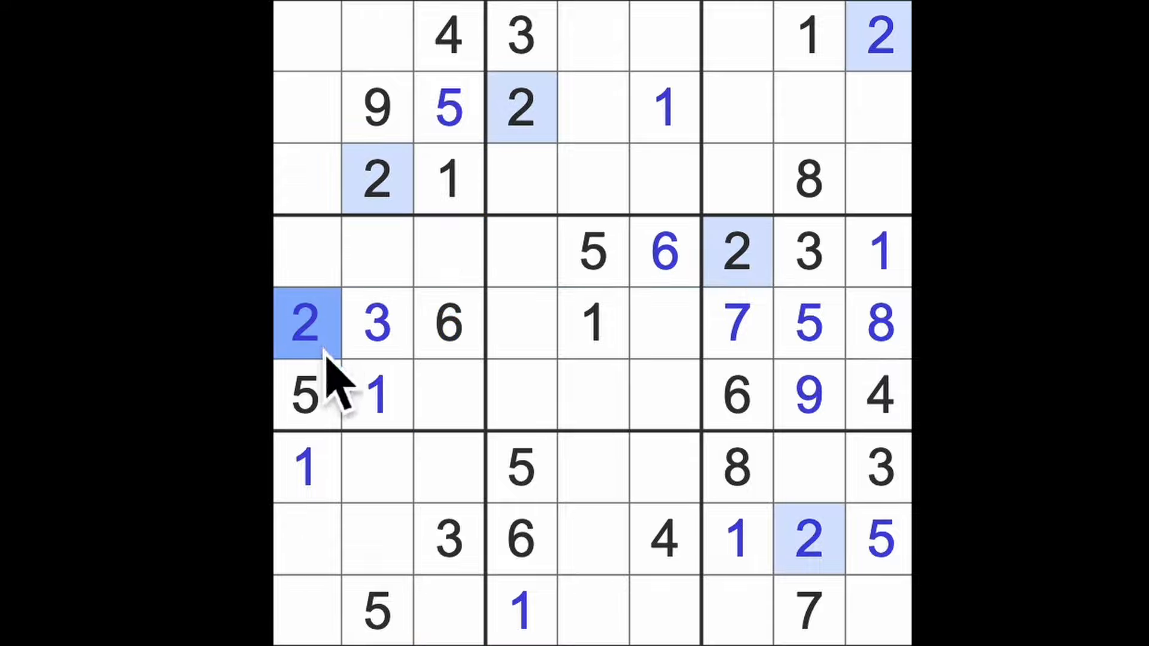
click(662, 327)
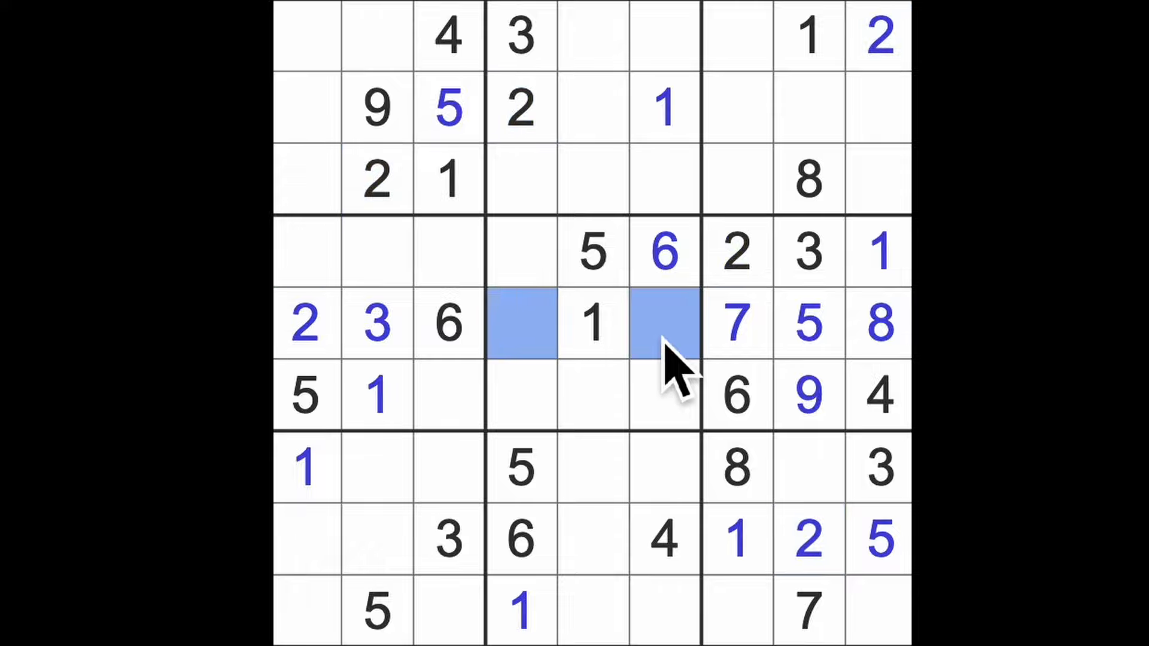
mouse_move(663, 539)
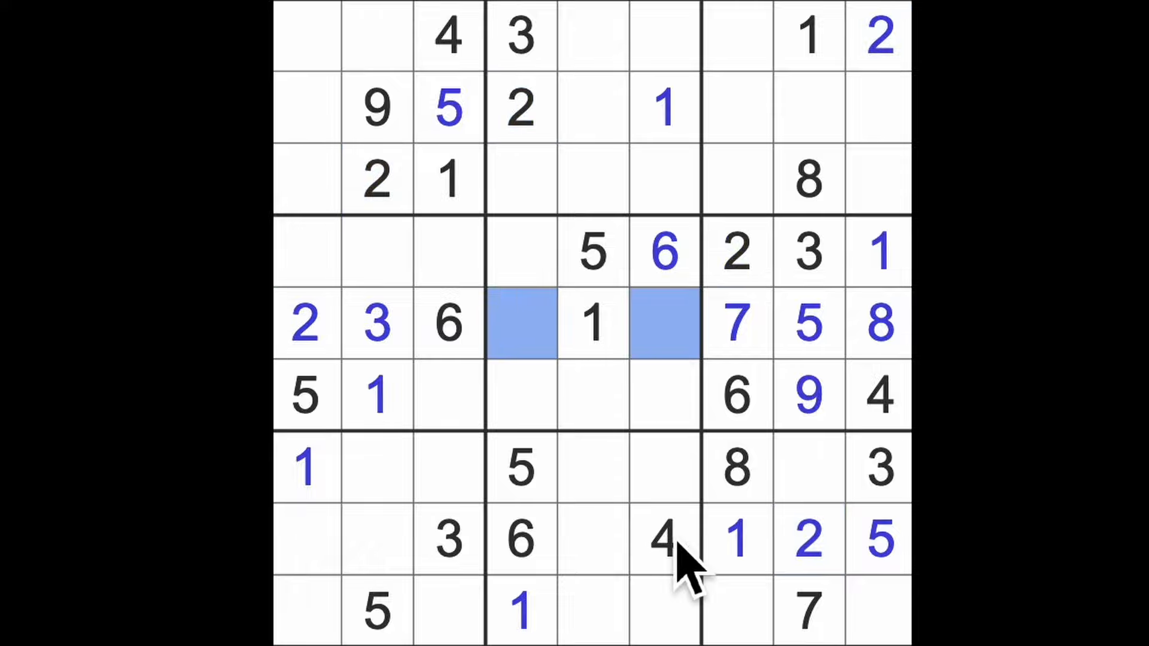
click(520, 322)
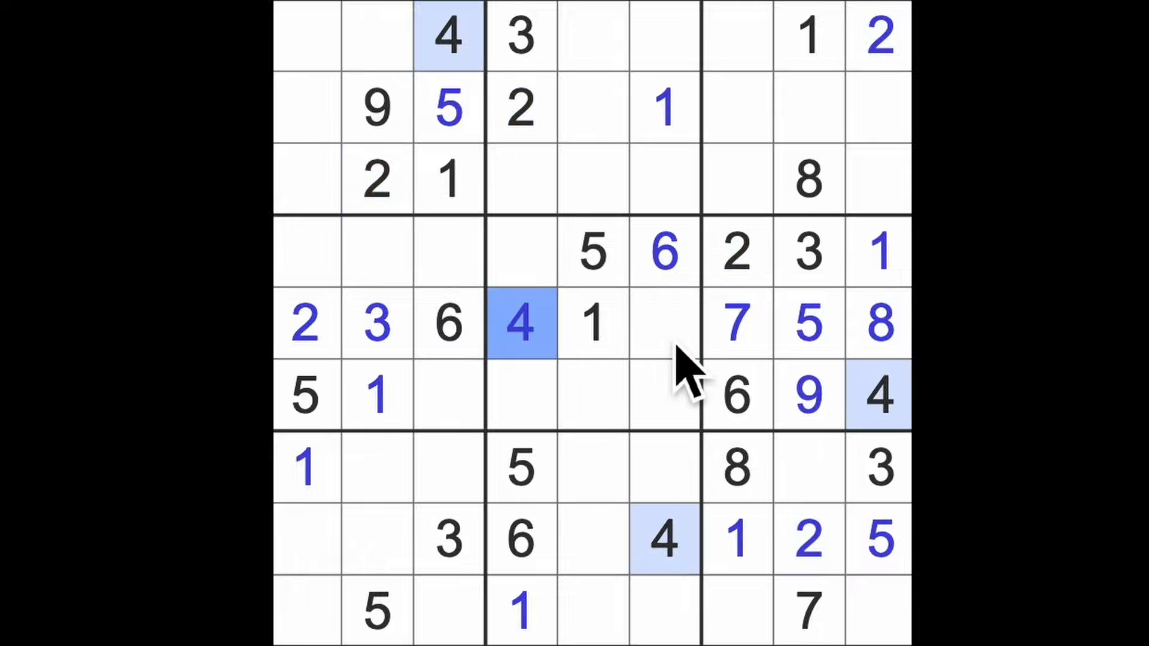
click(663, 323)
text(9)
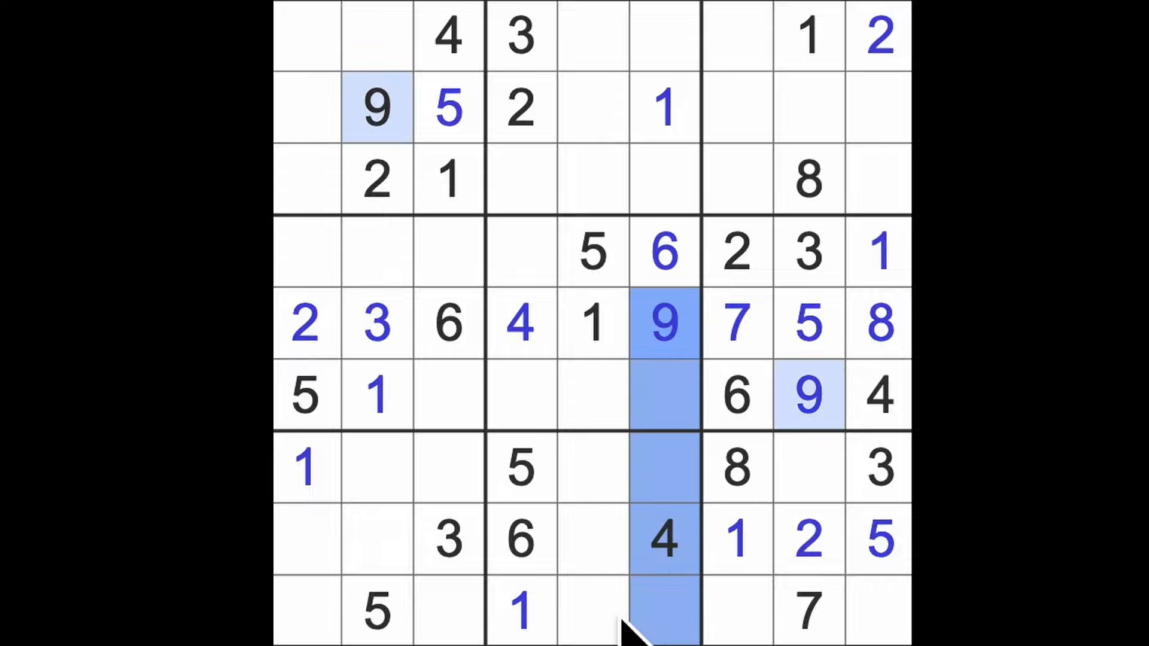
- Enter 9s in the top-middle, top-right and bottom-right boxes
click(663, 322)
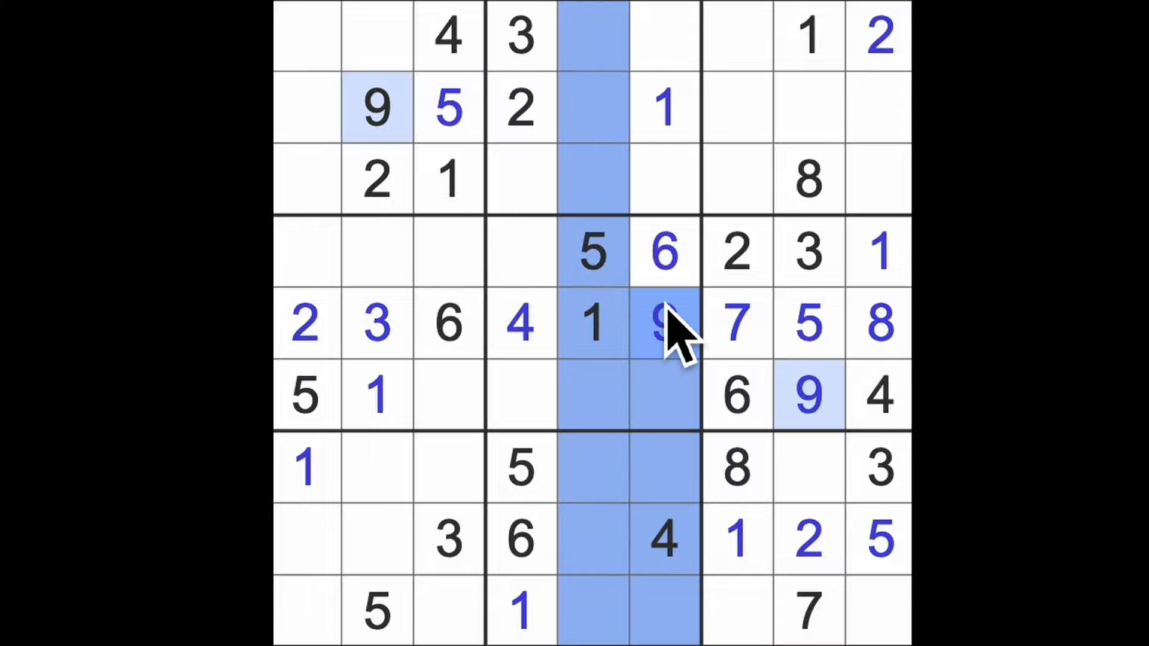
click(520, 180)
text(9)
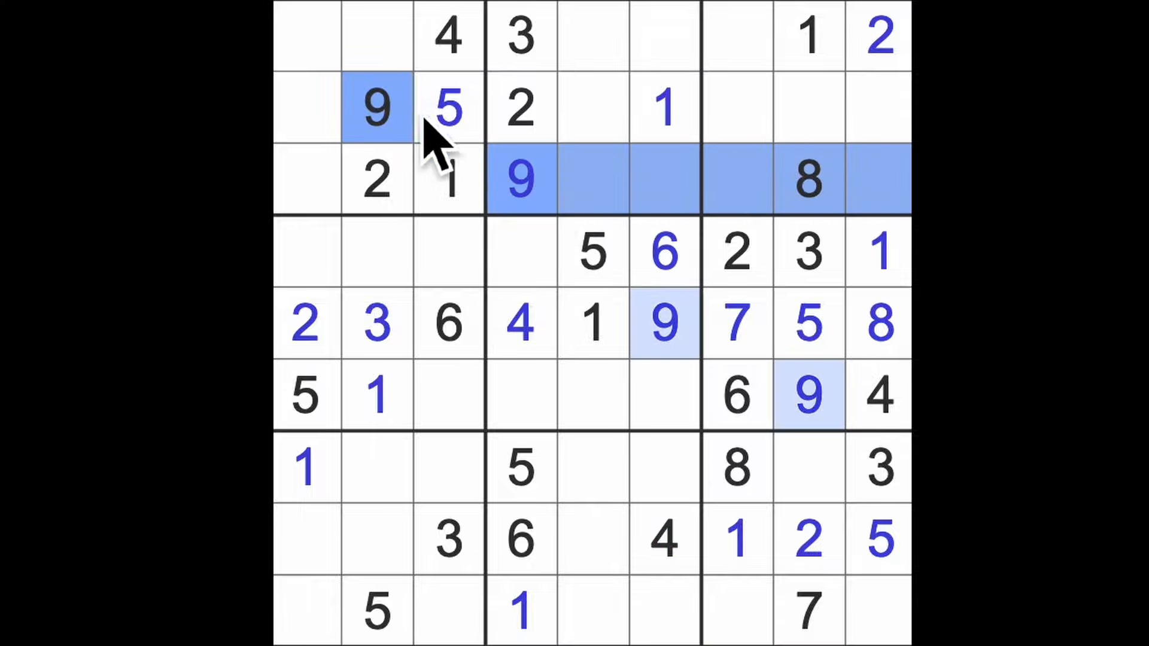
click(736, 35)
text(9)
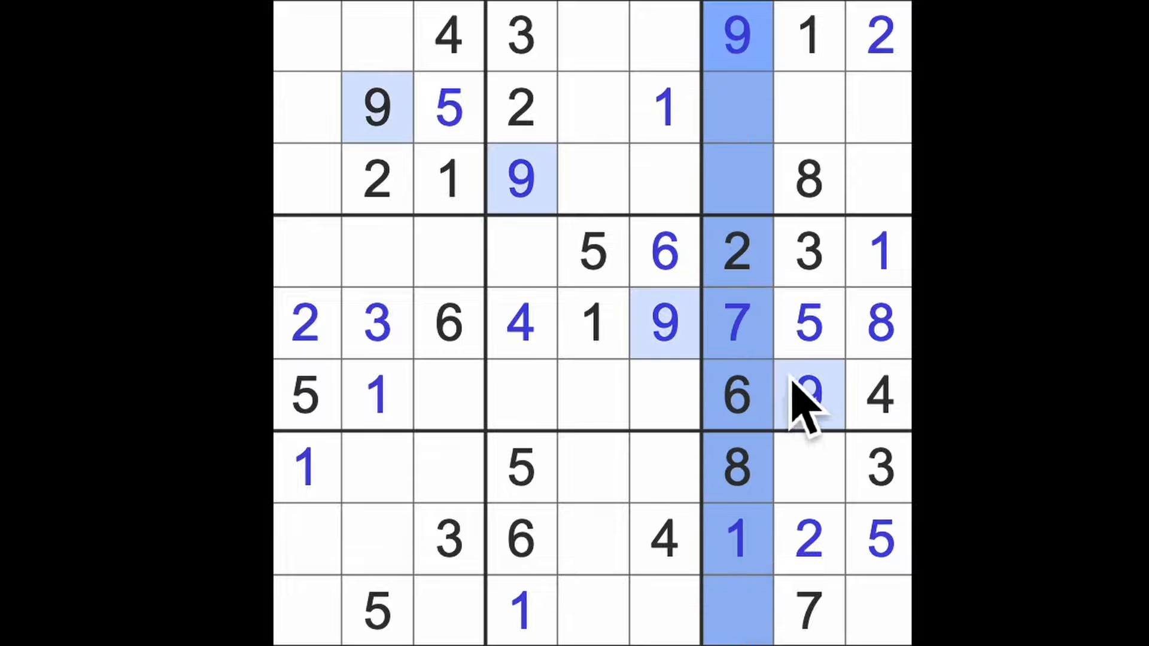
click(806, 395)
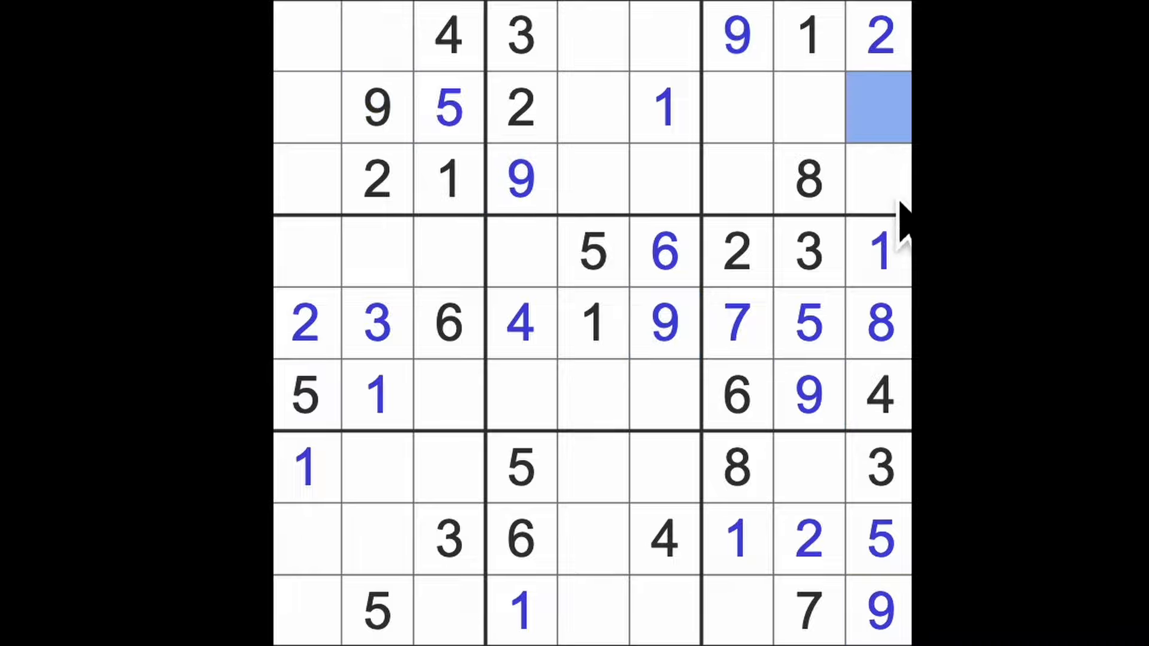
click(878, 179)
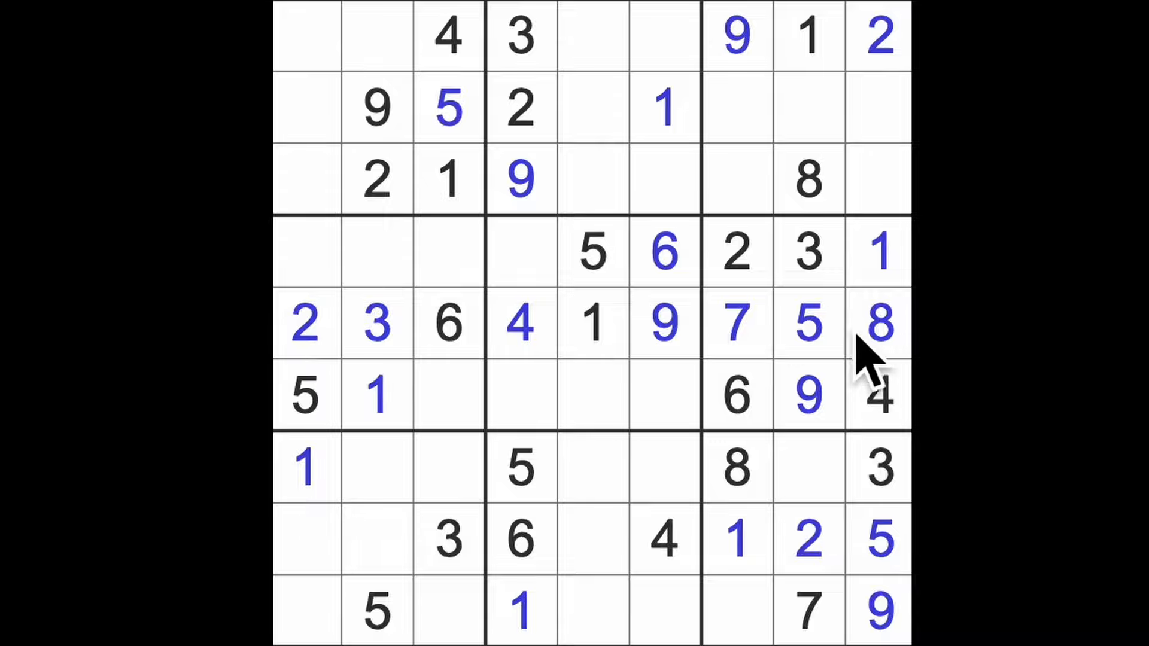
- Fill 3, 4 and 5 into the top-right box and a 4 in the top-middle box
click(877, 36)
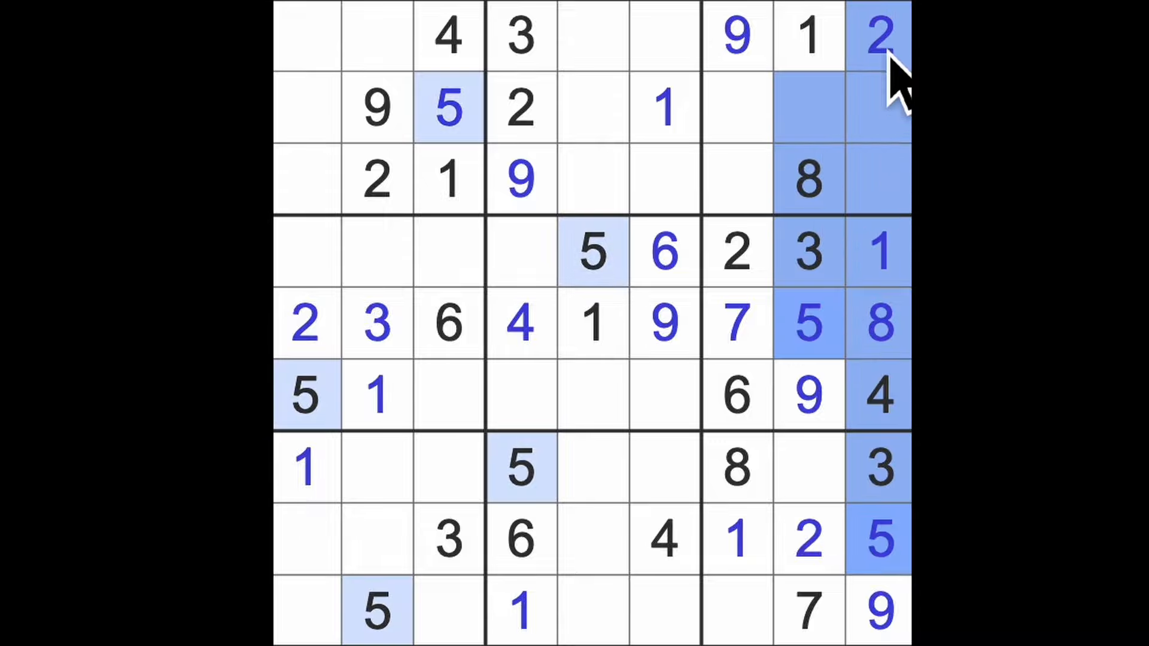
click(736, 179)
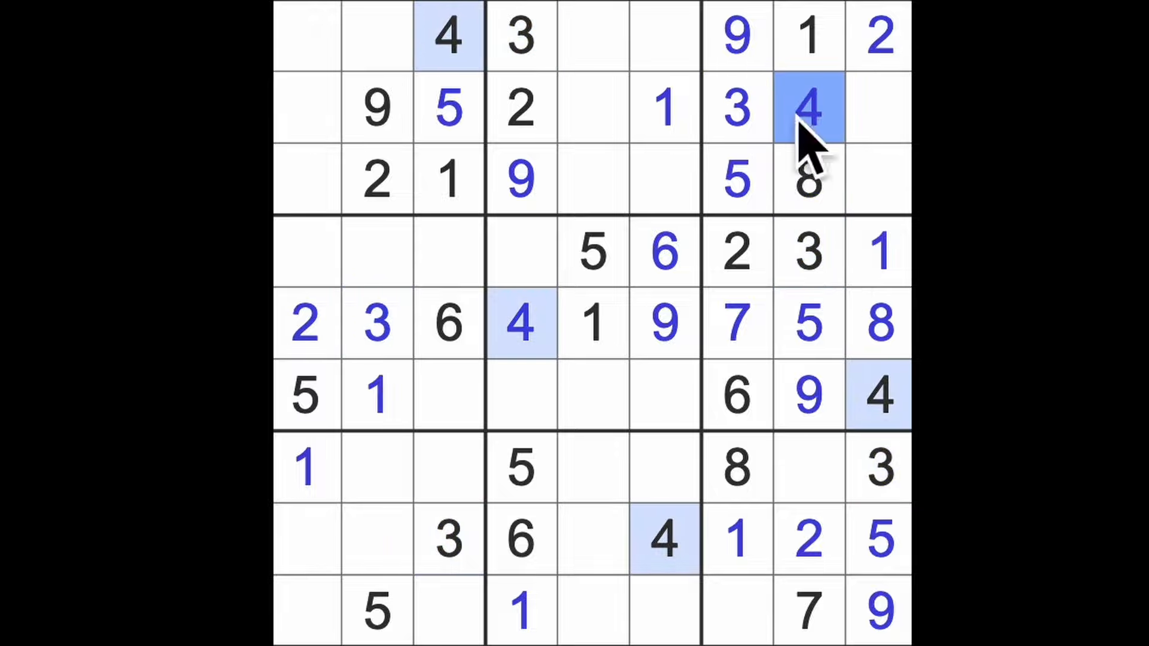
click(663, 108)
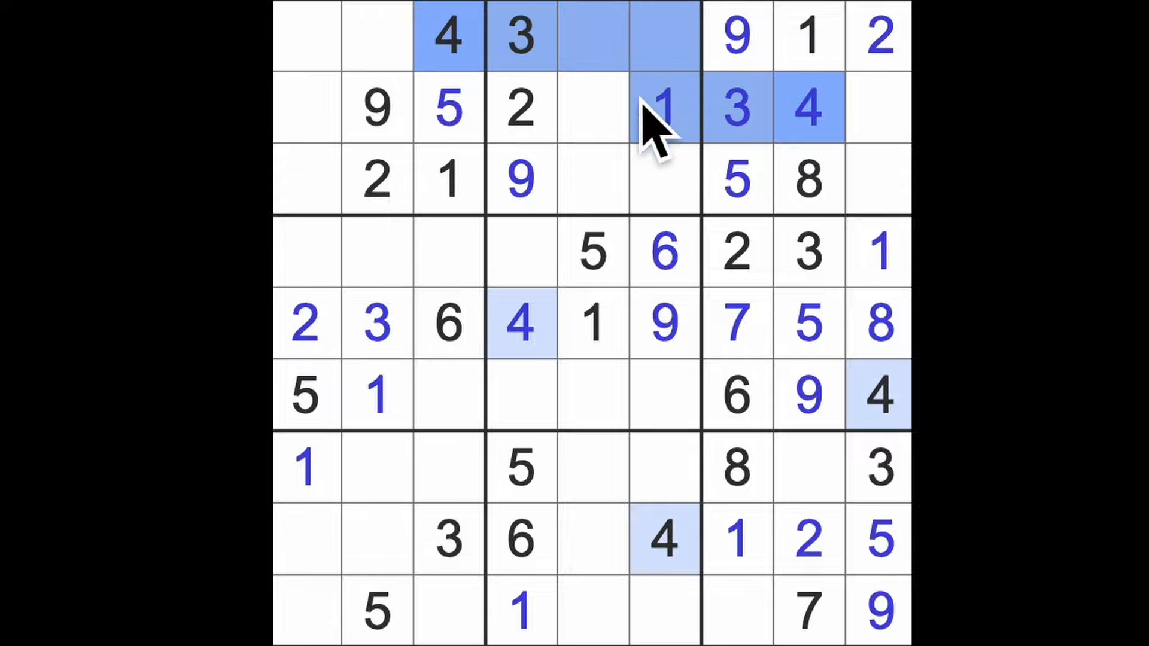
click(592, 179)
text(4)
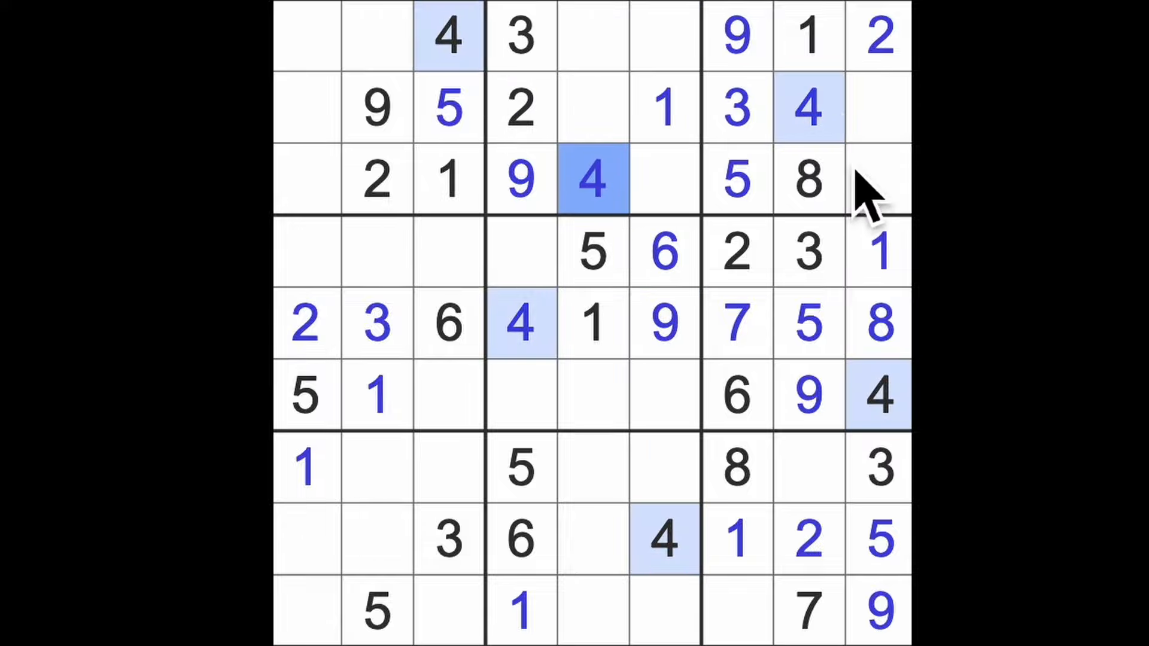
click(736, 611)
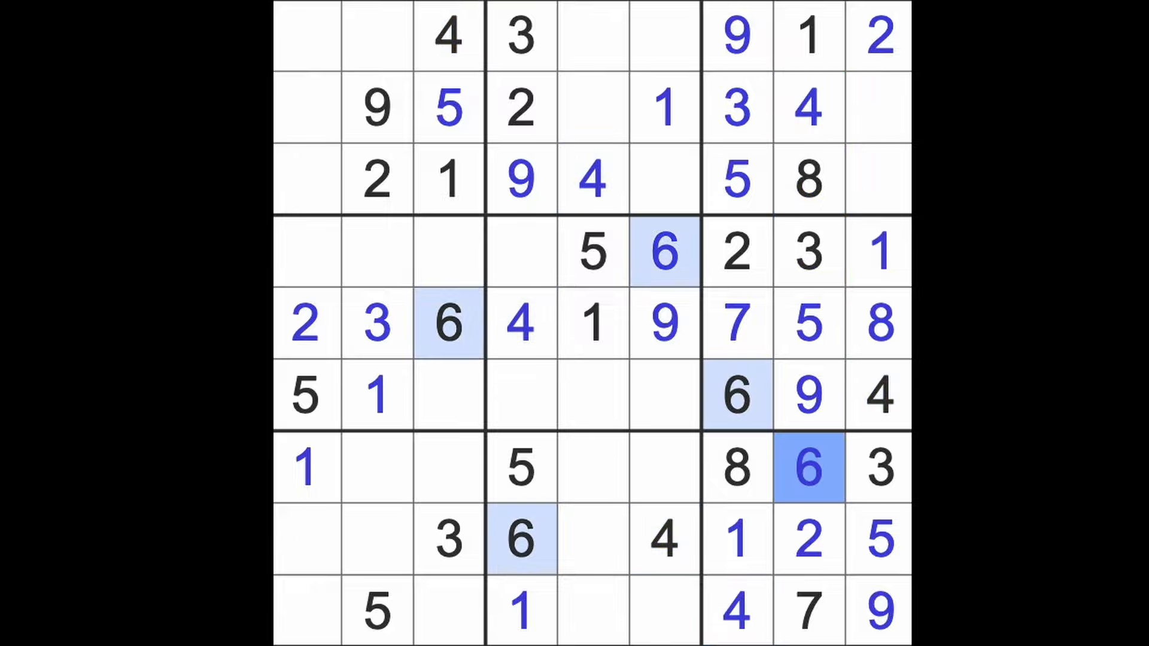
- Enter 6s in the lower rows, a 7 at row 2 column 9 and an 8 at row 2 column 1
click(520, 538)
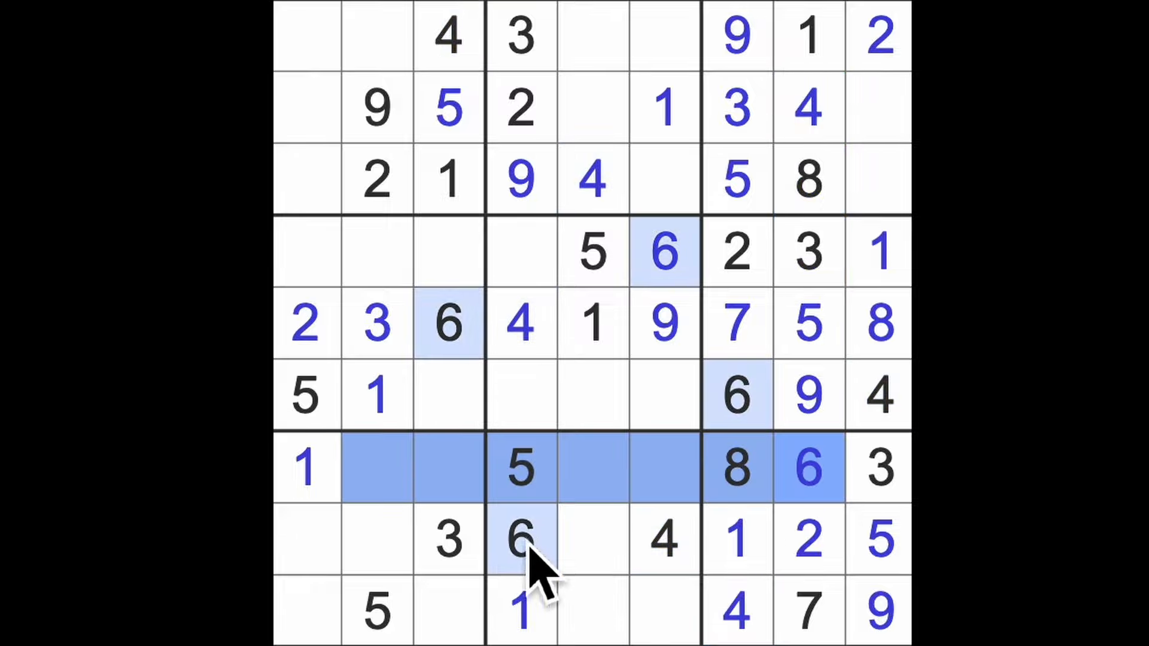
click(306, 611)
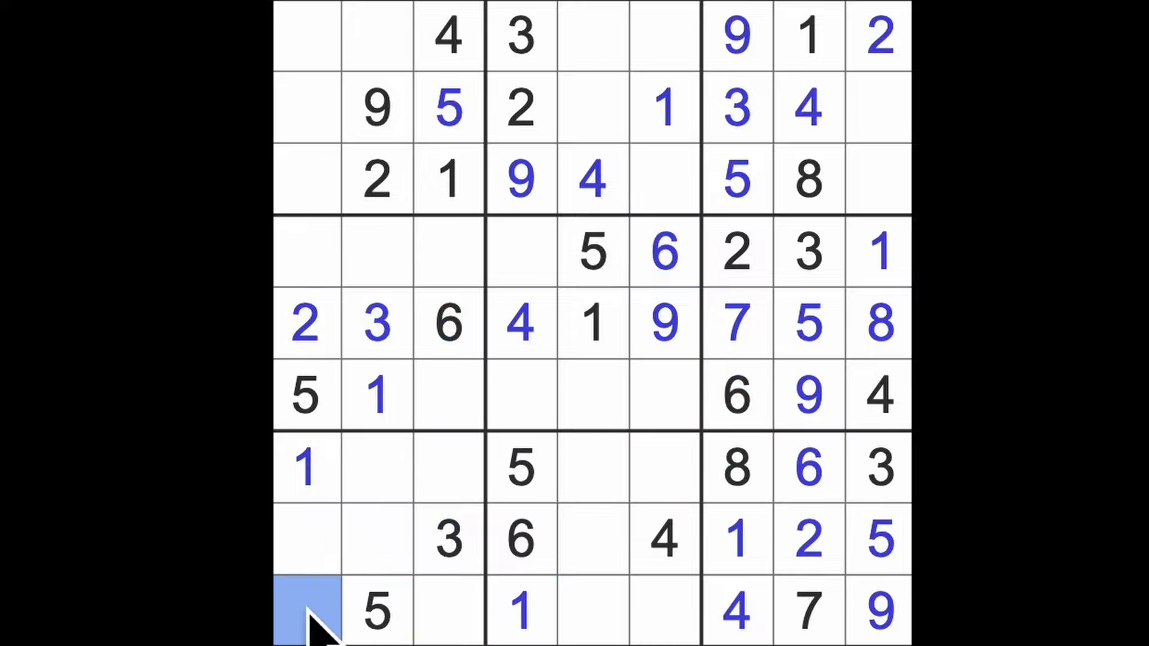
click(306, 610)
text(6)
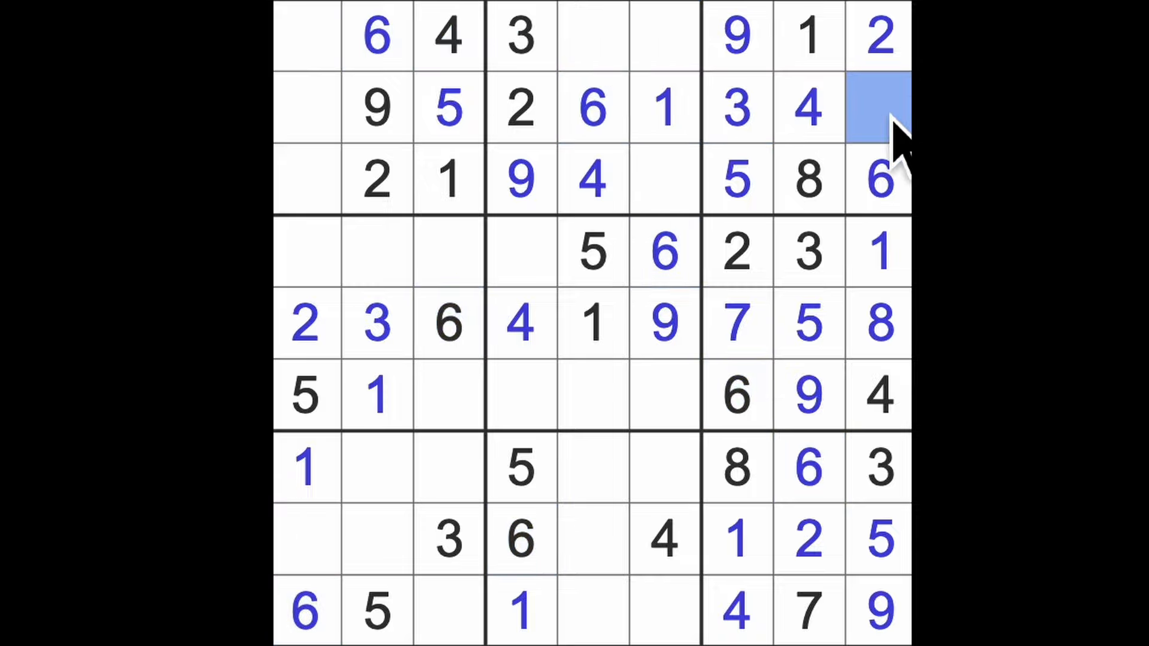
click(877, 108)
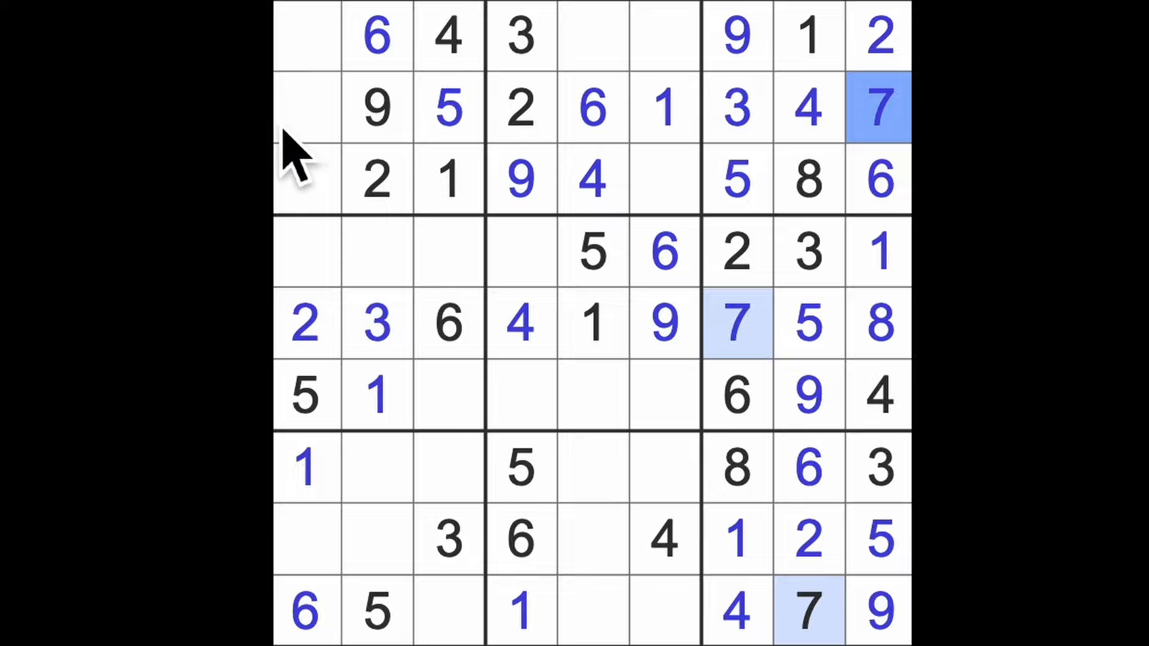
click(306, 108)
text(8)
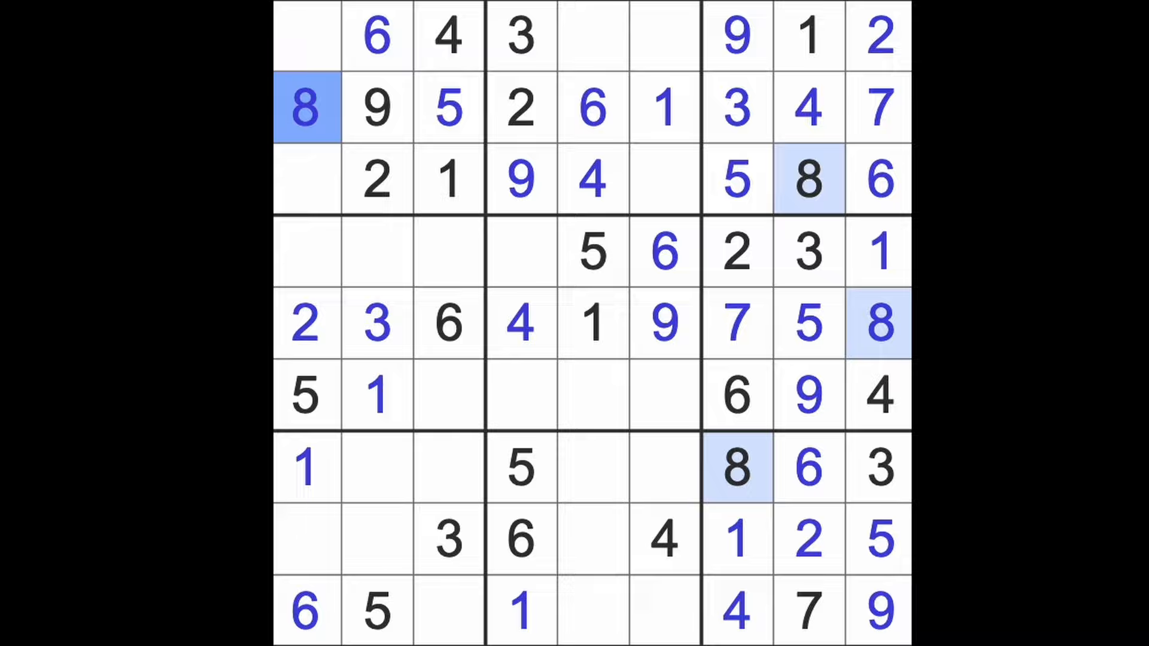
mouse_move(336, 286)
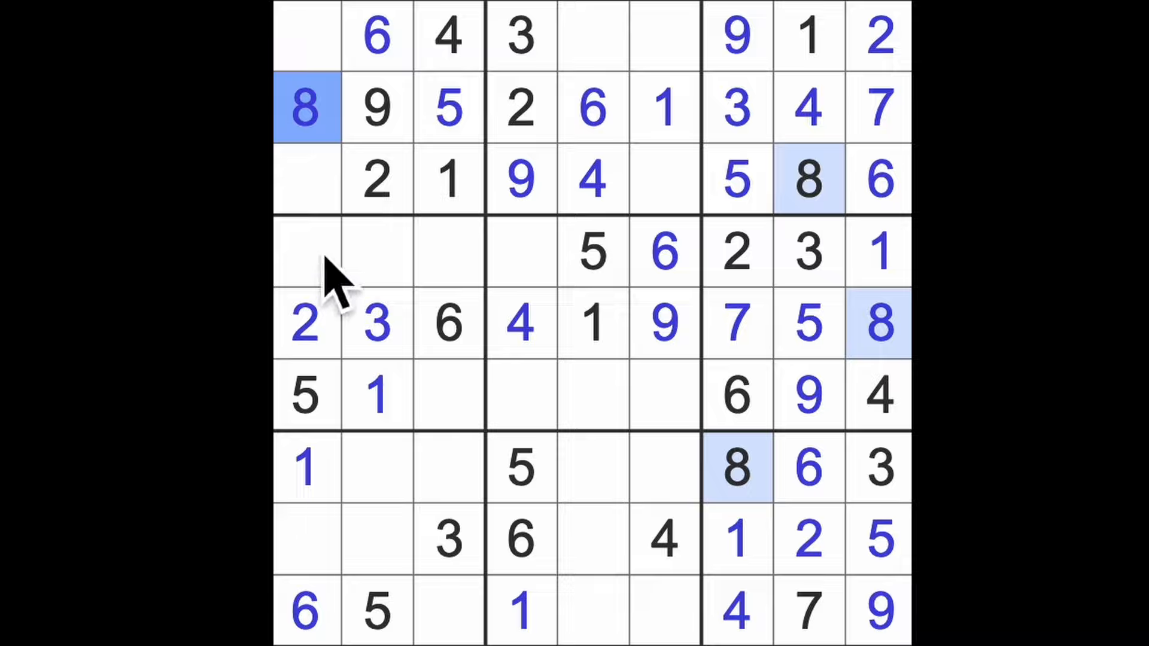
- Enter a 4 in row 7 and a 9 at row 4, column 3
click(305, 539)
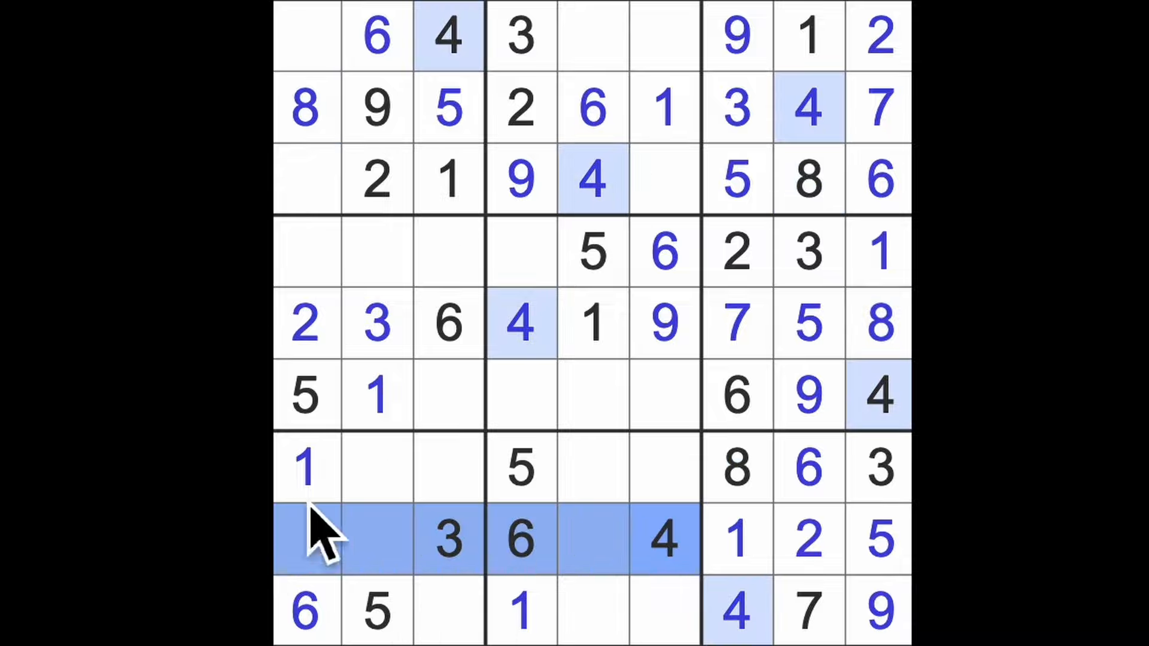
click(377, 469)
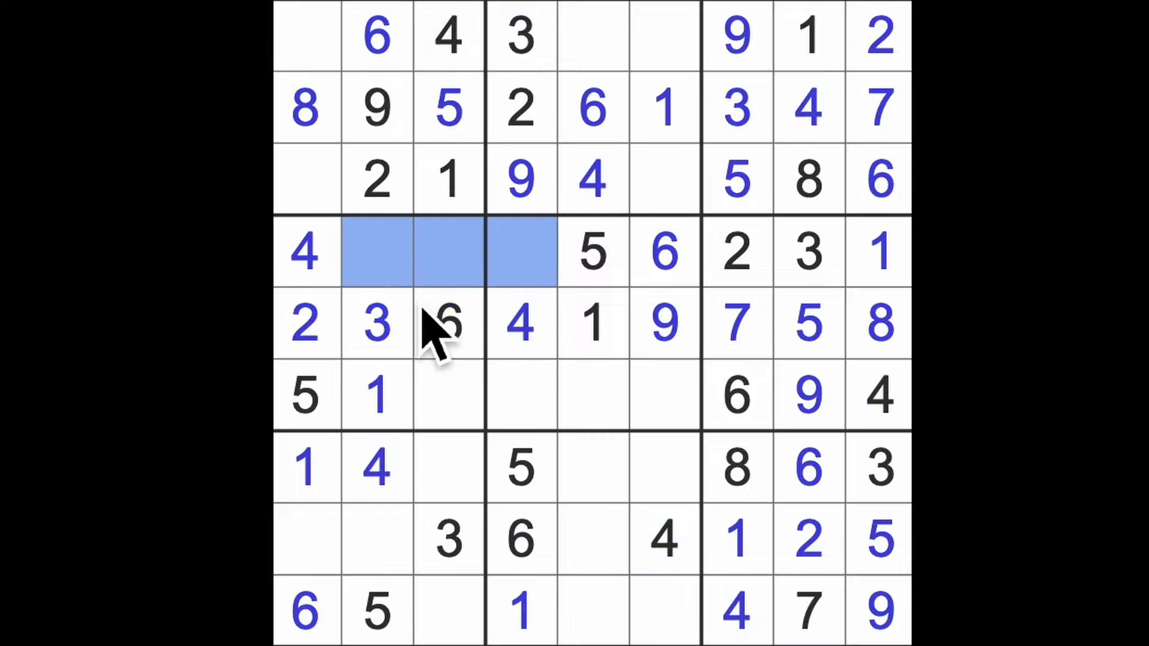
mouse_move(579, 399)
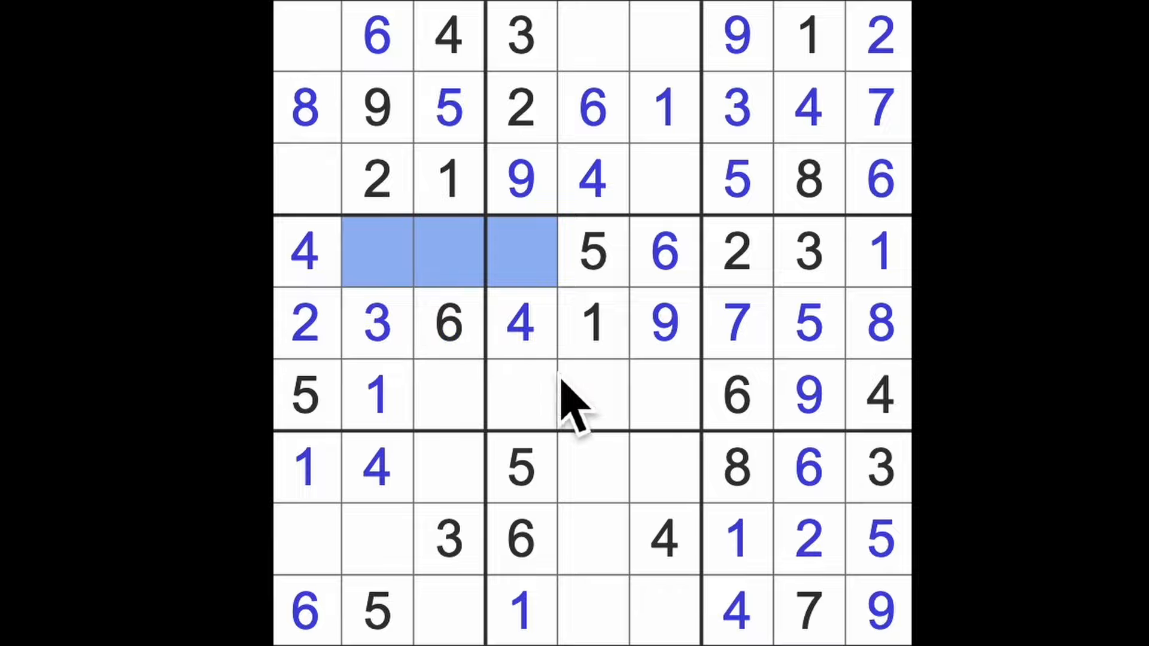
click(520, 179)
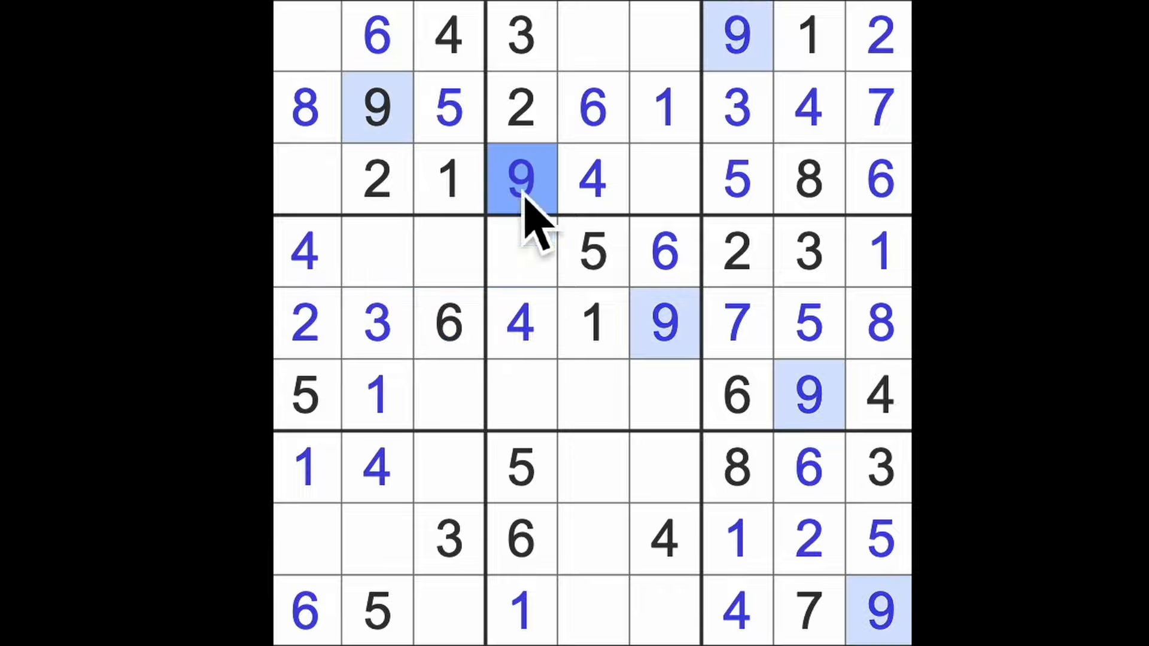
click(447, 253)
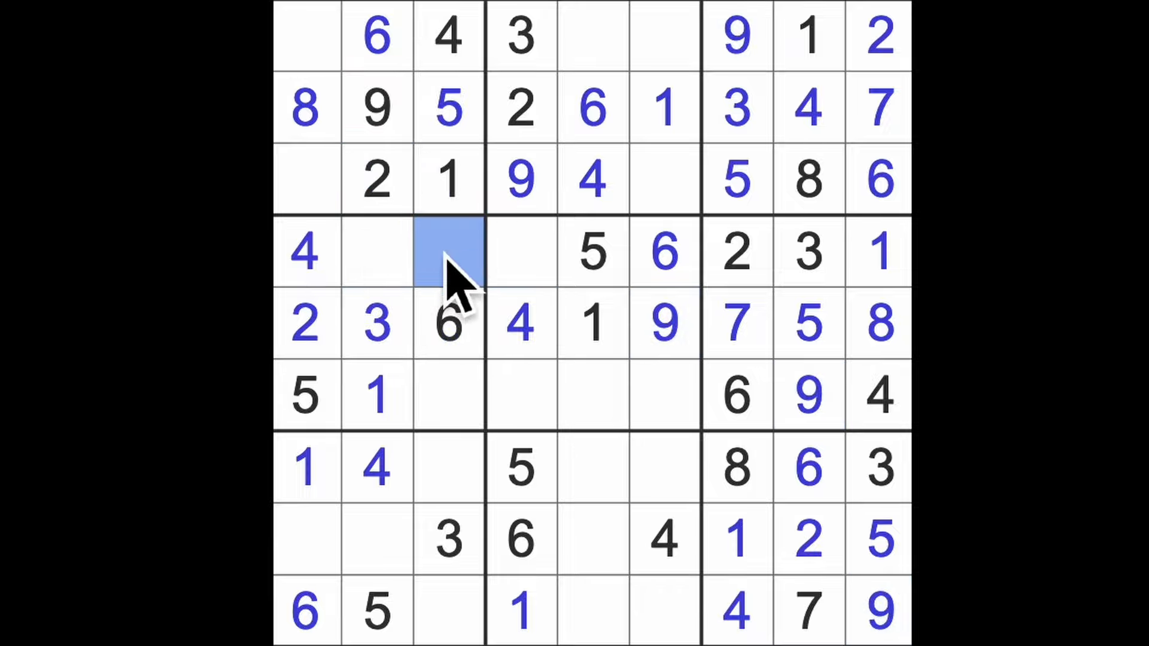
click(447, 252)
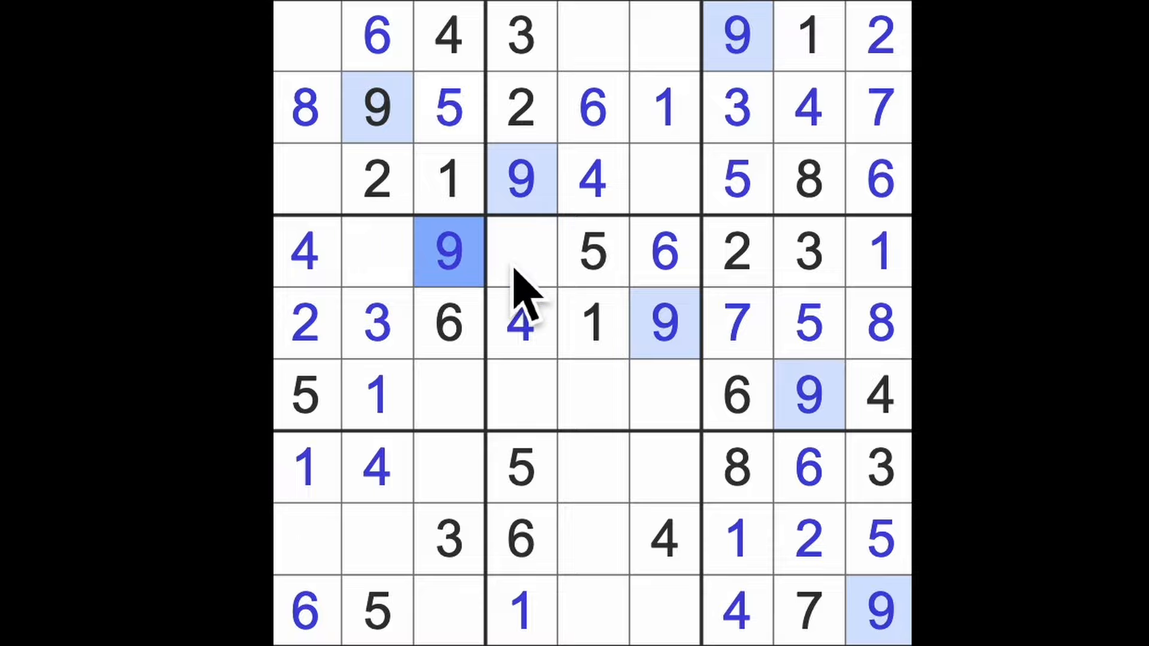
- Scan the 2s and mark candidate cells in row 8, row 7 and the centre box
click(377, 538)
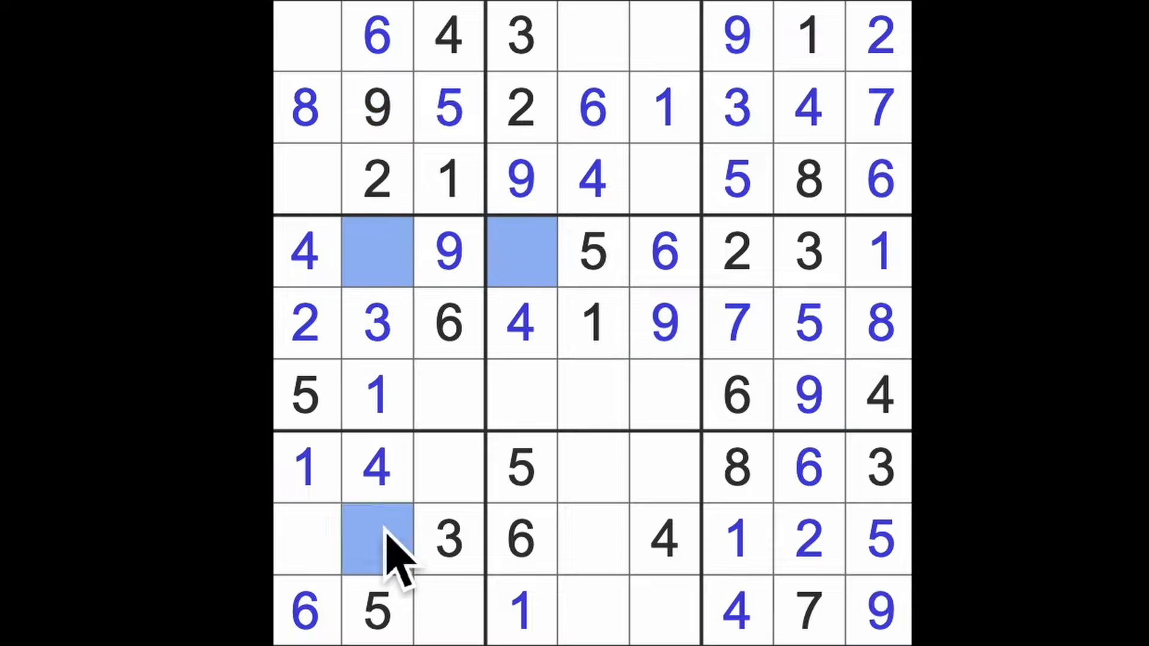
mouse_move(410, 557)
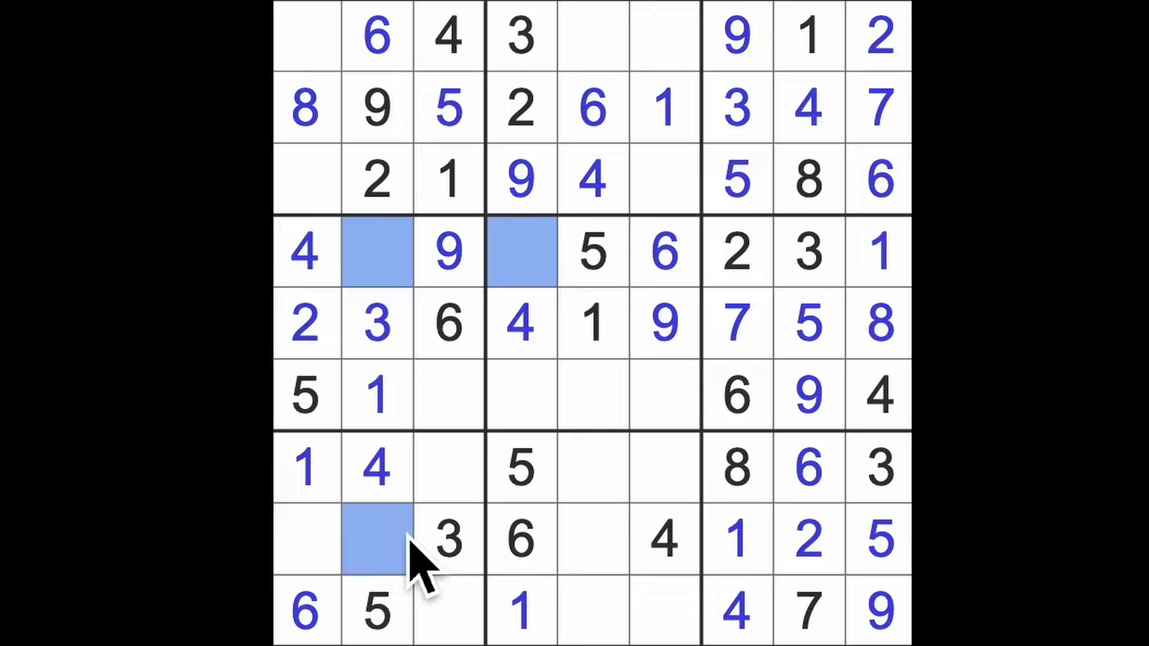
mouse_move(483, 557)
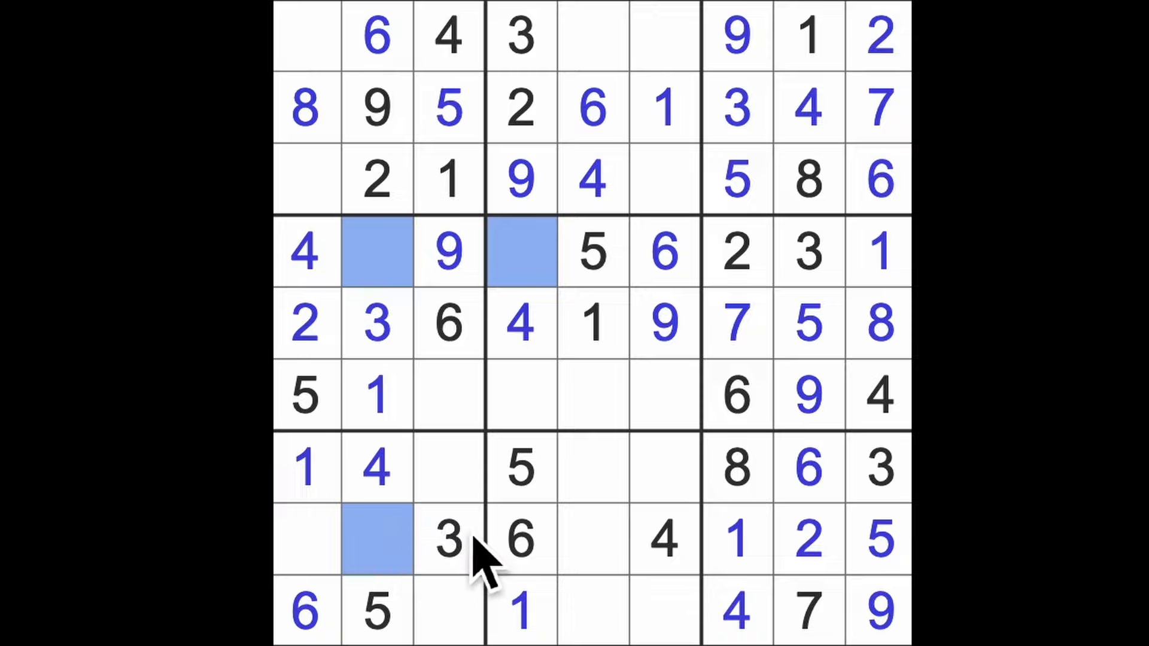
mouse_move(454, 557)
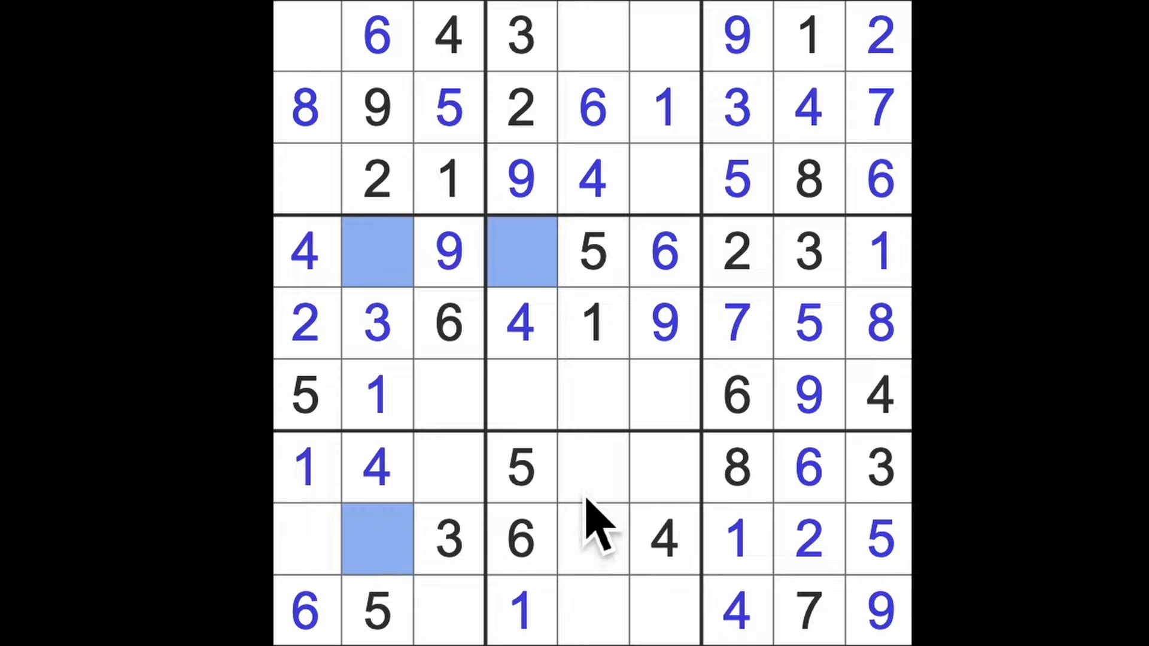
click(592, 469)
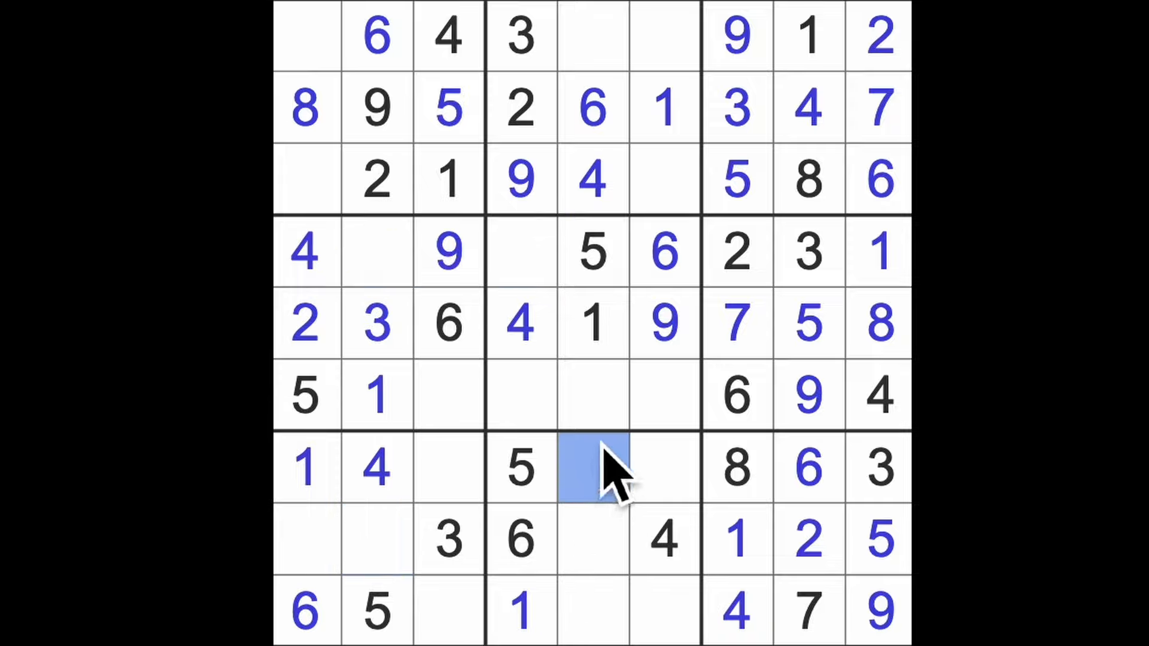
mouse_move(637, 601)
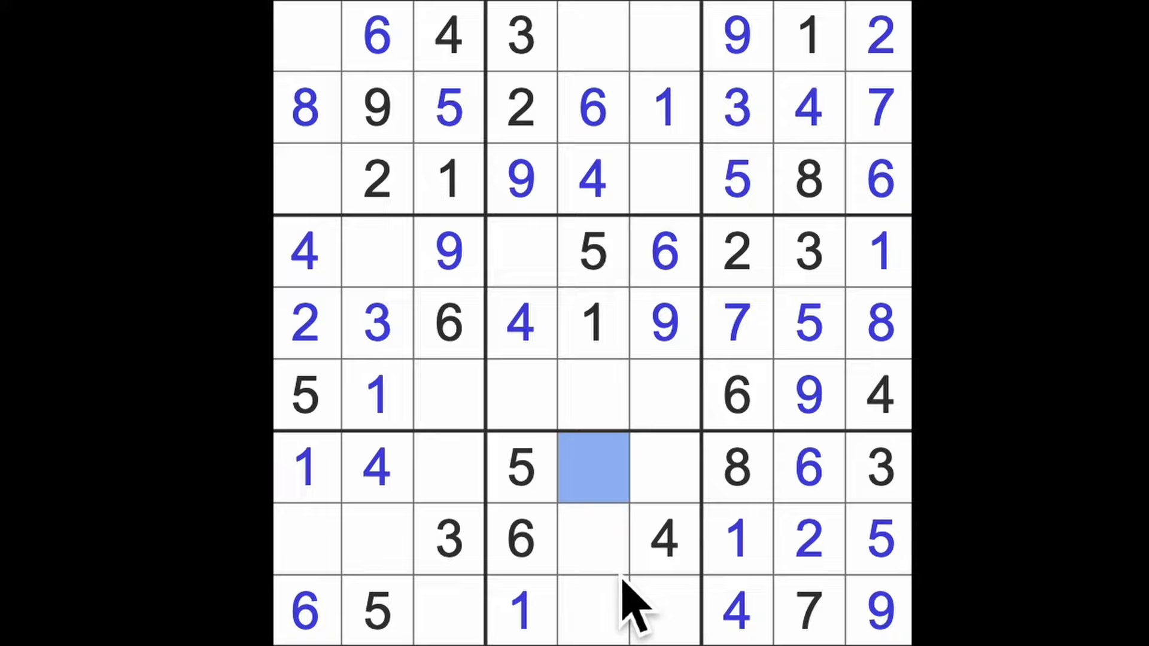
click(805, 539)
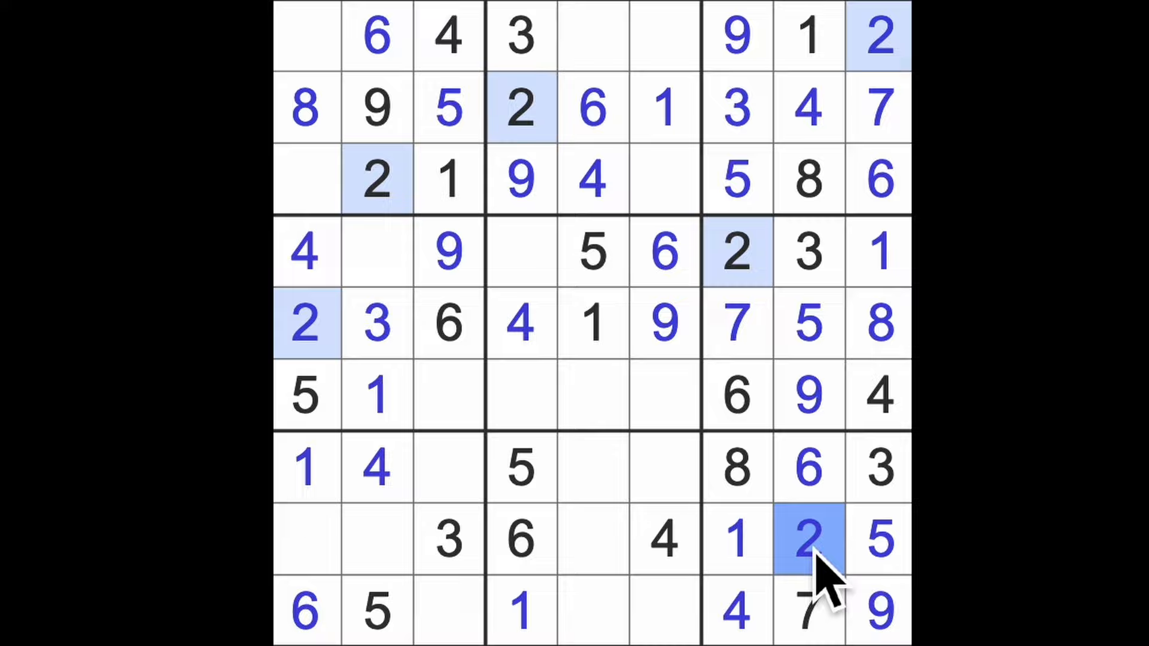
click(519, 396)
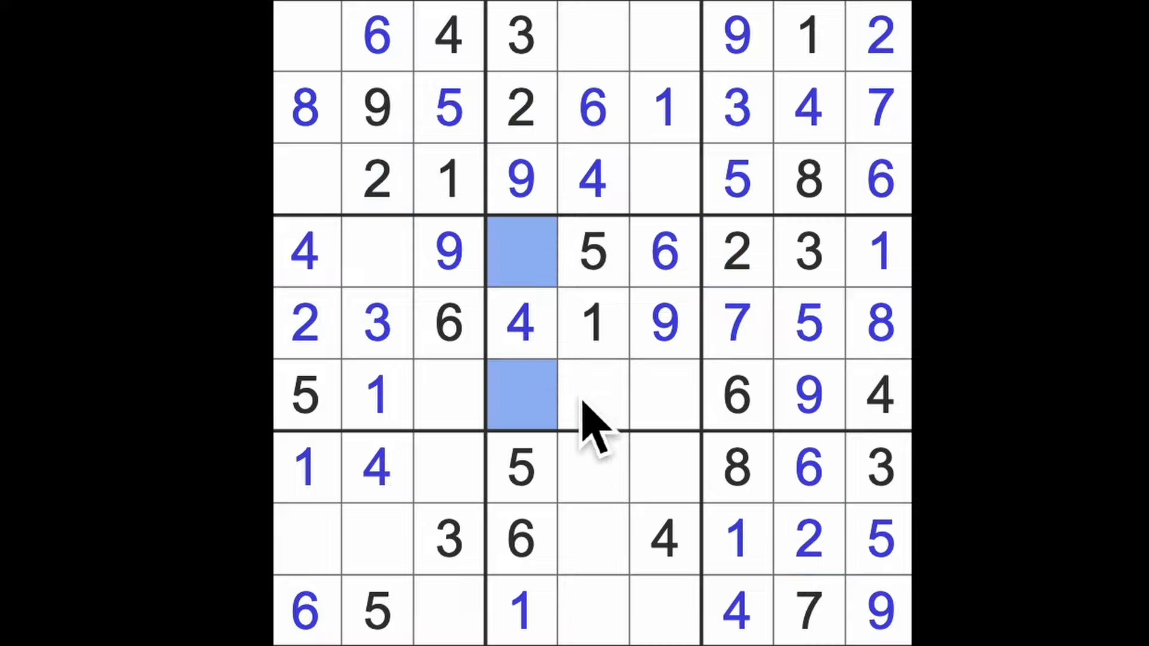
mouse_move(557, 439)
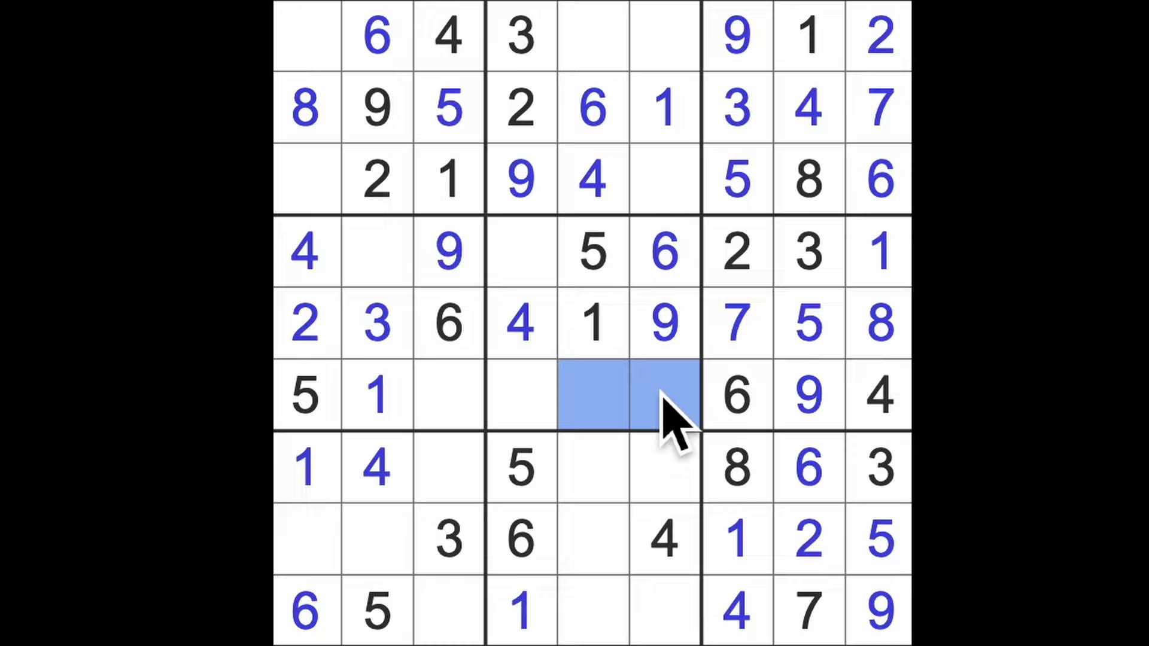
mouse_move(634, 96)
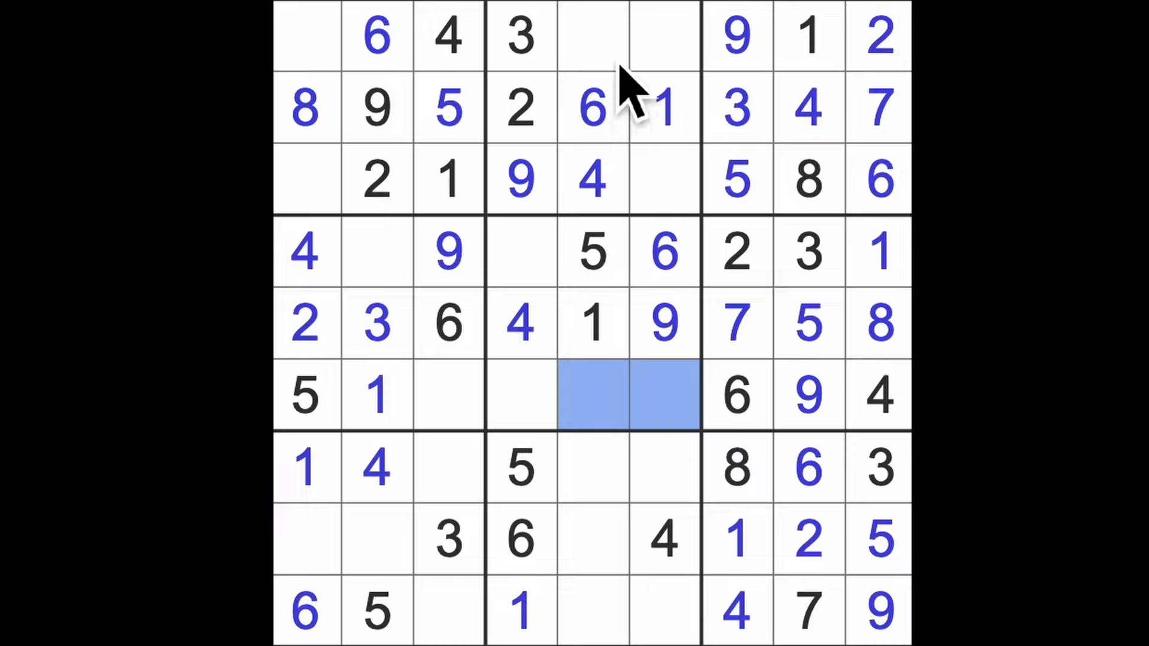
mouse_move(607, 308)
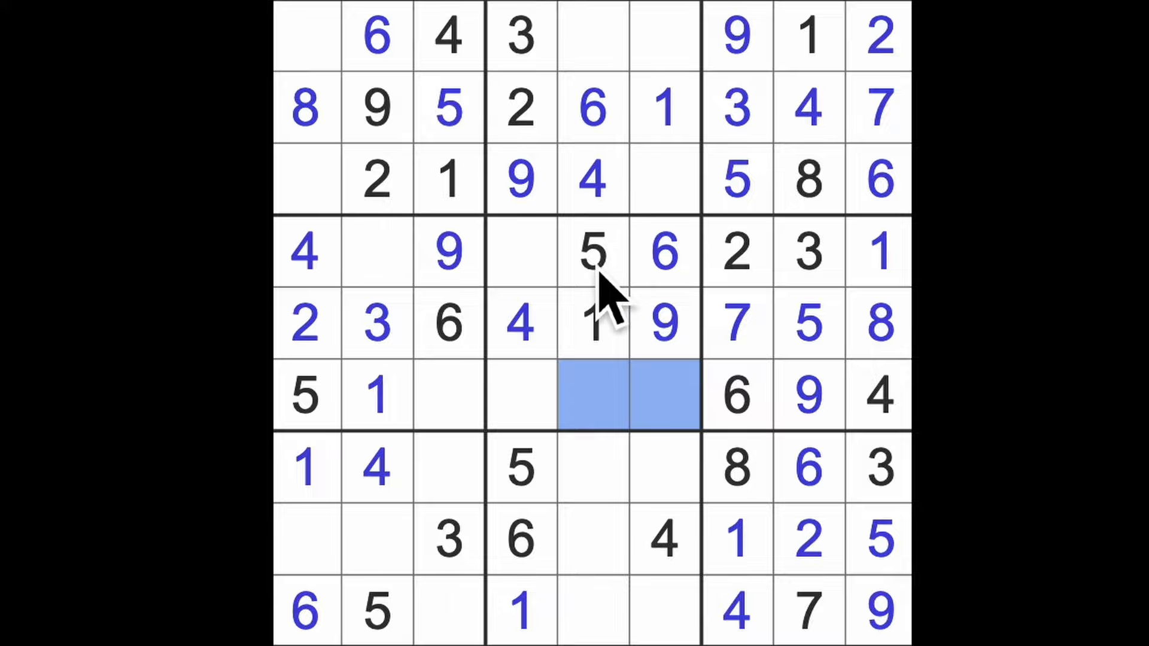
- Fill the top-row and row-three gaps with 8, 7, 3 and 7, completing the top three rows
click(663, 35)
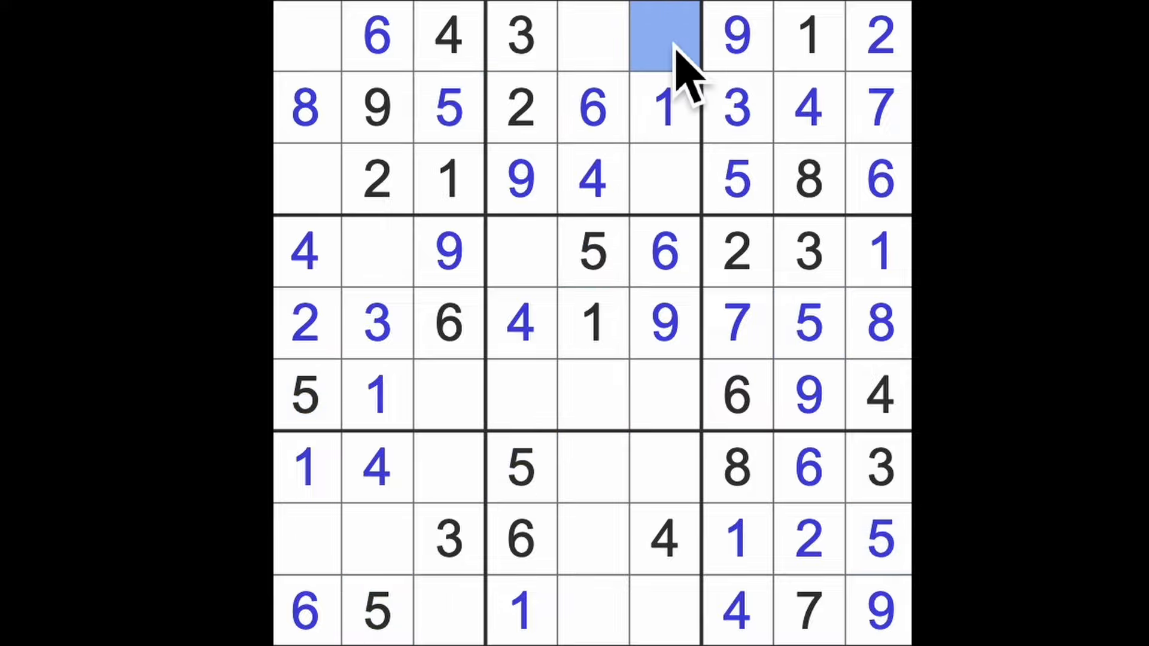
click(663, 35)
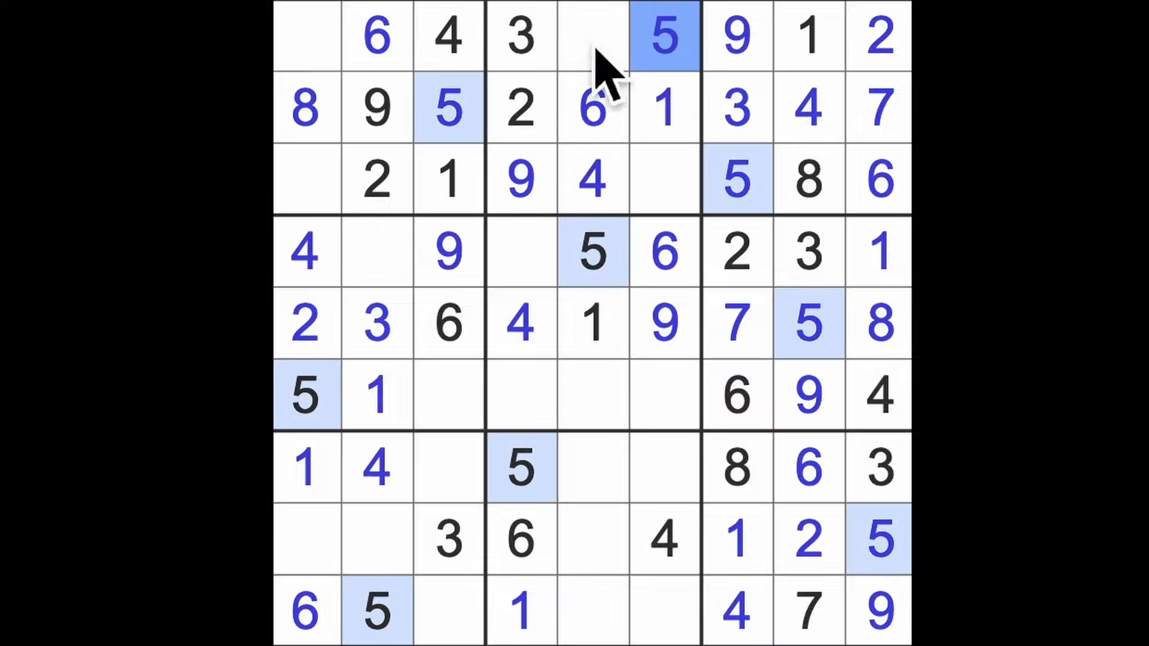
click(663, 180)
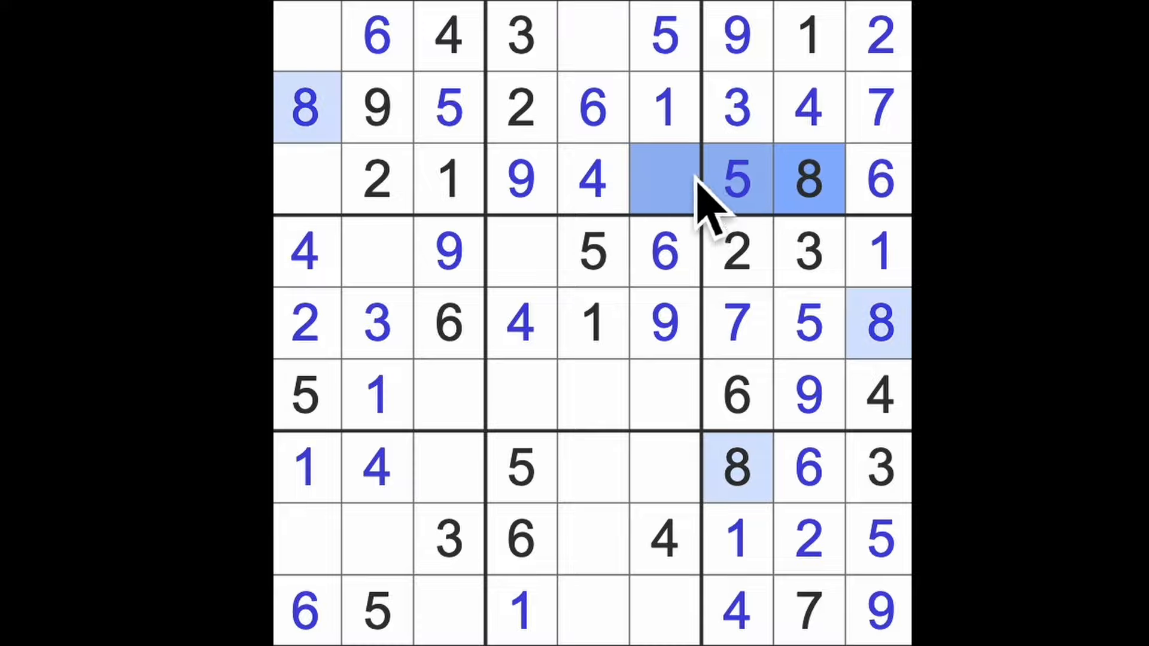
click(591, 36)
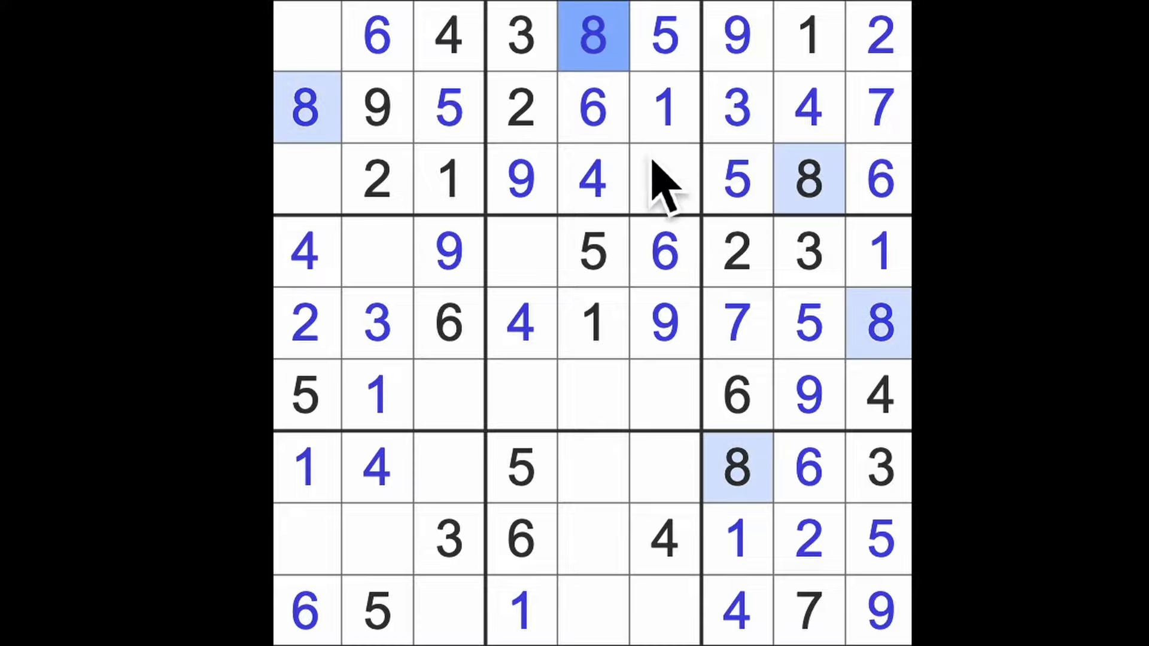
click(663, 179)
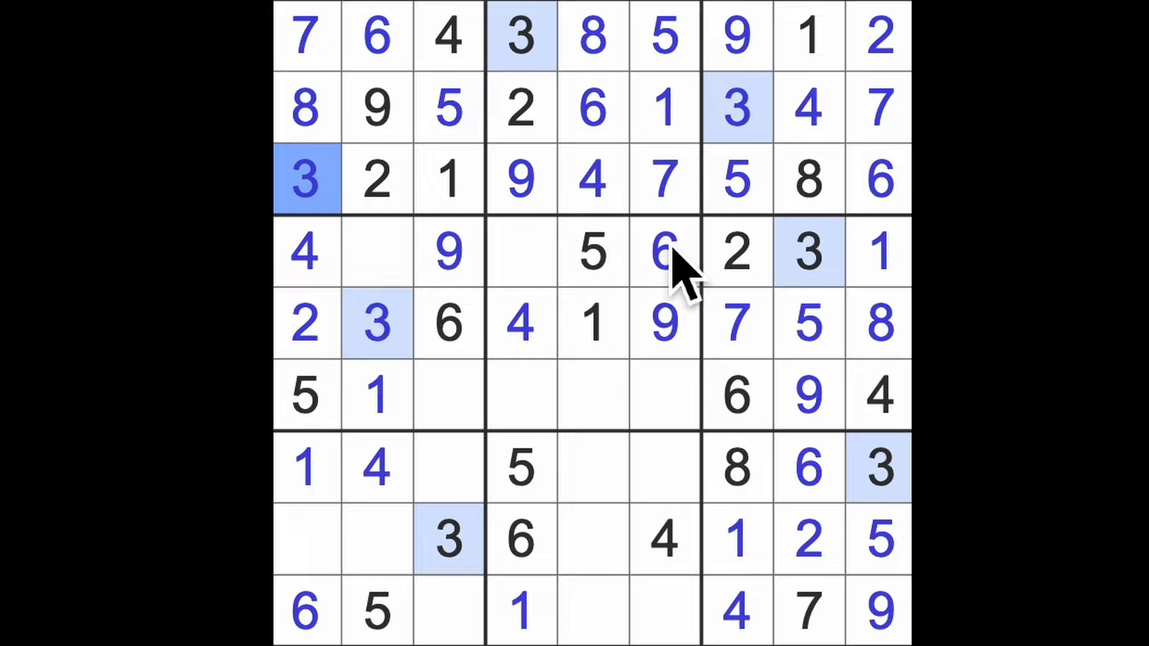
mouse_move(795, 260)
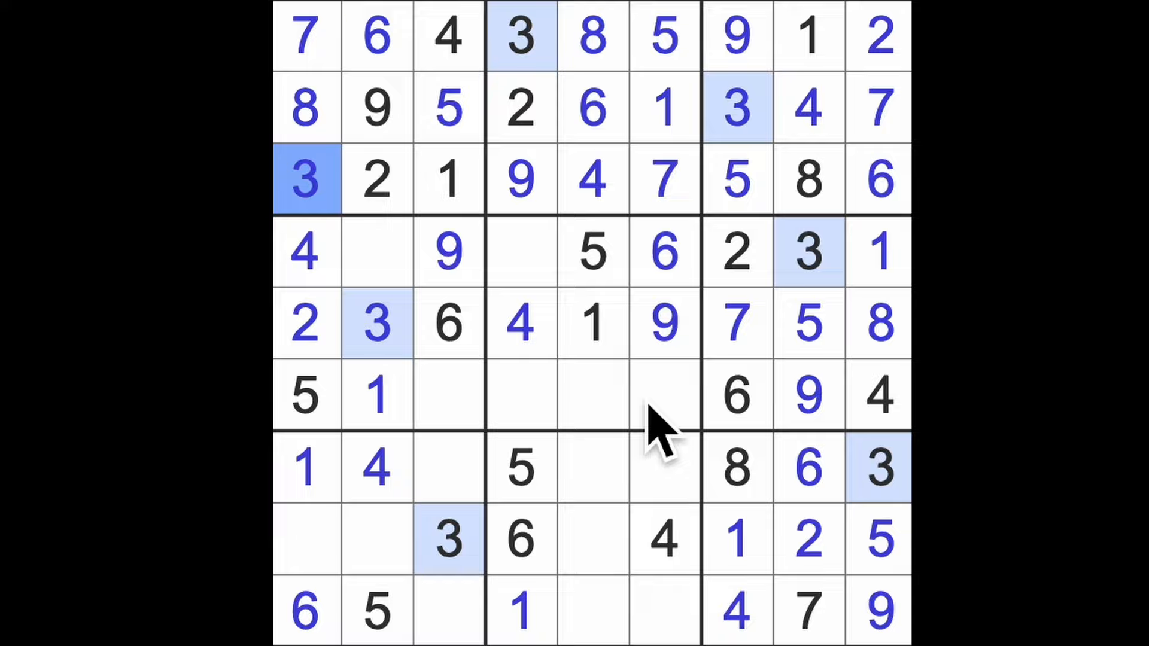
click(306, 539)
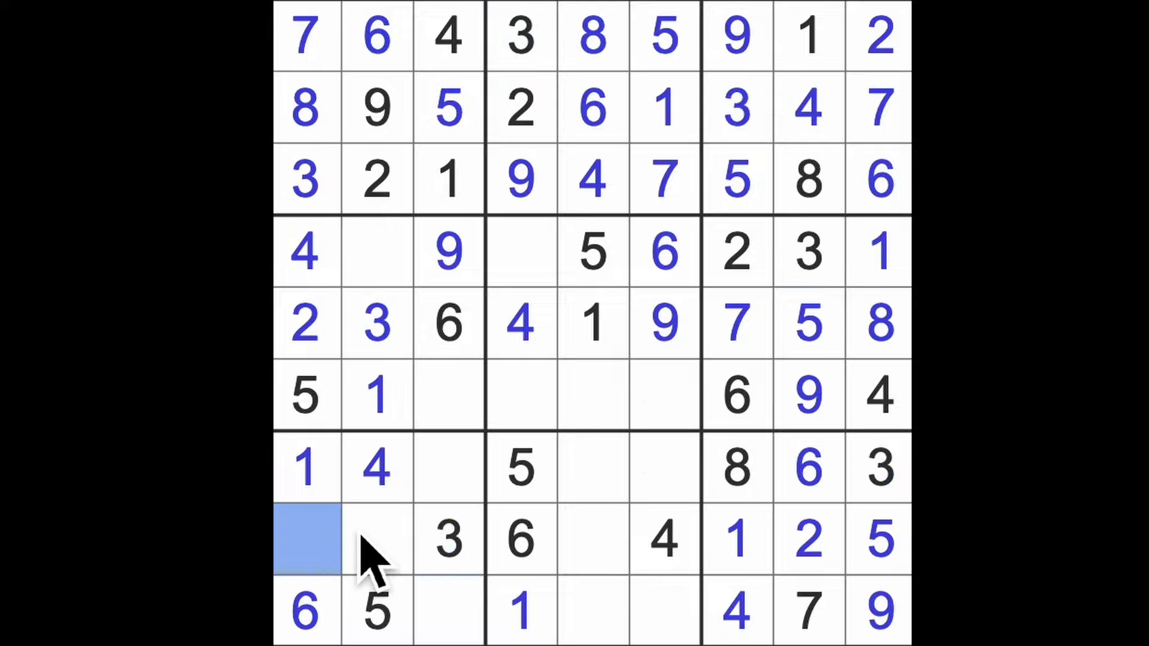
mouse_move(396, 542)
text(9)
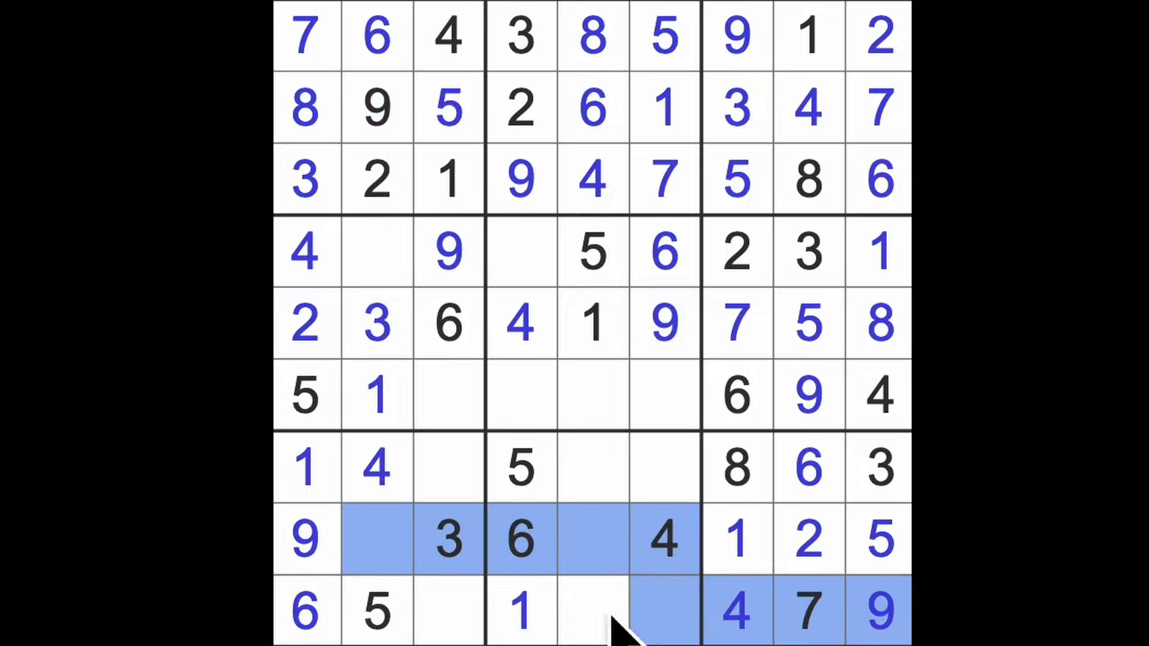
- Place a 9 in row seven's middle cell, then highlight all the 2s
click(593, 469)
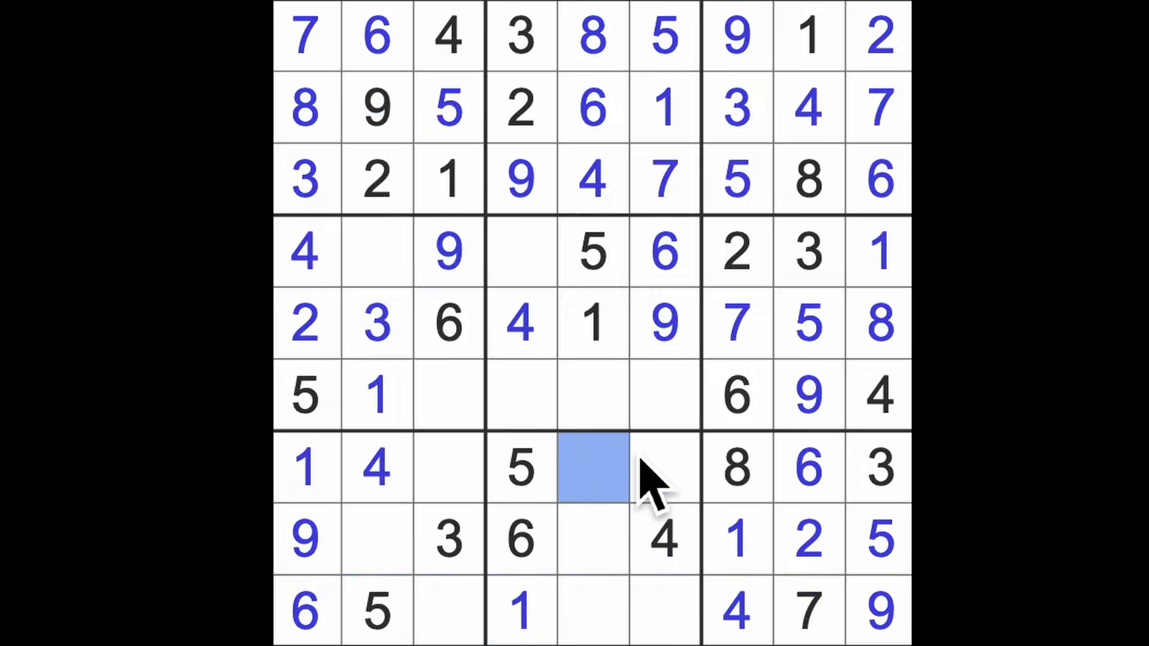
click(593, 468)
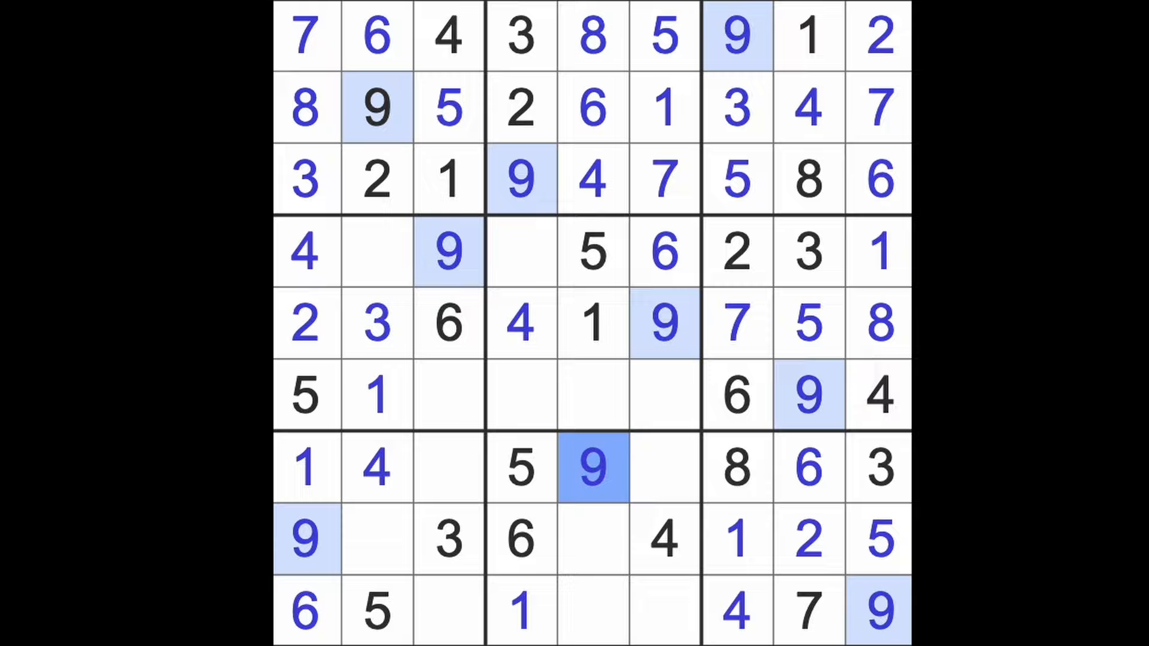
mouse_move(821, 542)
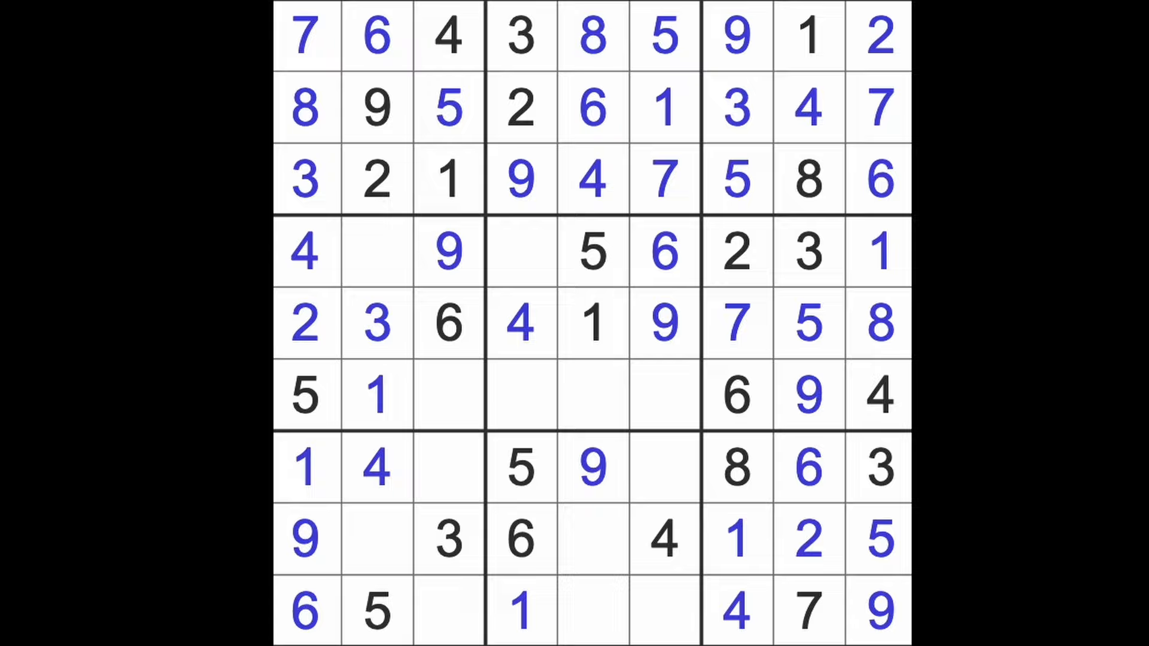
click(809, 538)
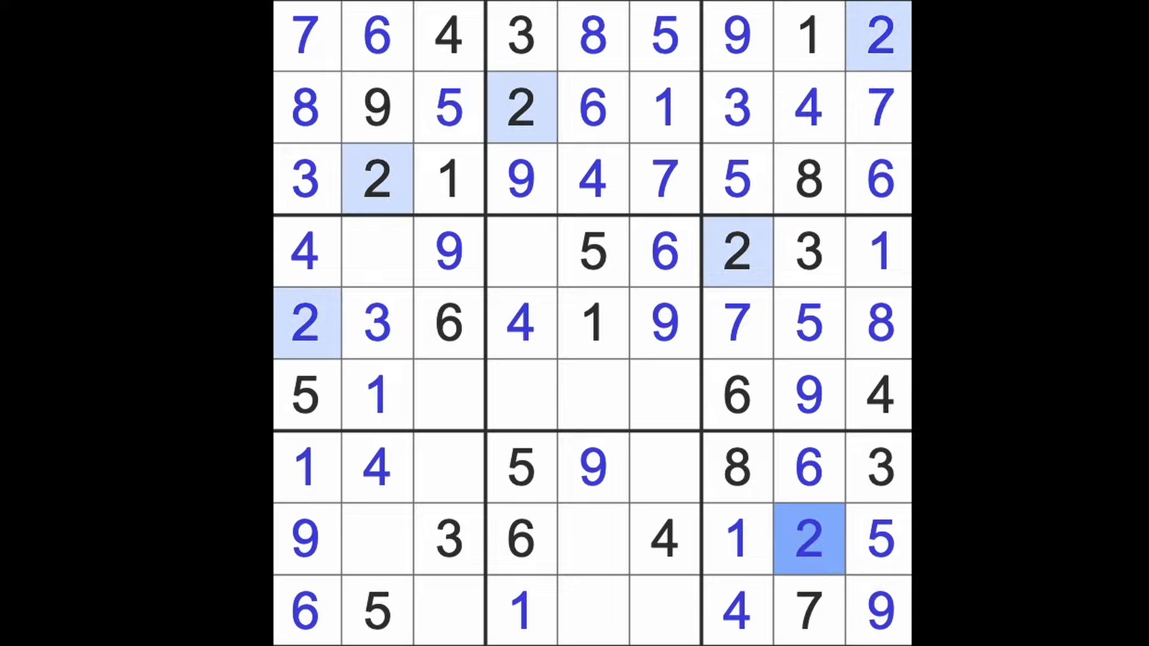
mouse_move(901, 520)
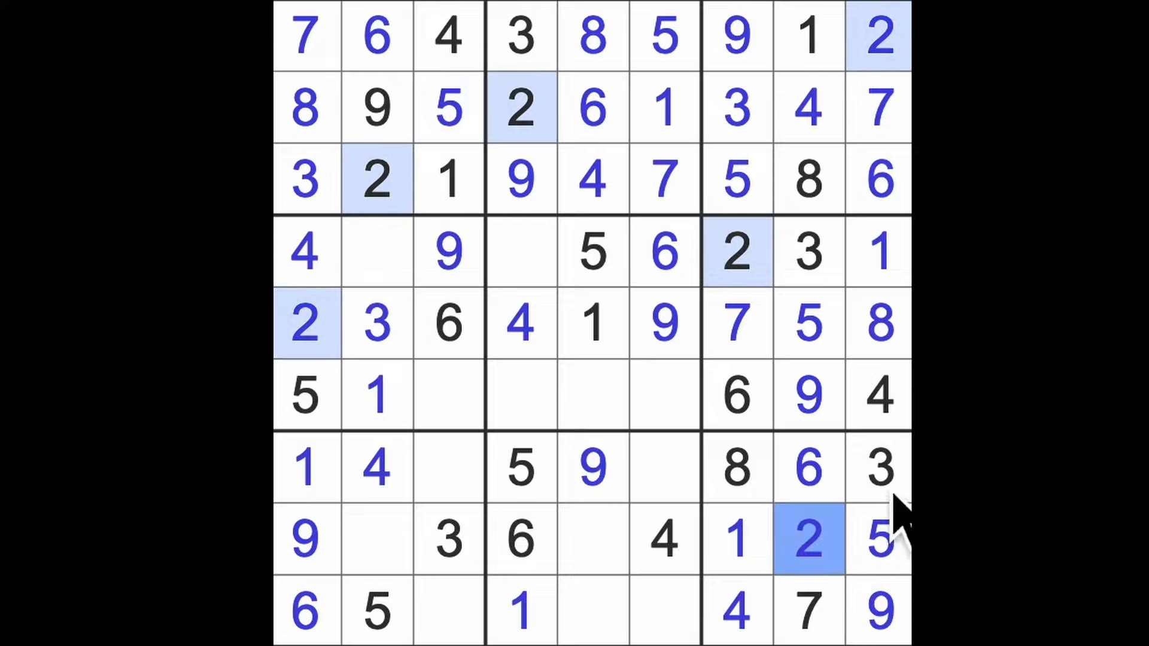
- Highlight the 3s and 7s, then place 7s in row eight's empty cells
click(877, 468)
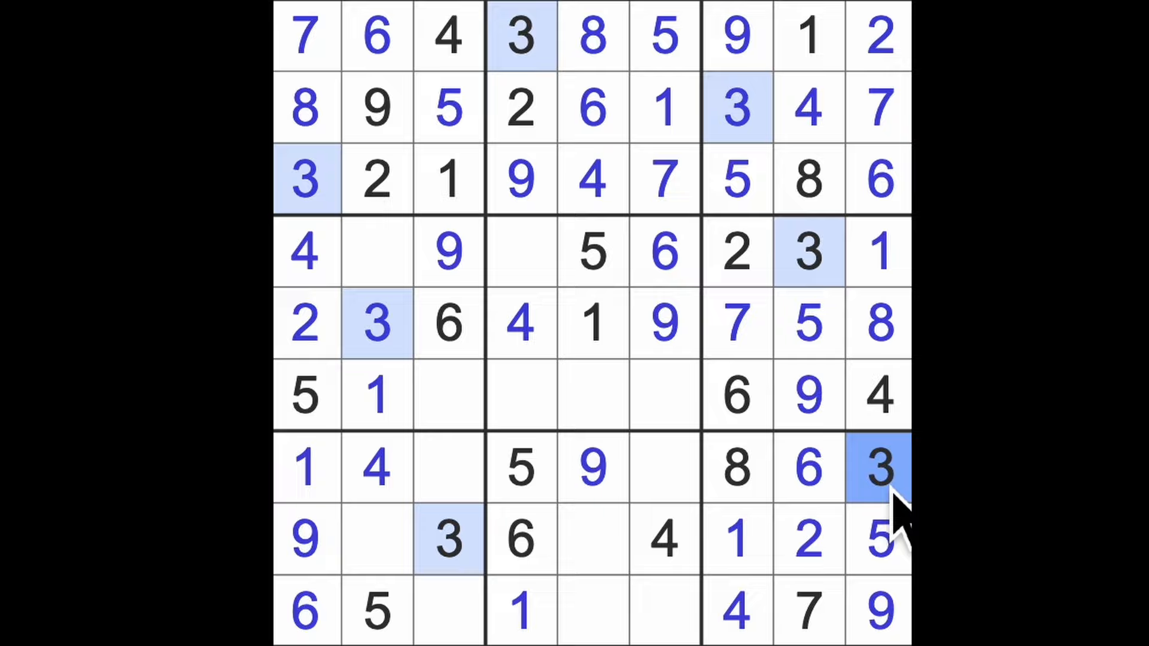
click(808, 611)
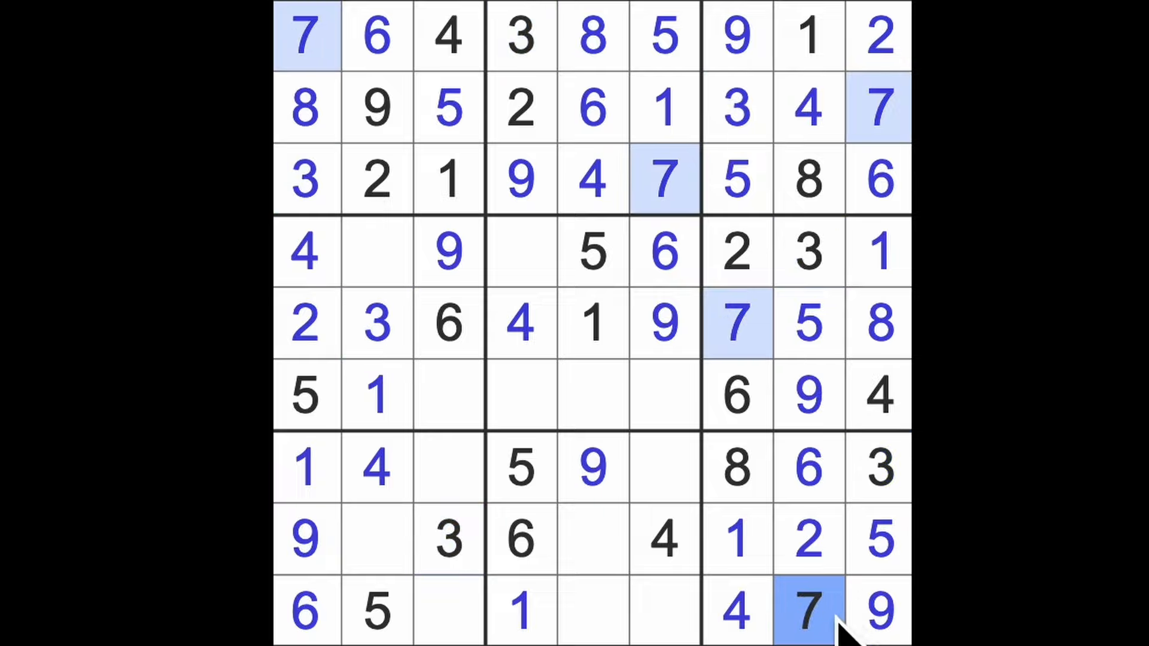
click(663, 610)
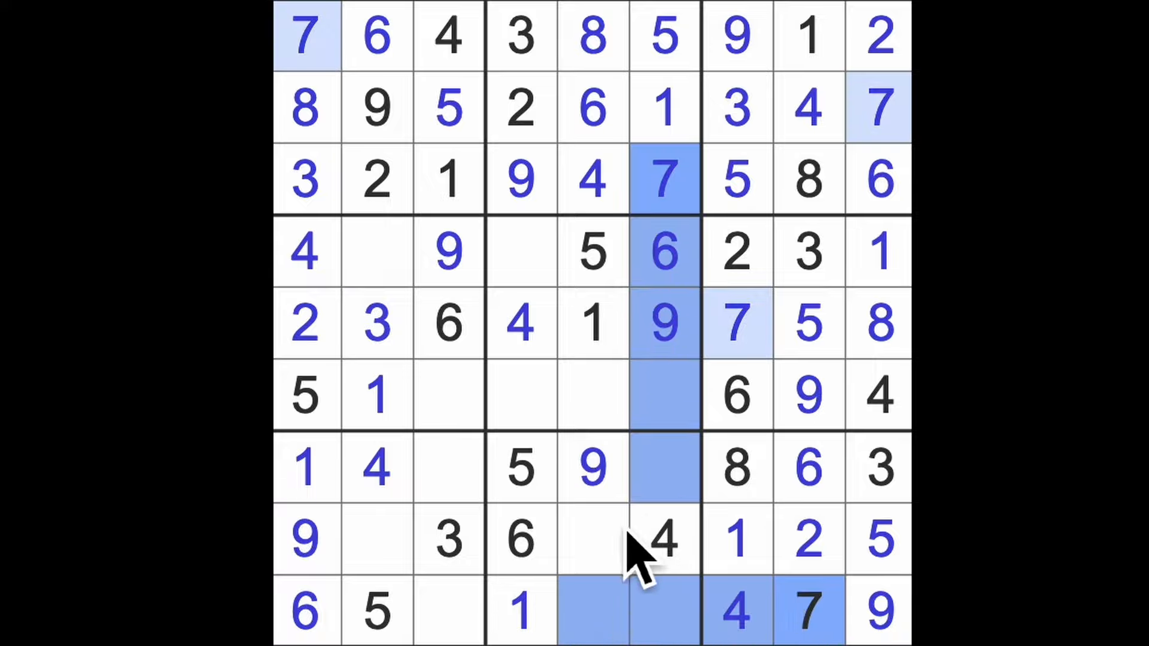
click(591, 539)
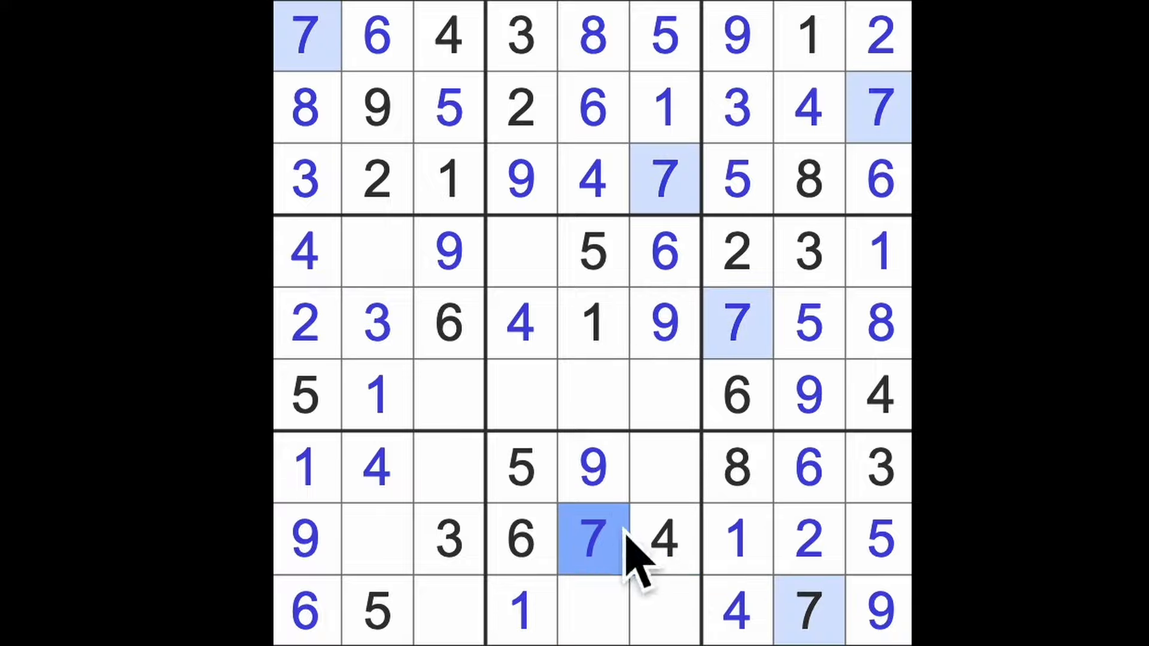
click(376, 539)
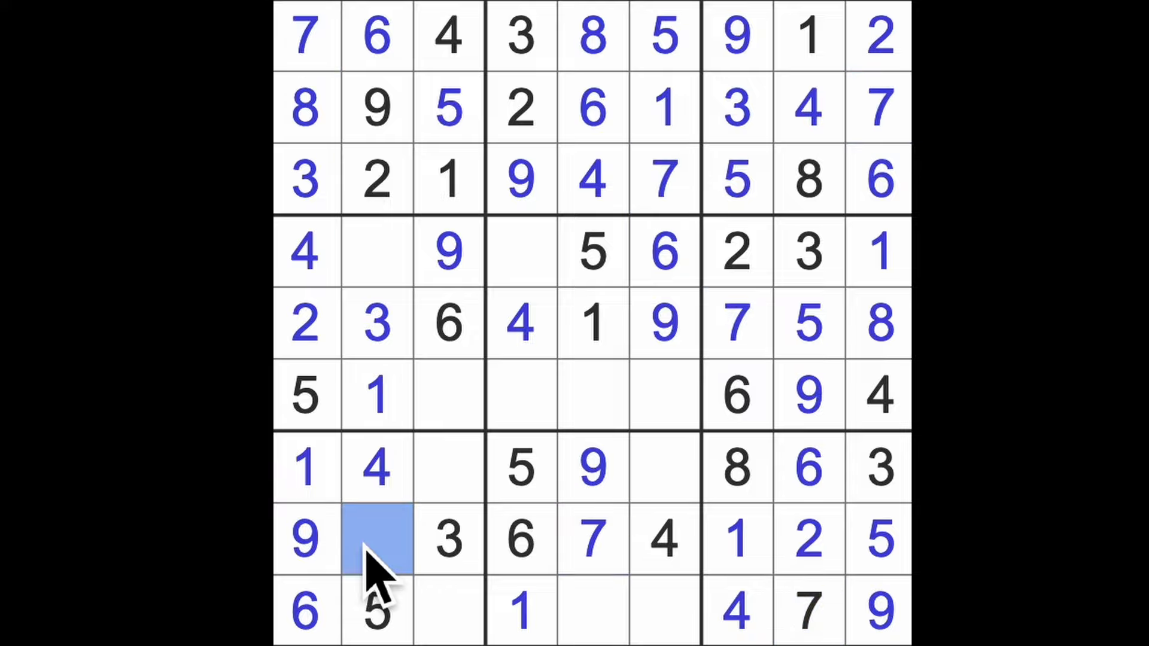
- Fill the empty cells in rows four and six with 8s, leaving one bottom-row gap
click(378, 538)
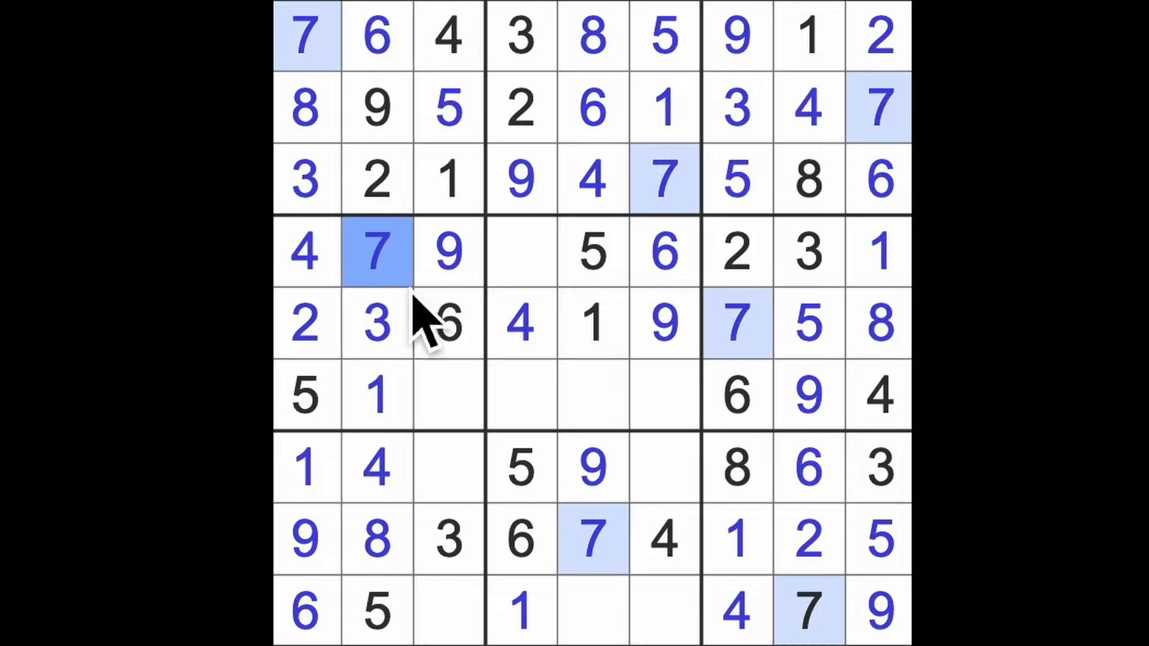
click(448, 395)
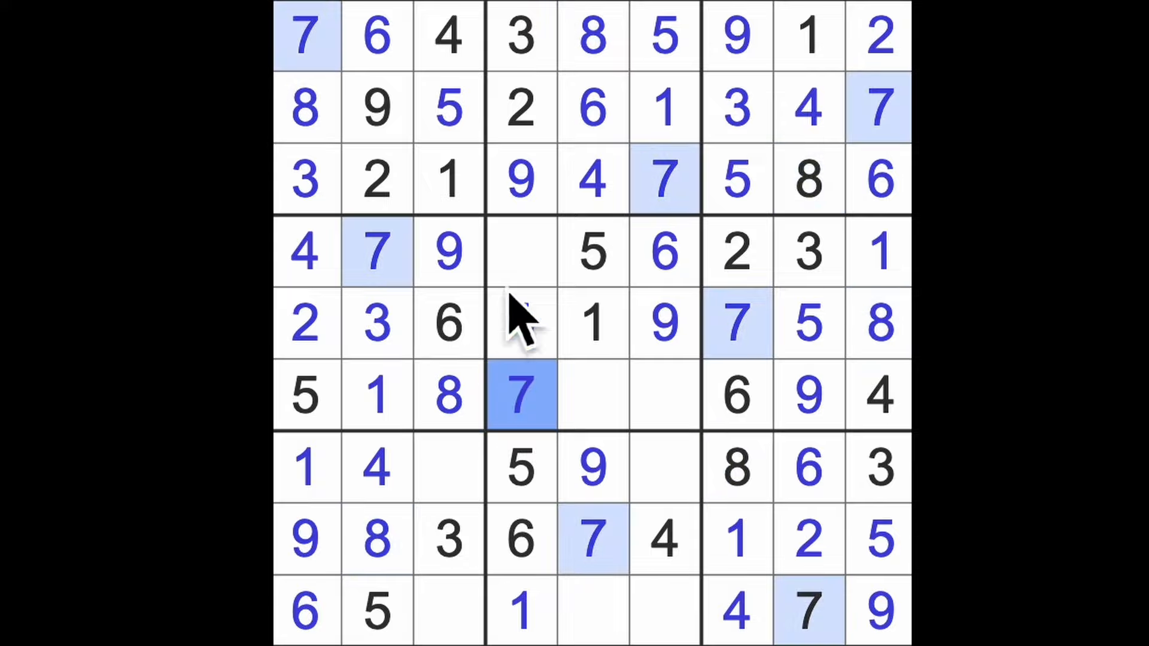
click(519, 252)
text(8)
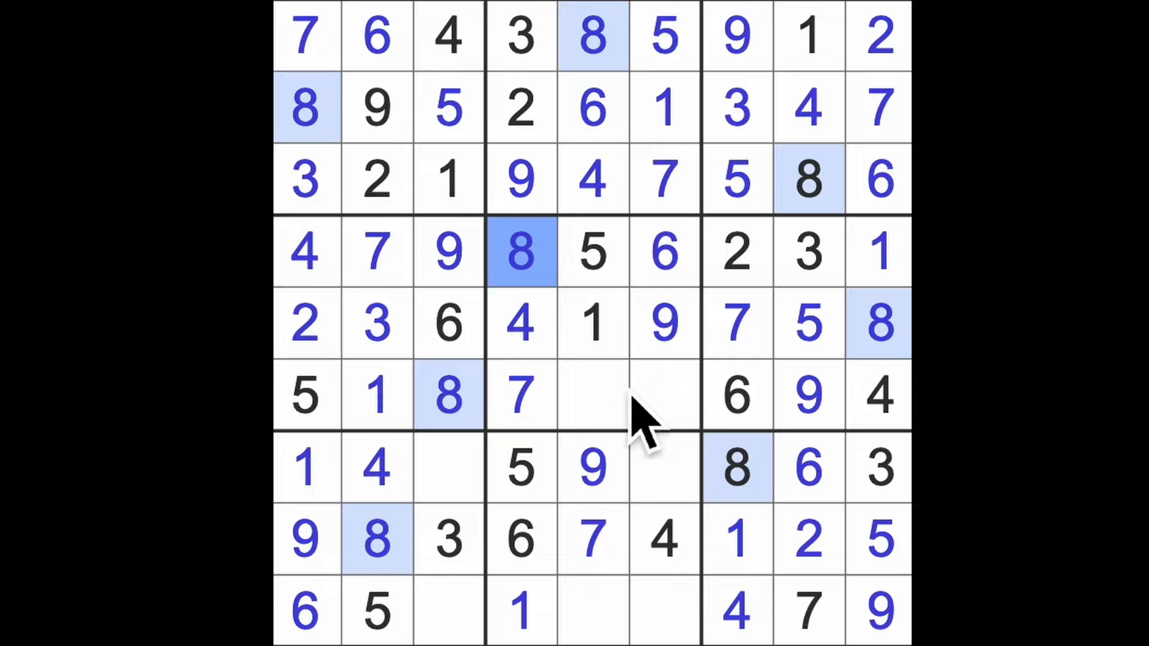
mouse_move(594, 477)
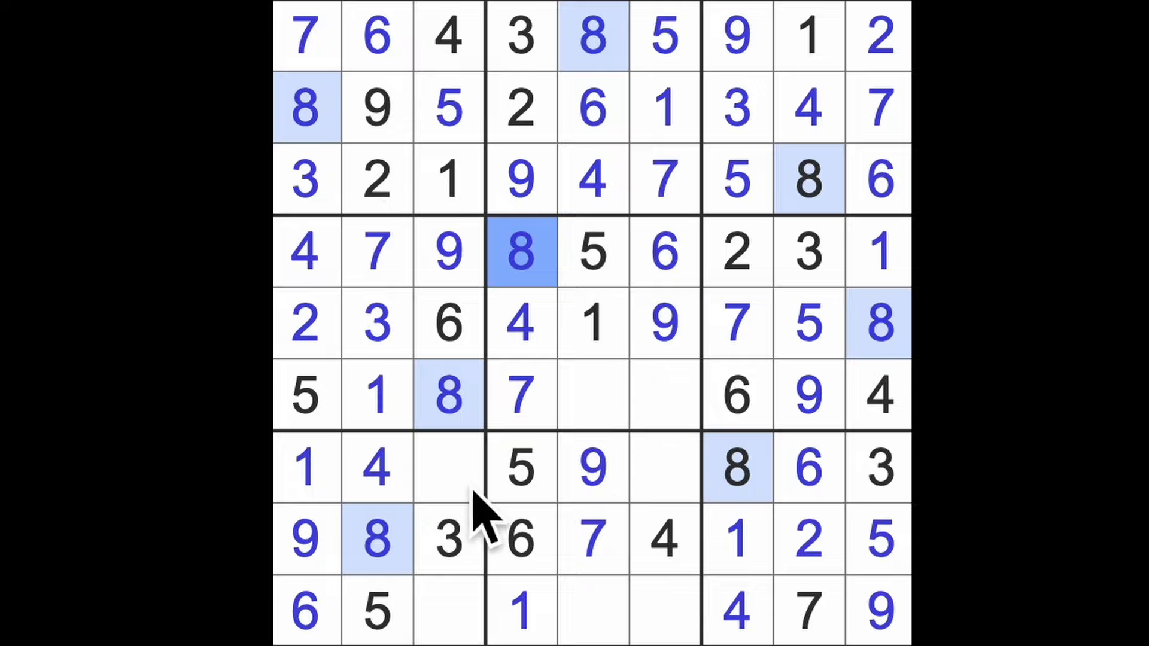
click(448, 607)
text(2)
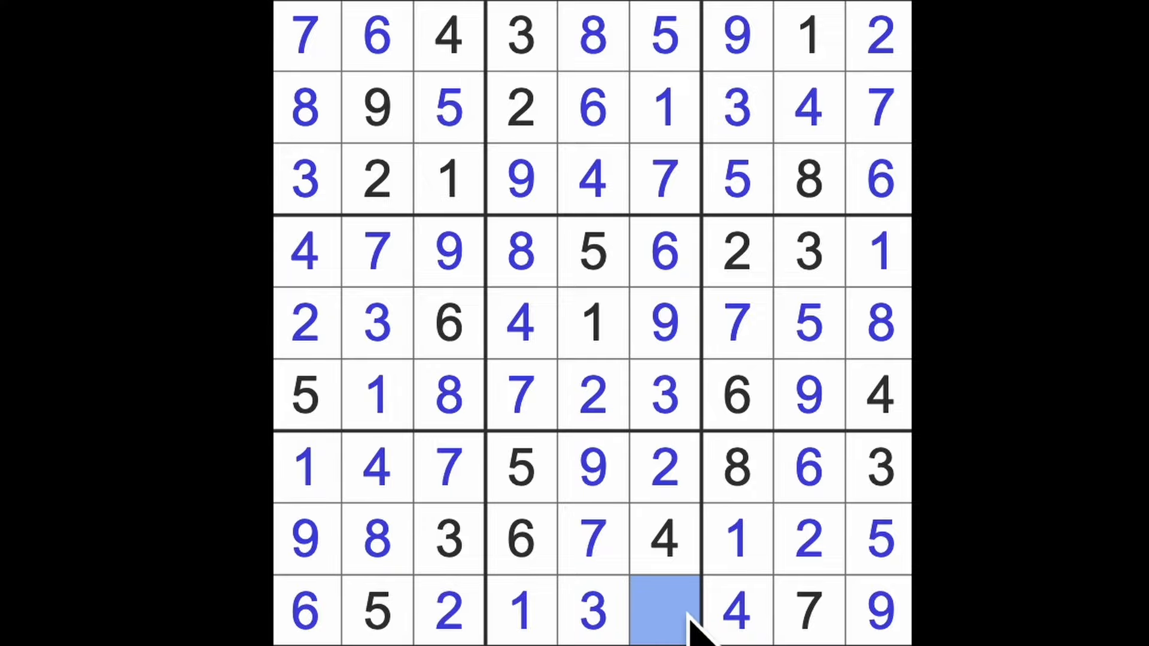
- Enter an 8 in the final bottom-row cell to solve the puzzle
click(662, 611)
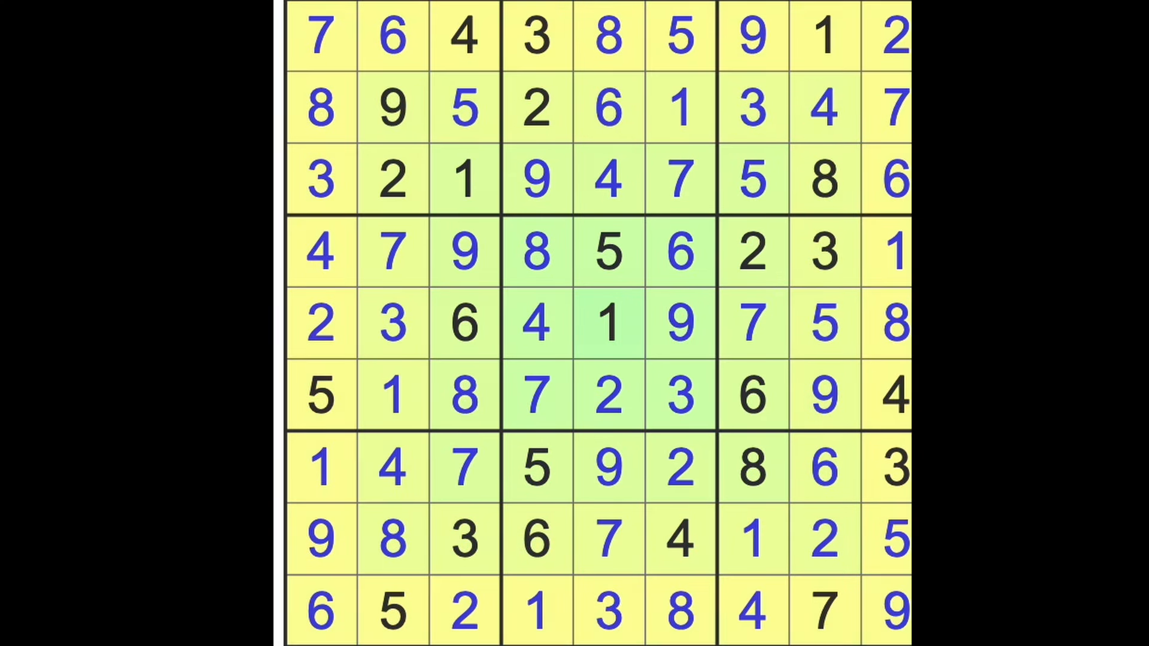